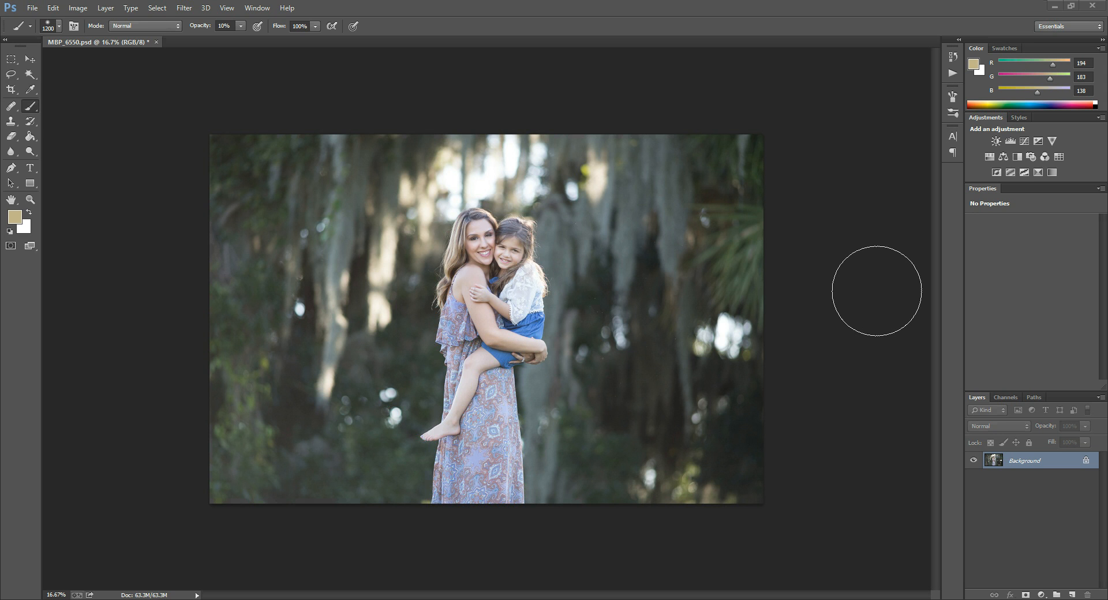
{"action": "mouse_move", "coordinate": [696, 288]}
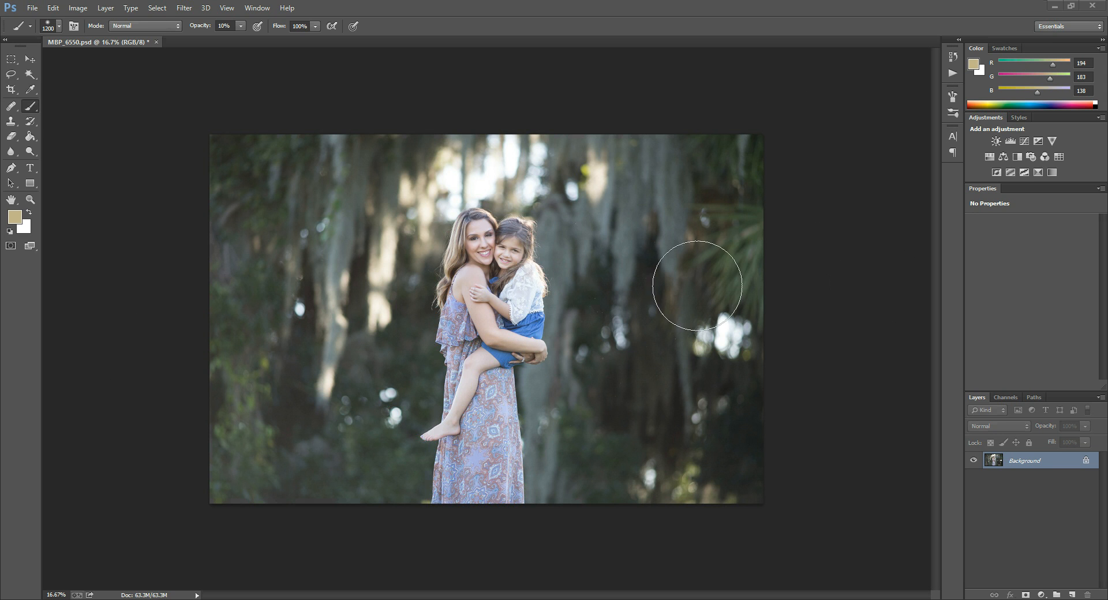
{"action": "mouse_move", "coordinate": [824, 285]}
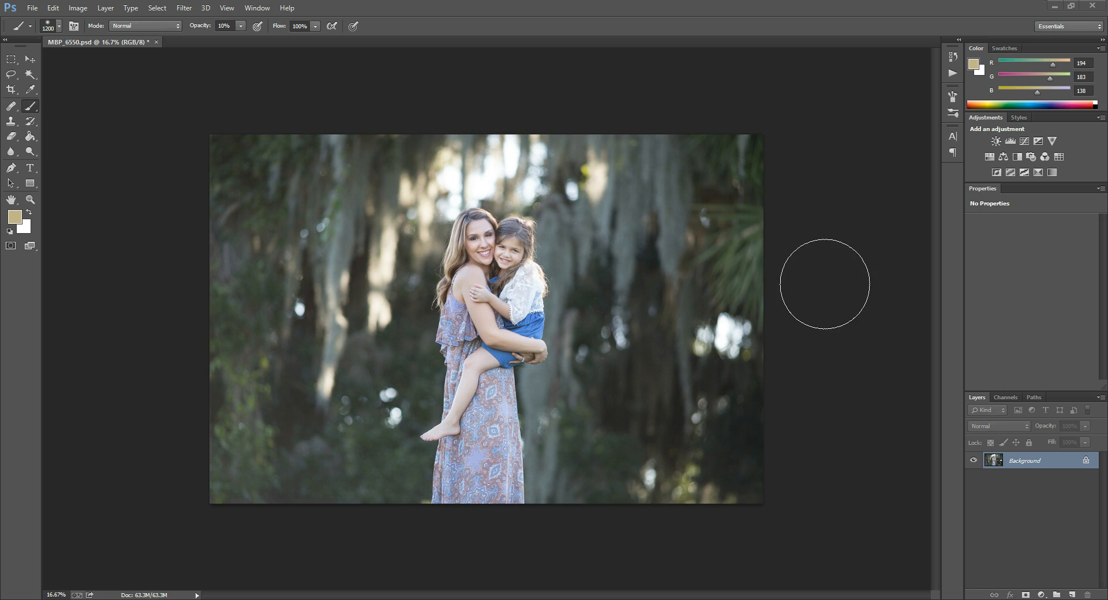
{"action": "mouse_move", "coordinate": [439, 185]}
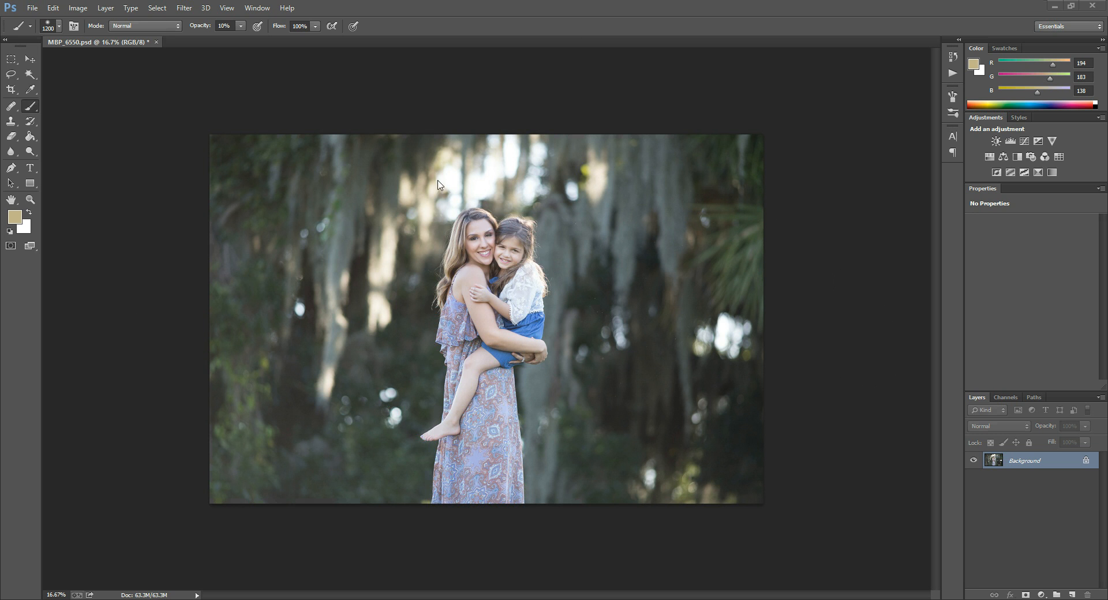
{"action": "mouse_move", "coordinate": [268, 60]}
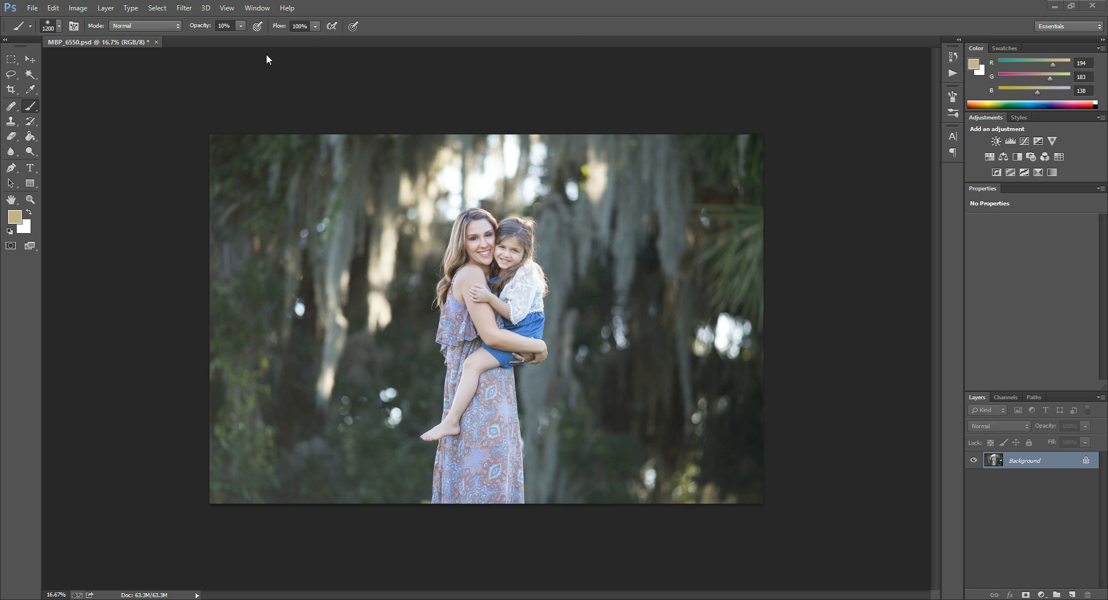
{"action": "mouse_move", "coordinate": [228, 33]}
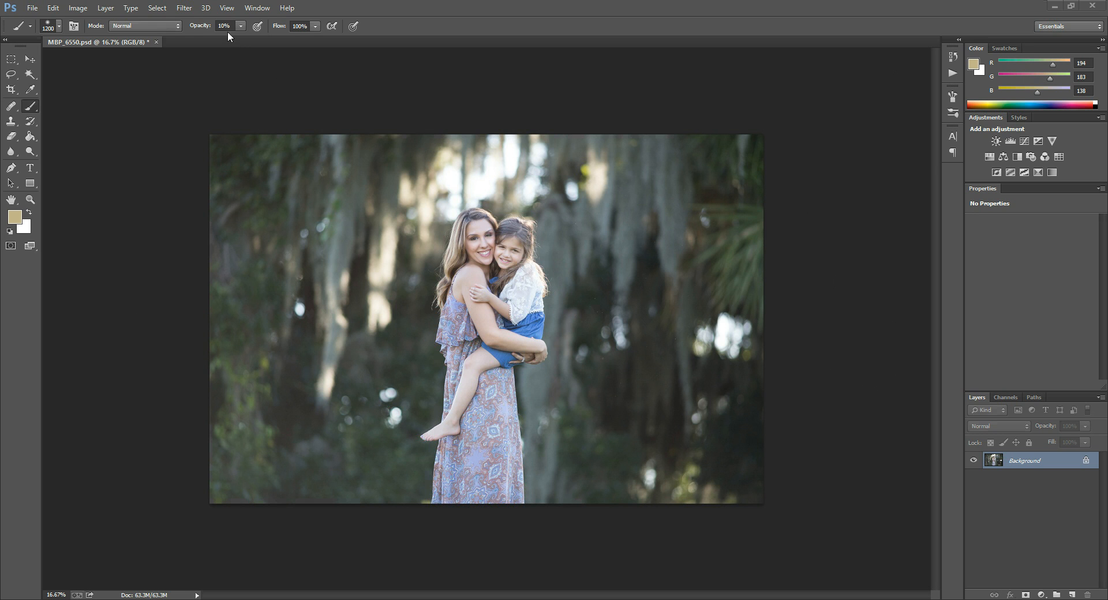
{"action": "mouse_move", "coordinate": [302, 103]}
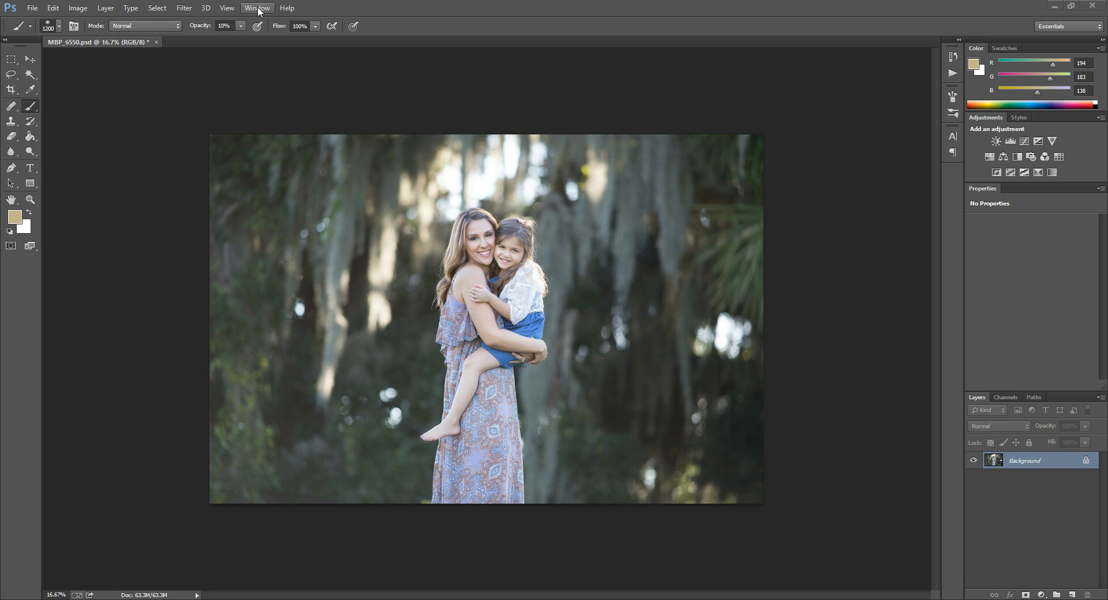
Step: Show the Actions panel via the Window menu and bring up its flyout options menu
{"action": "left_click", "coordinate": [263, 8]}
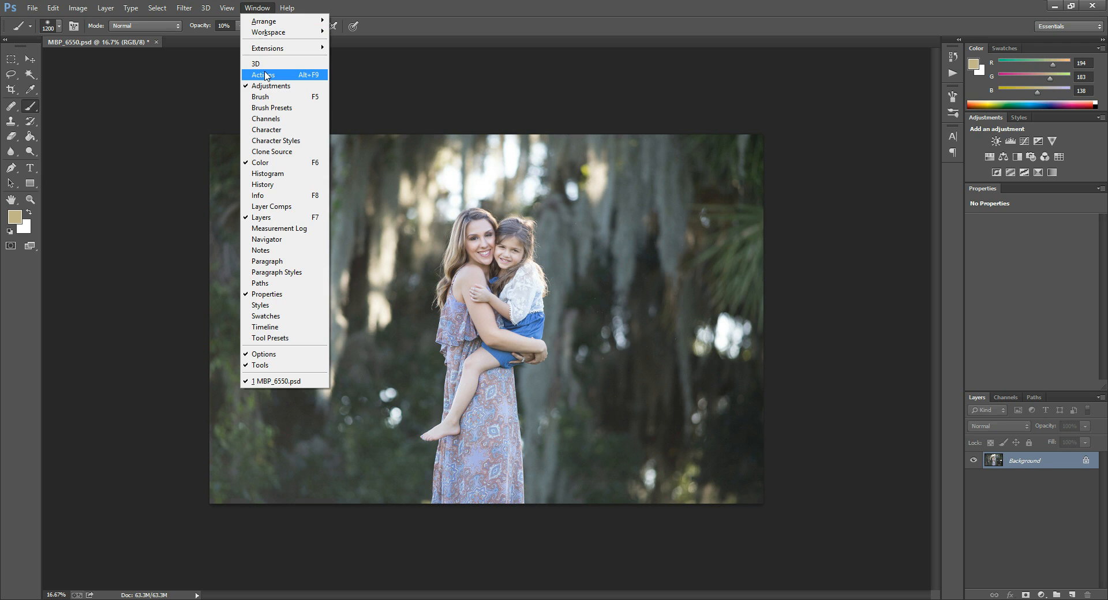
{"action": "left_click", "coordinate": [263, 75]}
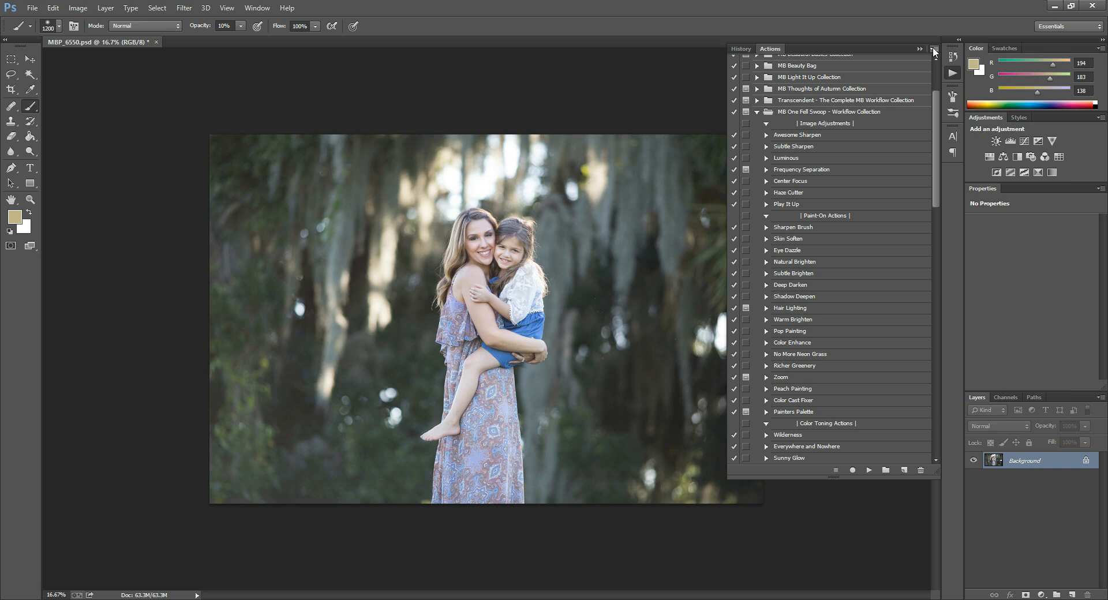
{"action": "left_click", "coordinate": [932, 49]}
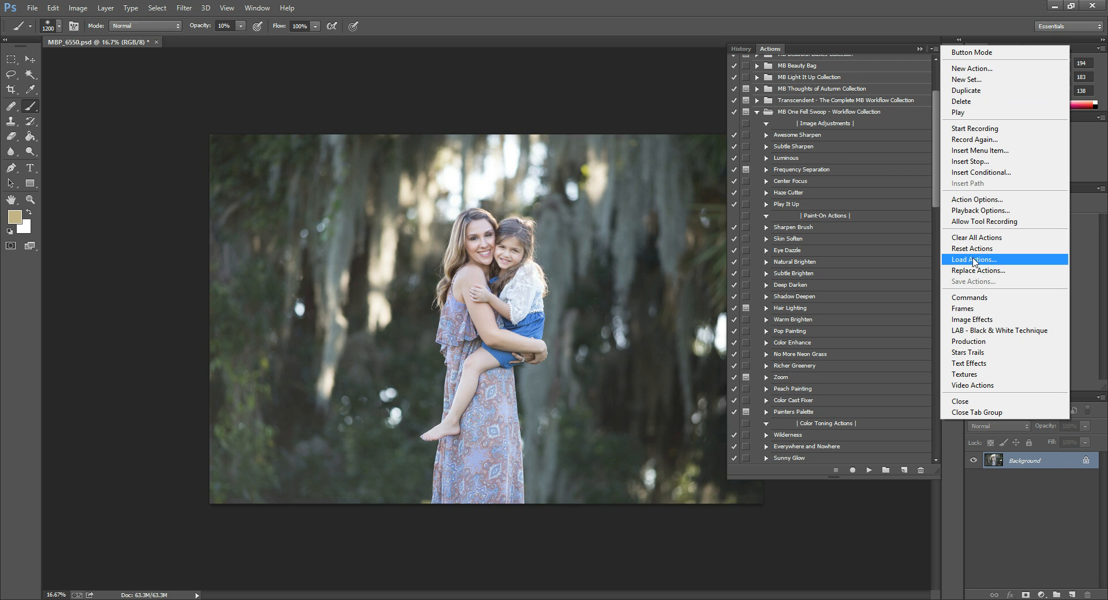
{"action": "left_click", "coordinate": [974, 260]}
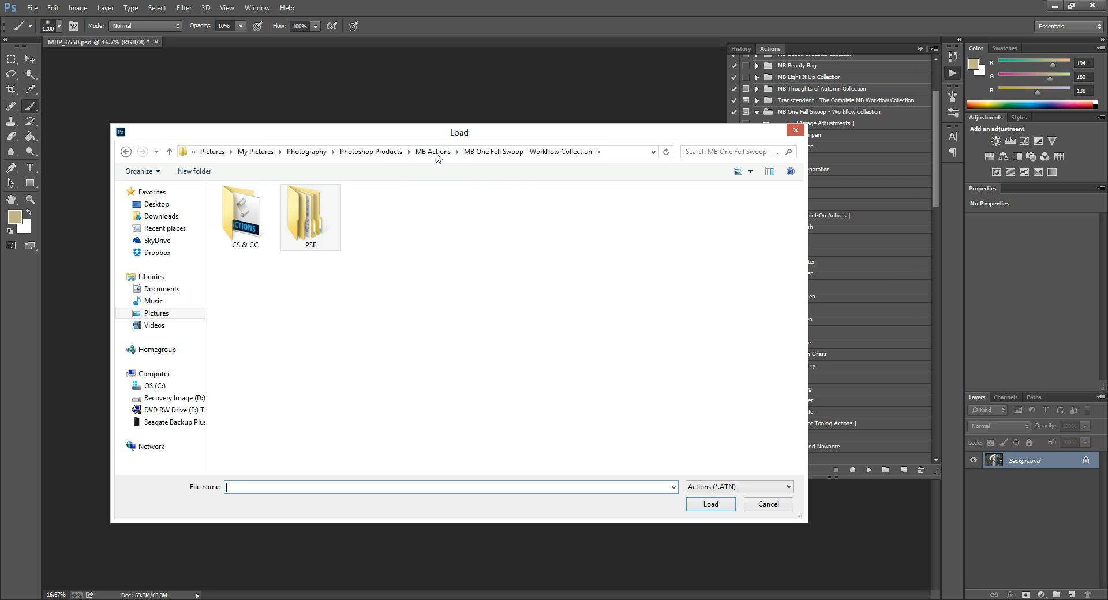
{"action": "mouse_move", "coordinate": [493, 187]}
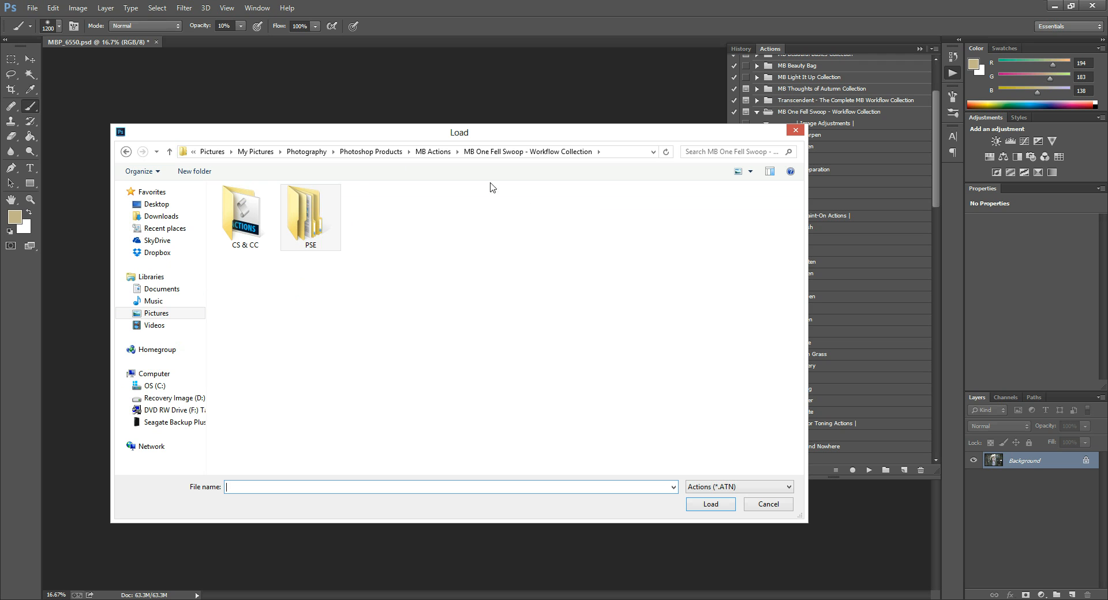
{"action": "left_click", "coordinate": [244, 216]}
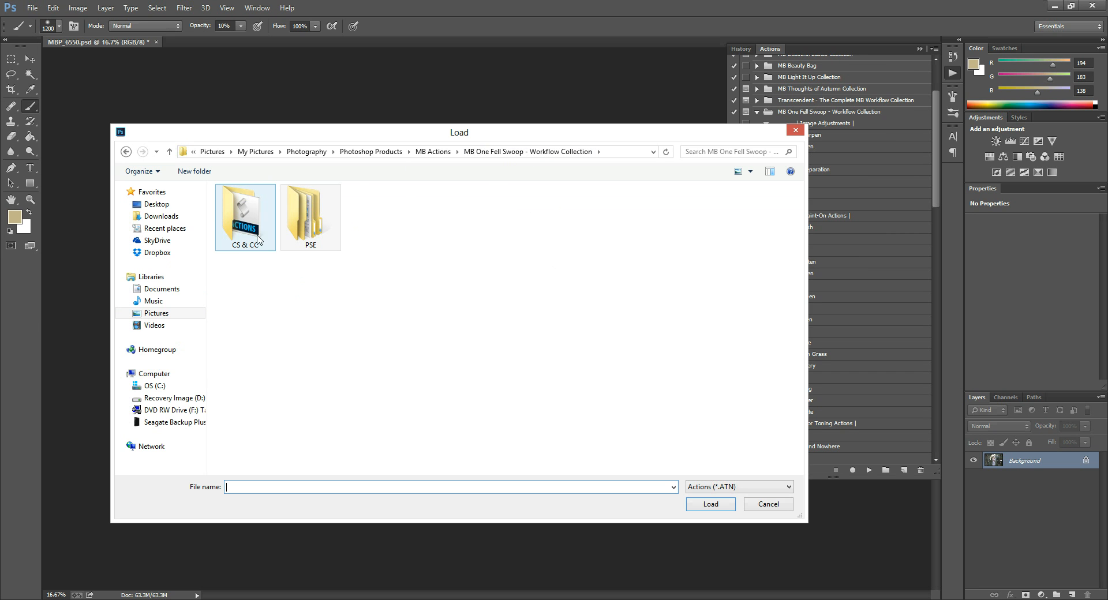
{"action": "left_click", "coordinate": [310, 215]}
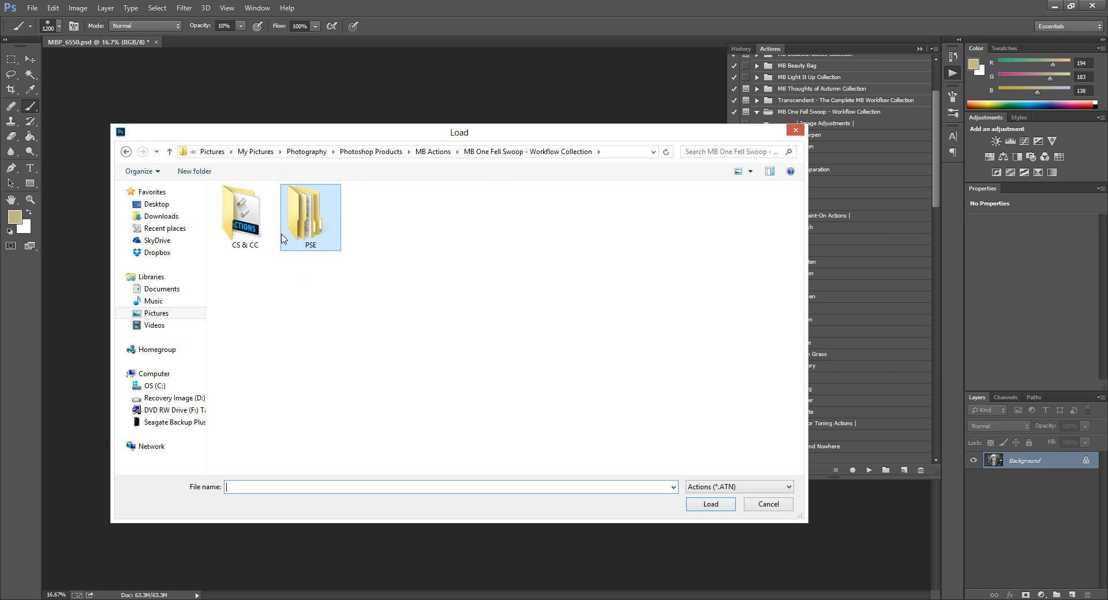
{"action": "left_click", "coordinate": [245, 217]}
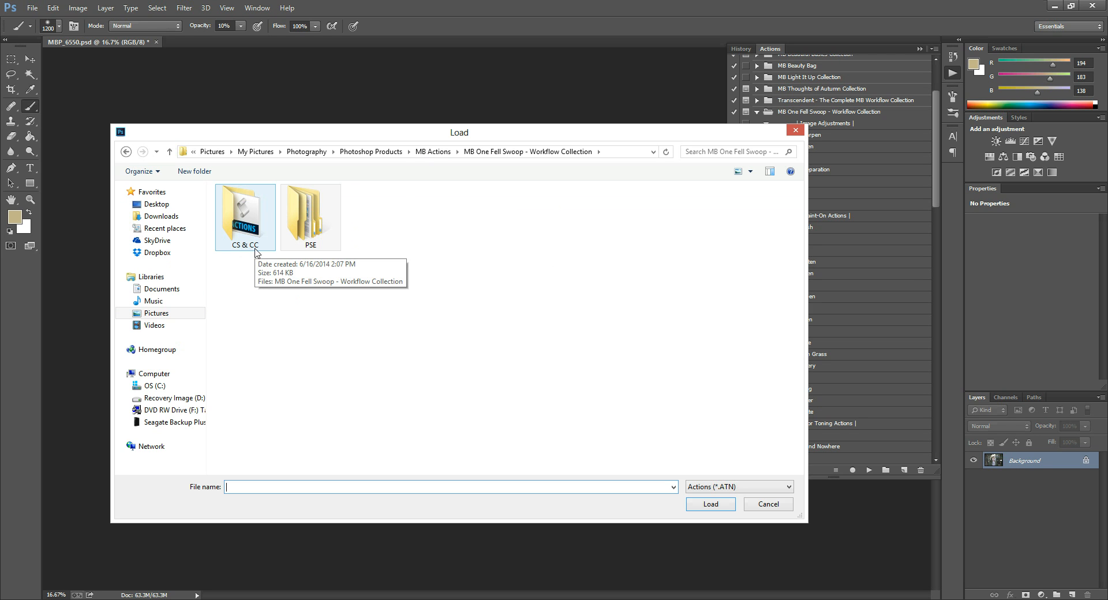
{"action": "left_click", "coordinate": [311, 214]}
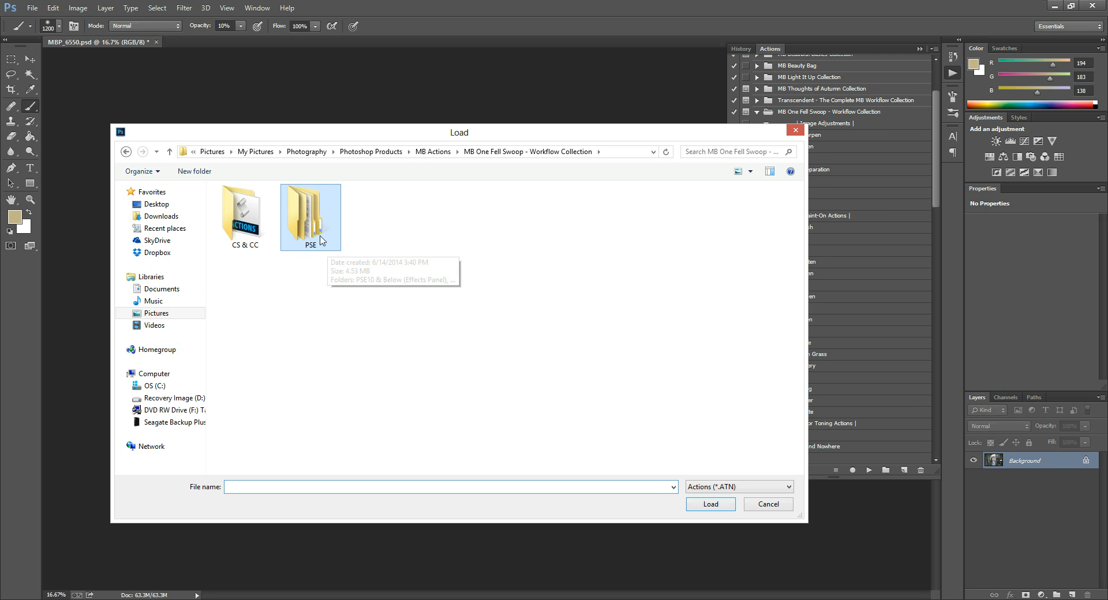
{"action": "mouse_move", "coordinate": [235, 255]}
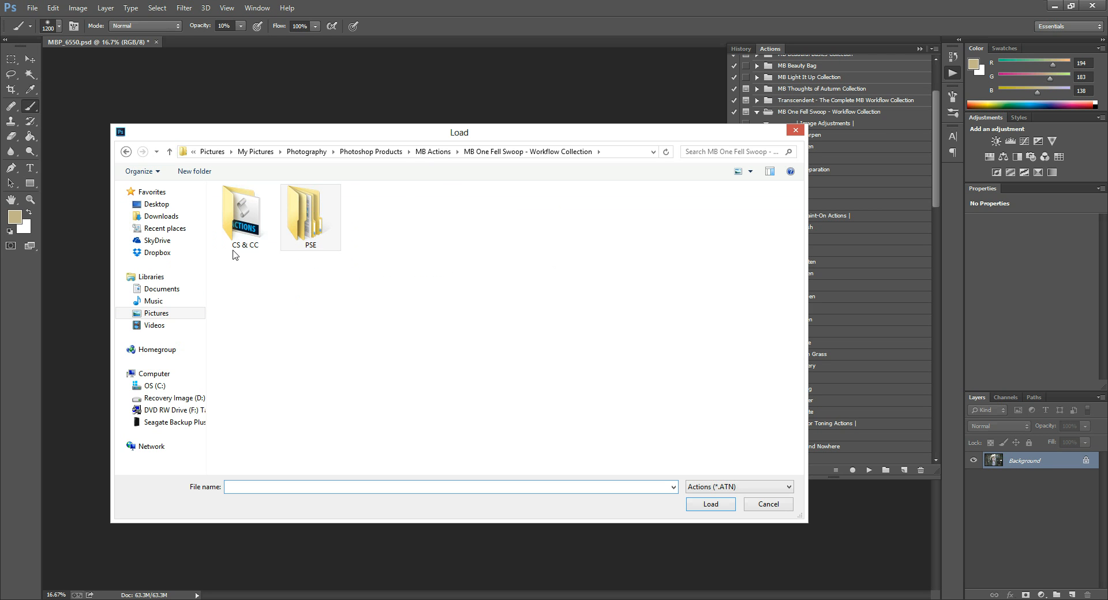
{"action": "left_click", "coordinate": [244, 216]}
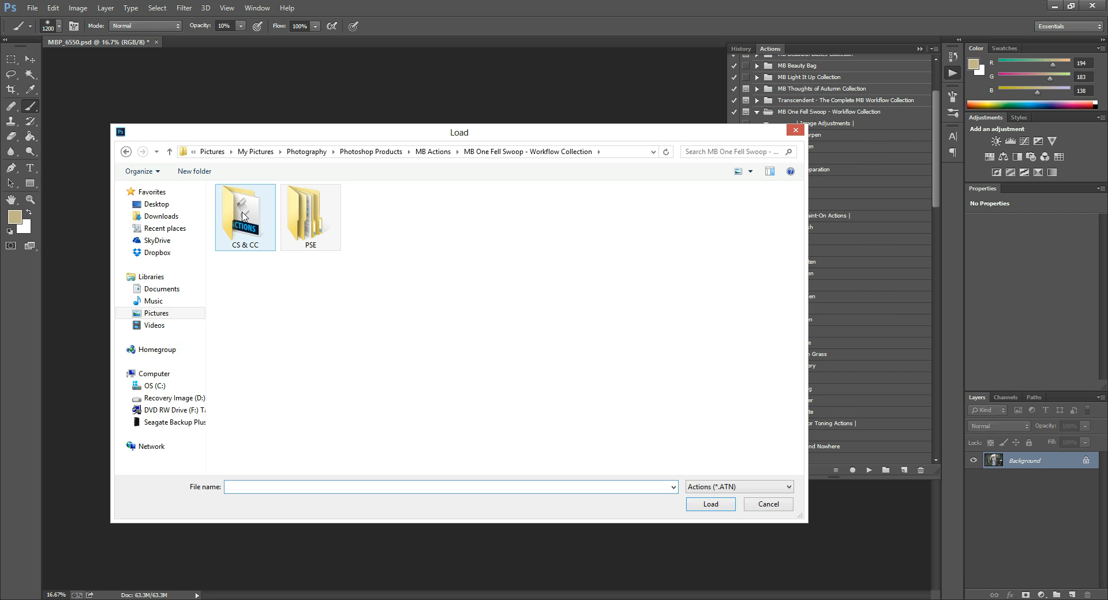
{"action": "double_click", "coordinate": [245, 217]}
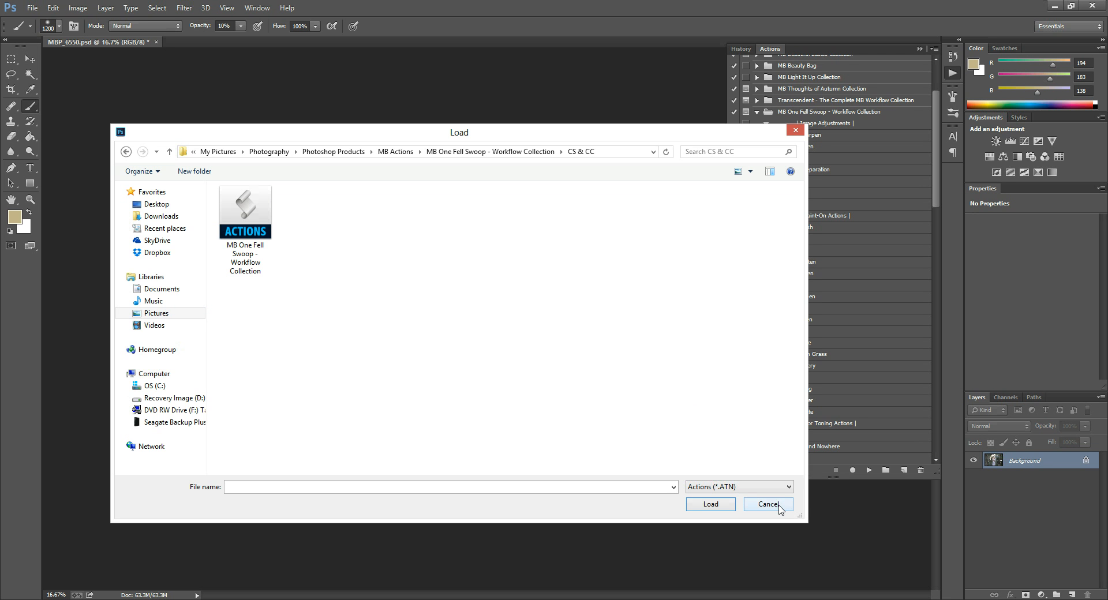
{"action": "mouse_move", "coordinate": [780, 512]}
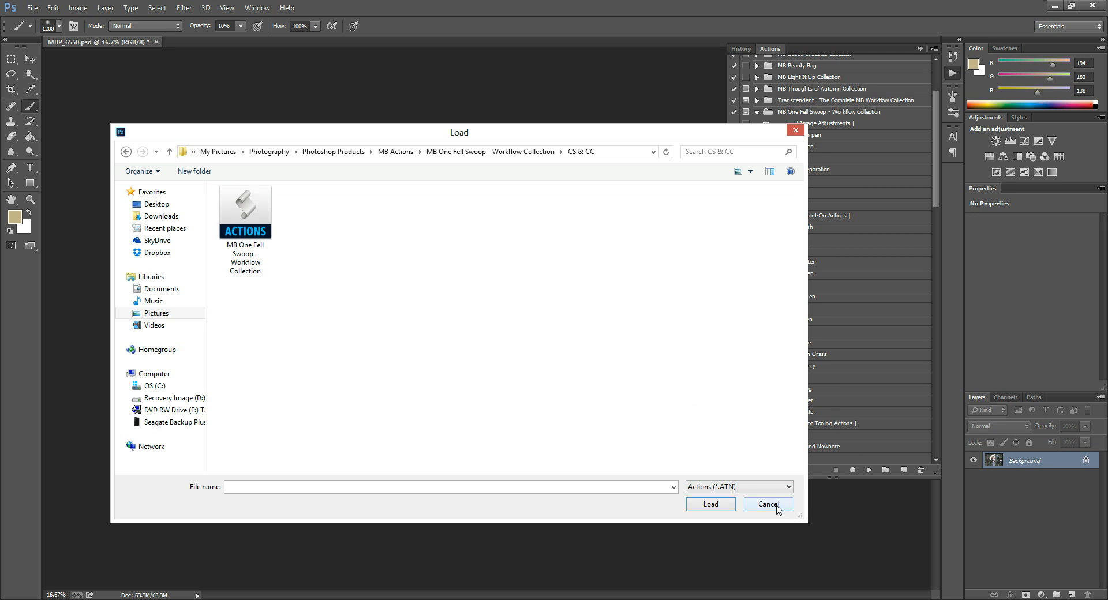
{"action": "left_click", "coordinate": [769, 504]}
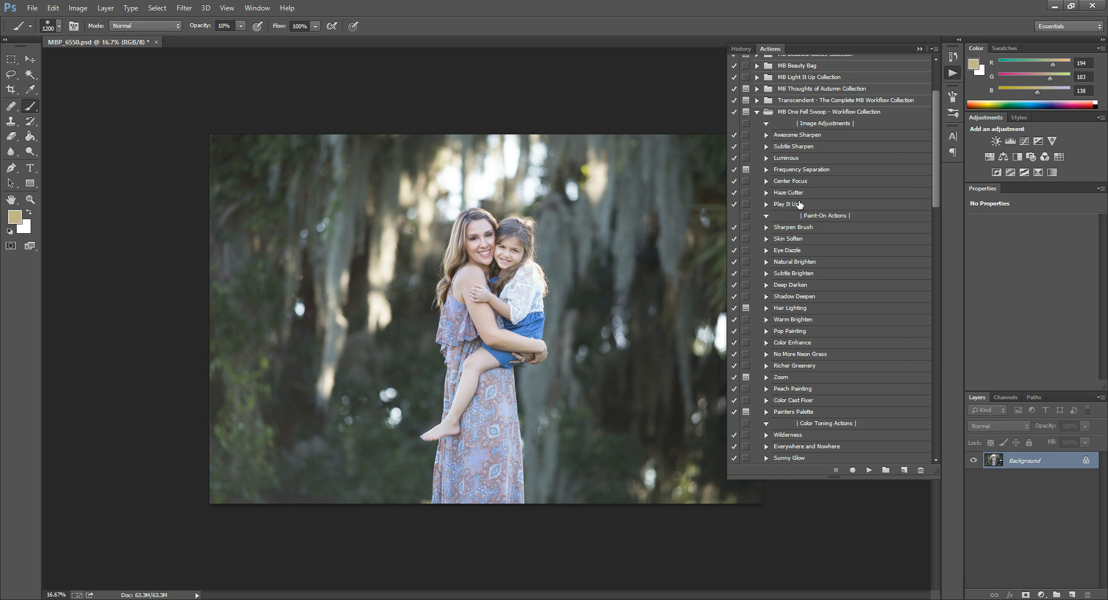
{"action": "mouse_move", "coordinate": [847, 307]}
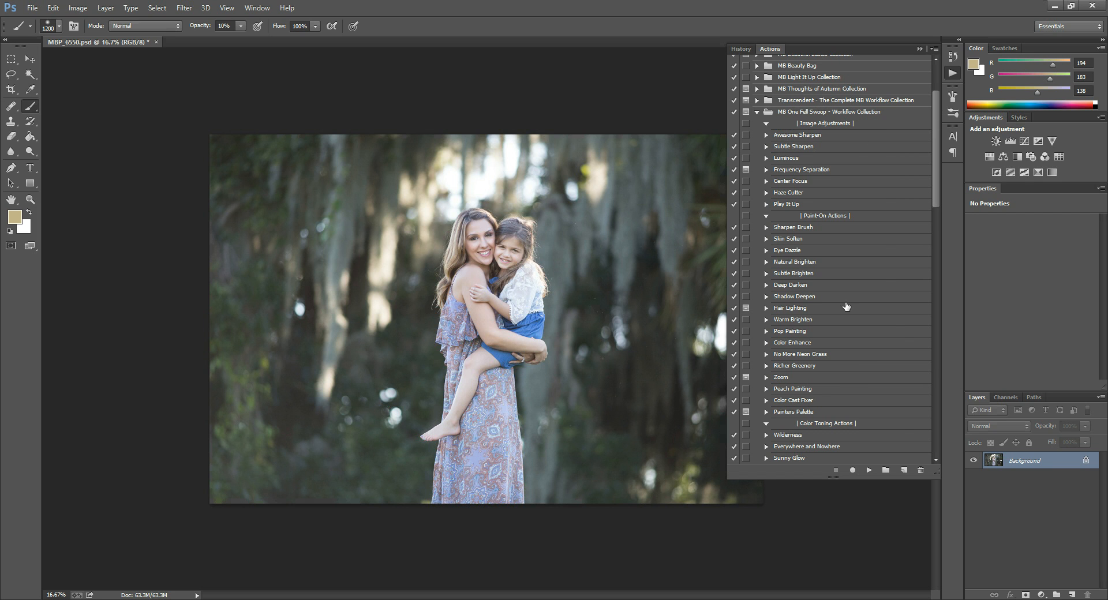
{"action": "scroll", "scroll_direction": "down", "scroll_amount": 3}
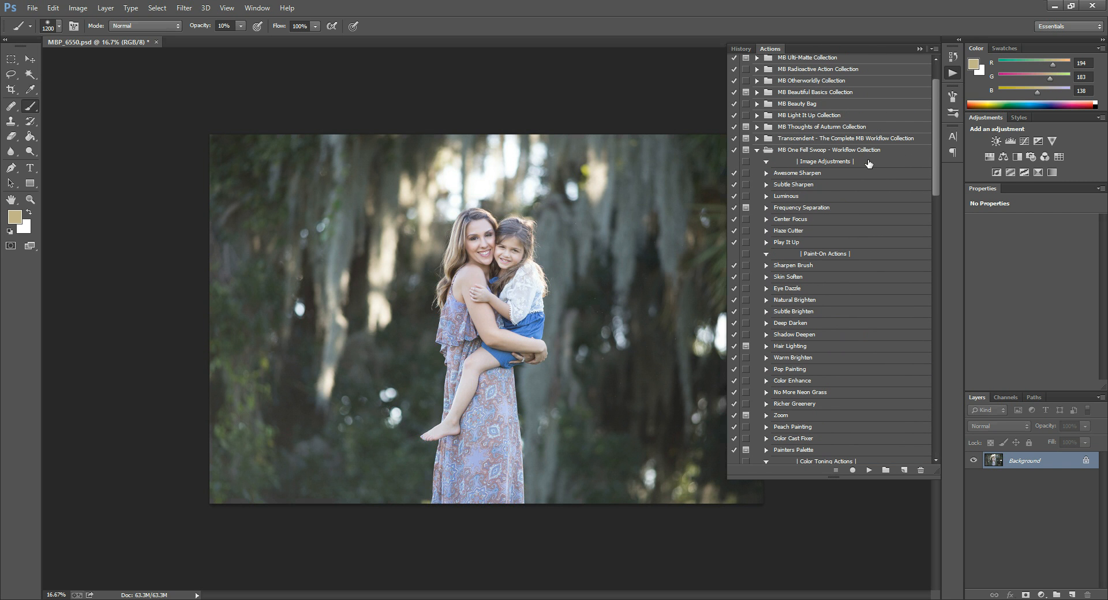
{"action": "mouse_move", "coordinate": [818, 235]}
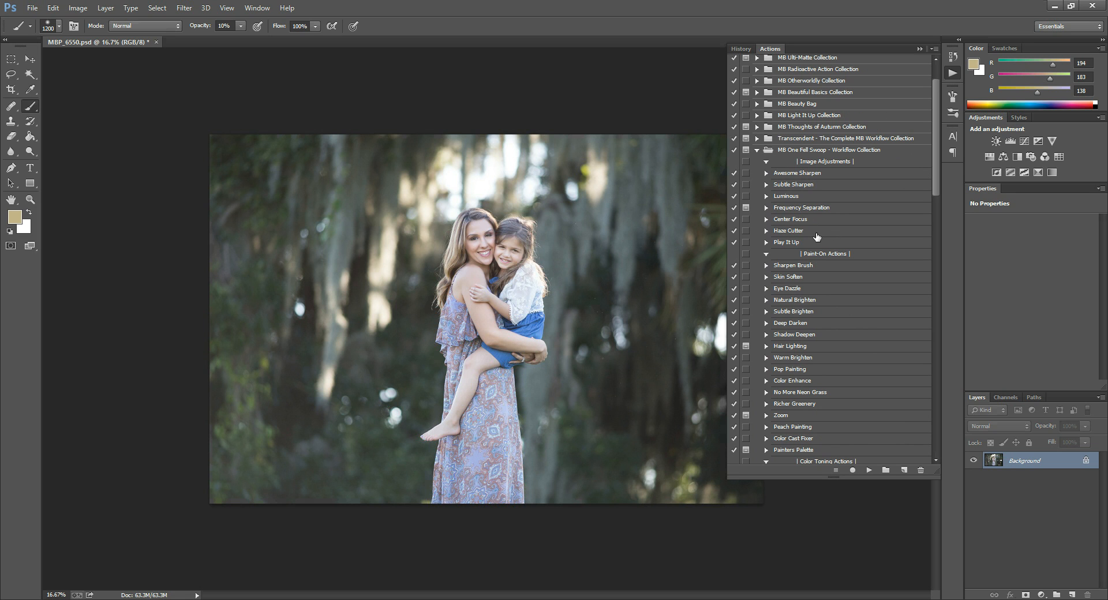
{"action": "mouse_move", "coordinate": [859, 222]}
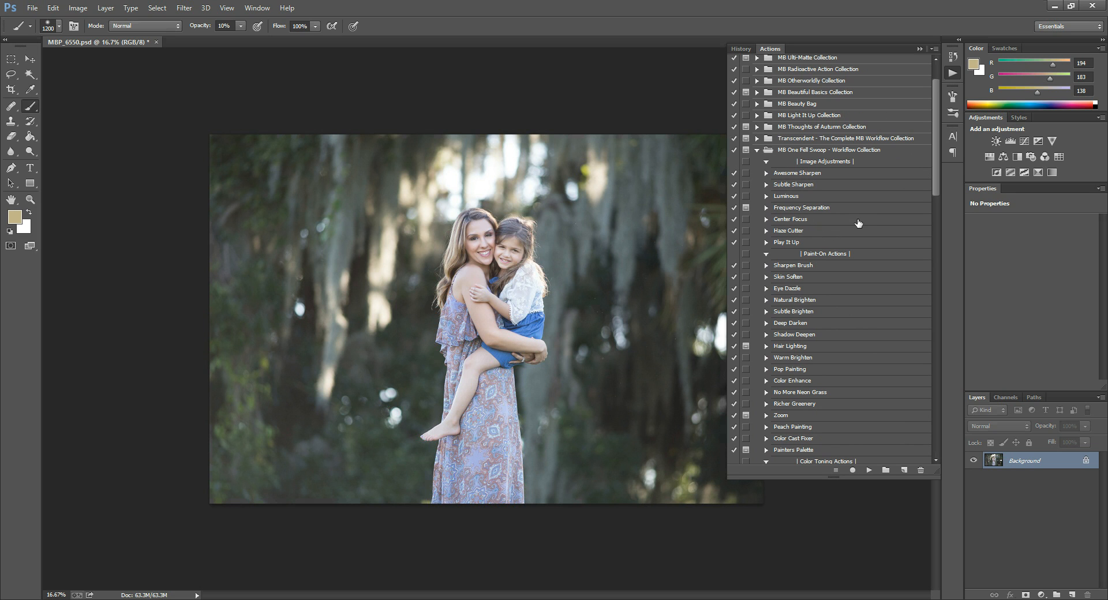
{"action": "mouse_move", "coordinate": [850, 222]}
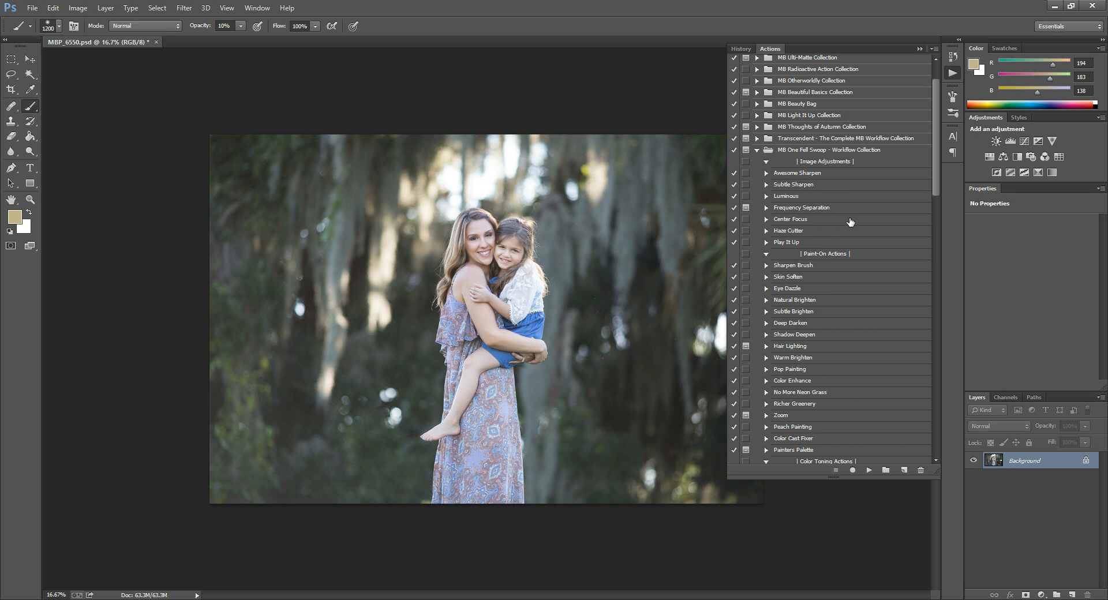
{"action": "mouse_move", "coordinate": [934, 324]}
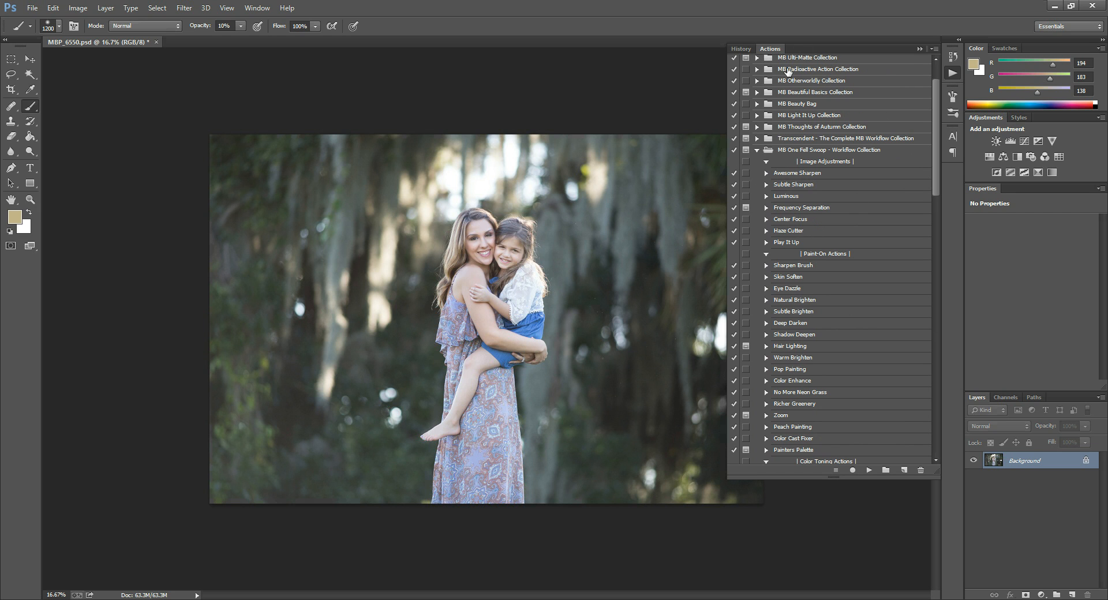
{"action": "mouse_move", "coordinate": [786, 158]}
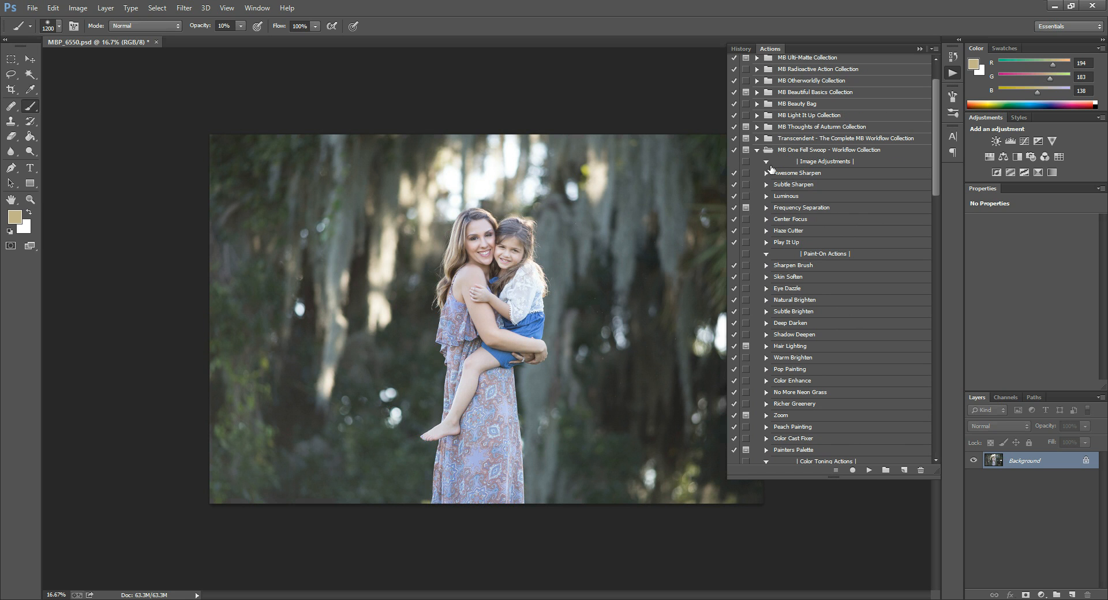
{"action": "mouse_move", "coordinate": [783, 246]}
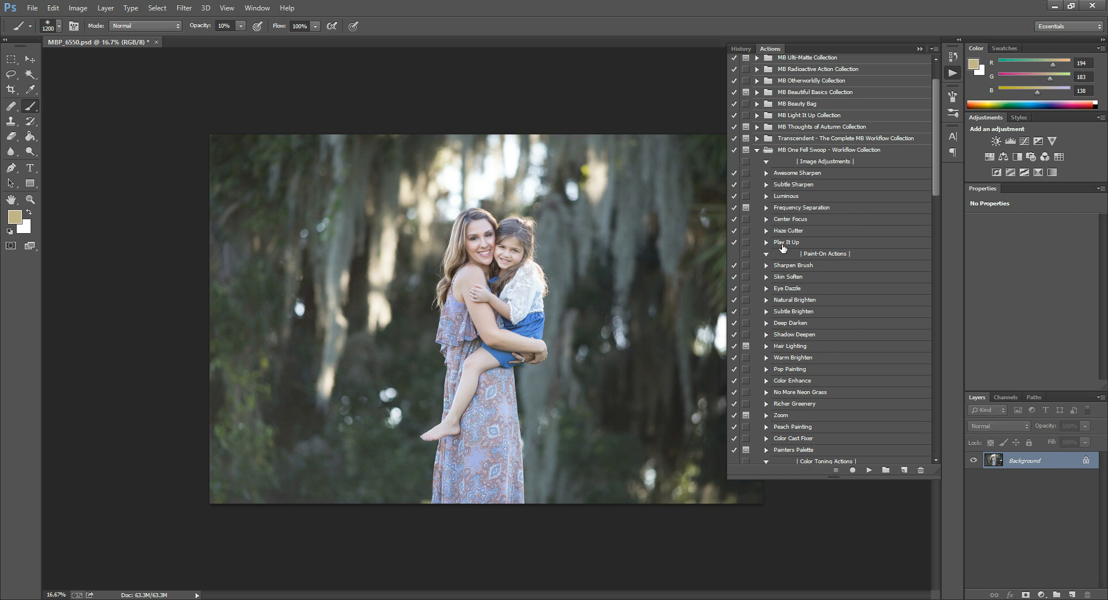
{"action": "mouse_move", "coordinate": [843, 304]}
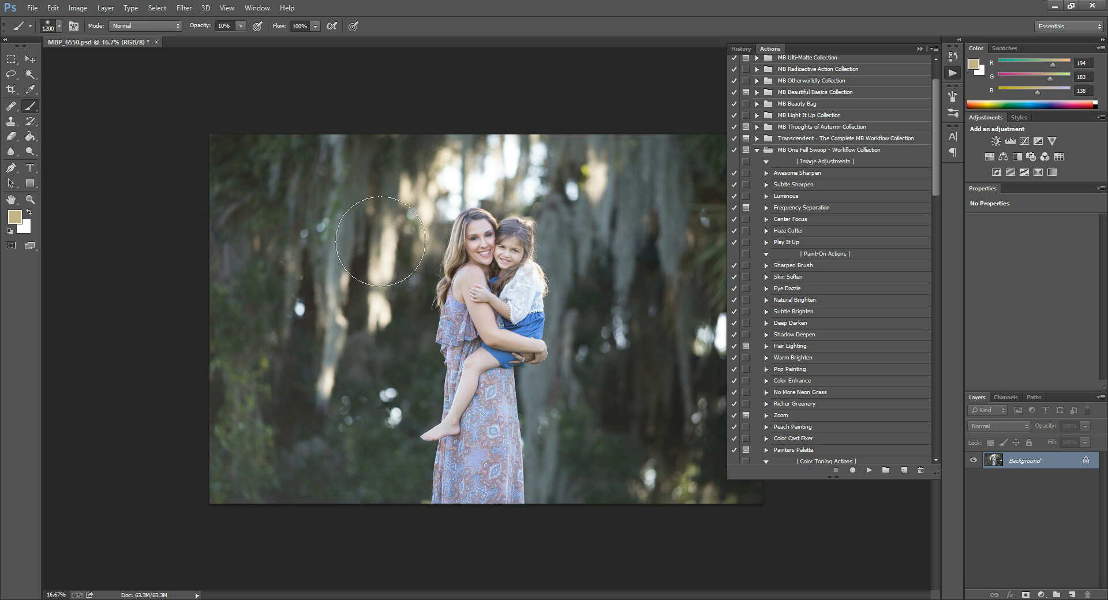
{"action": "mouse_move", "coordinate": [325, 277]}
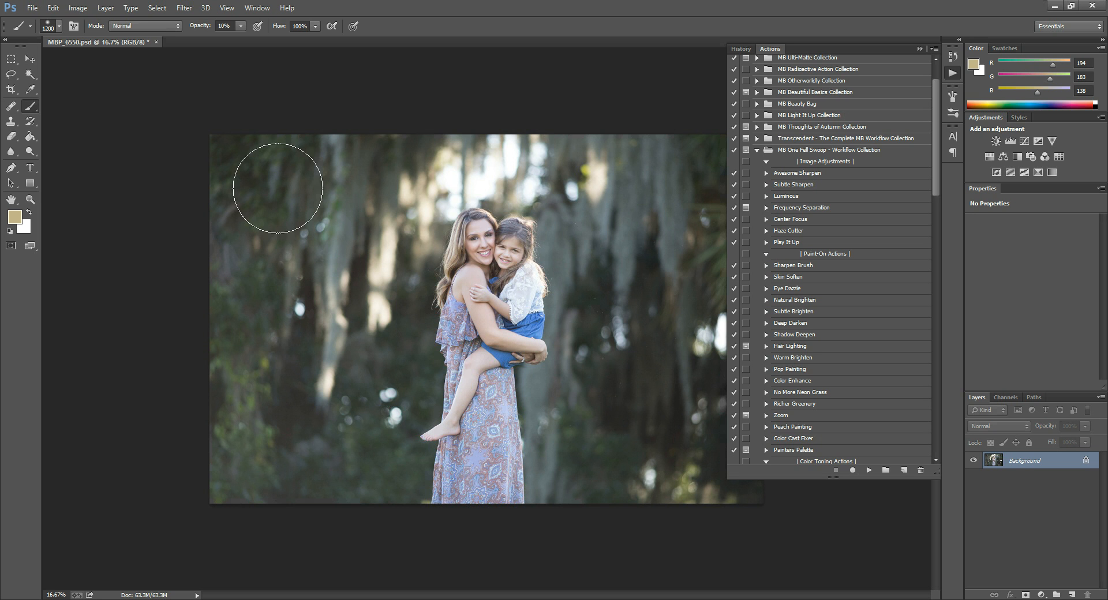
Step: Scroll the Actions panel down to the Recipe Actions group containing Vibrant Matte with Light
{"action": "scroll", "scroll_direction": "down", "scroll_amount": 3}
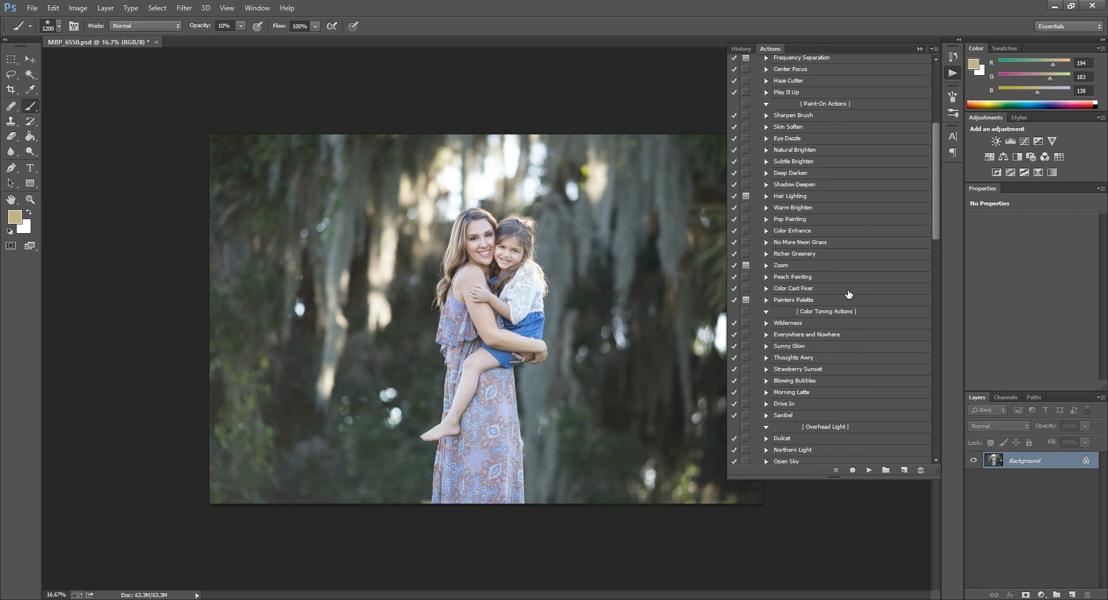
{"action": "scroll", "scroll_direction": "down", "scroll_amount": 3}
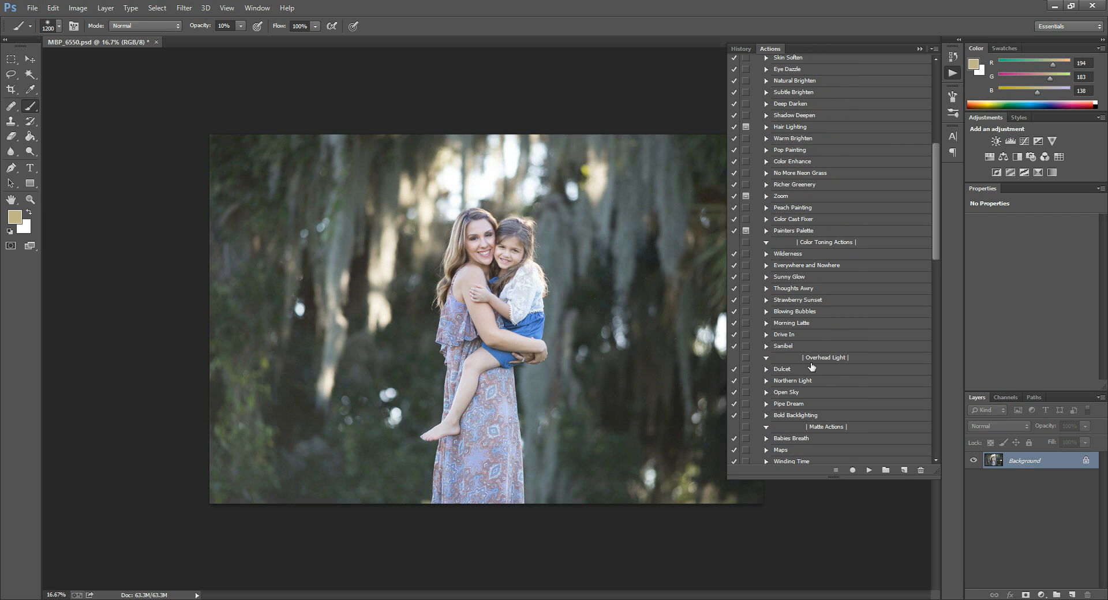
{"action": "mouse_move", "coordinate": [413, 210]}
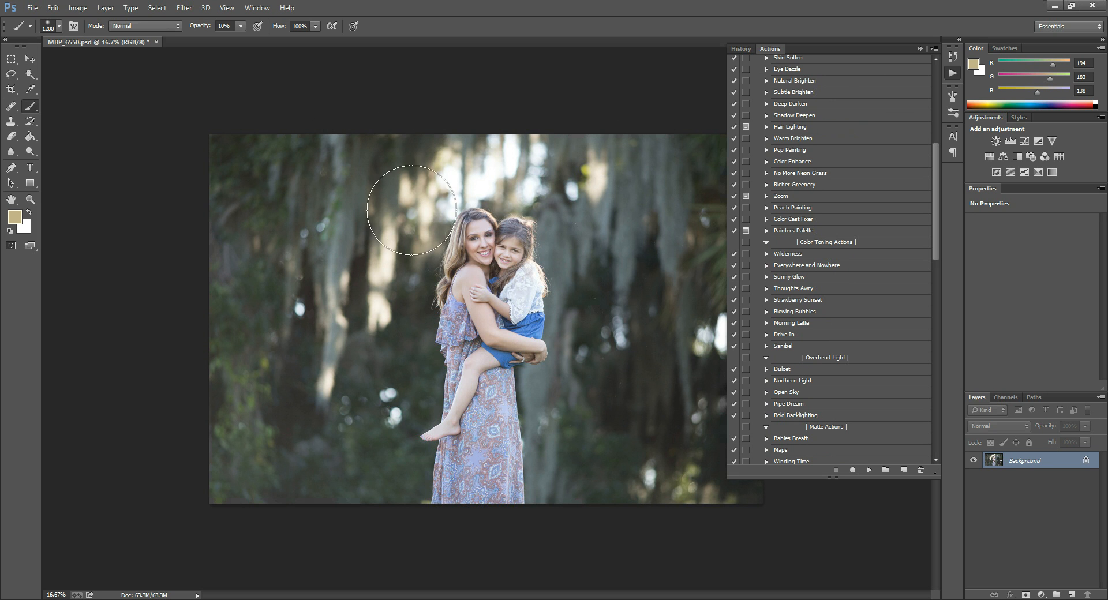
{"action": "mouse_move", "coordinate": [471, 236]}
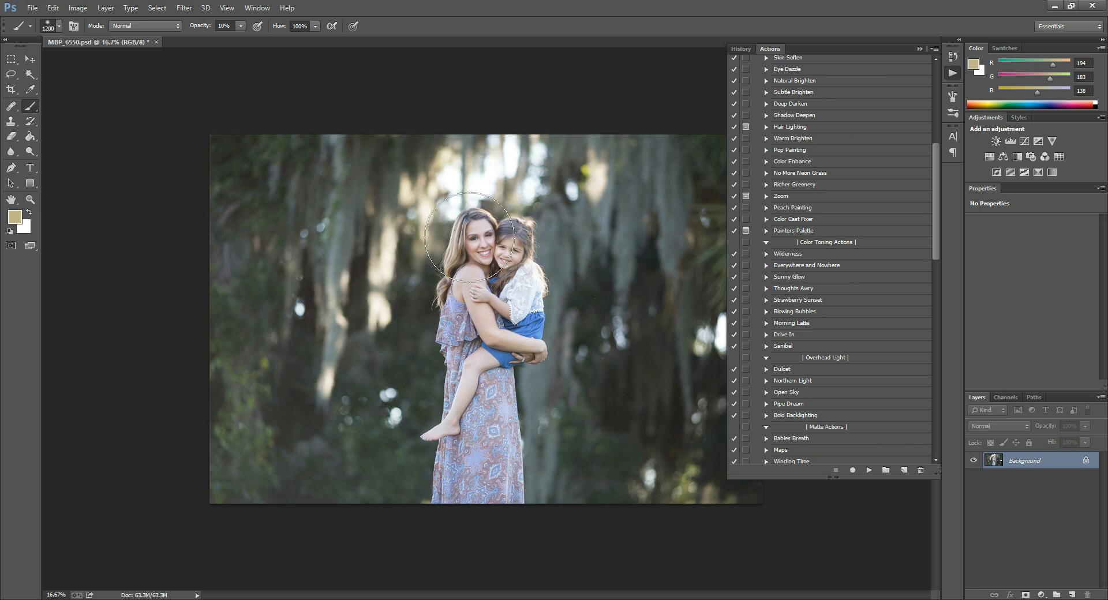
{"action": "scroll", "scroll_direction": "down", "scroll_amount": 3}
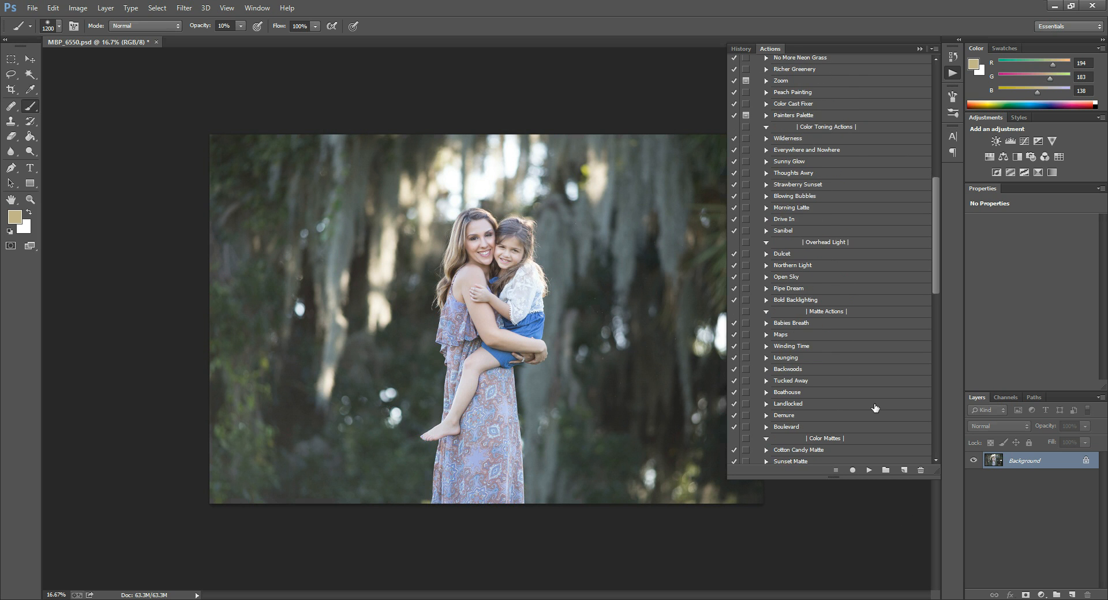
{"action": "scroll", "scroll_direction": "down", "scroll_amount": 3}
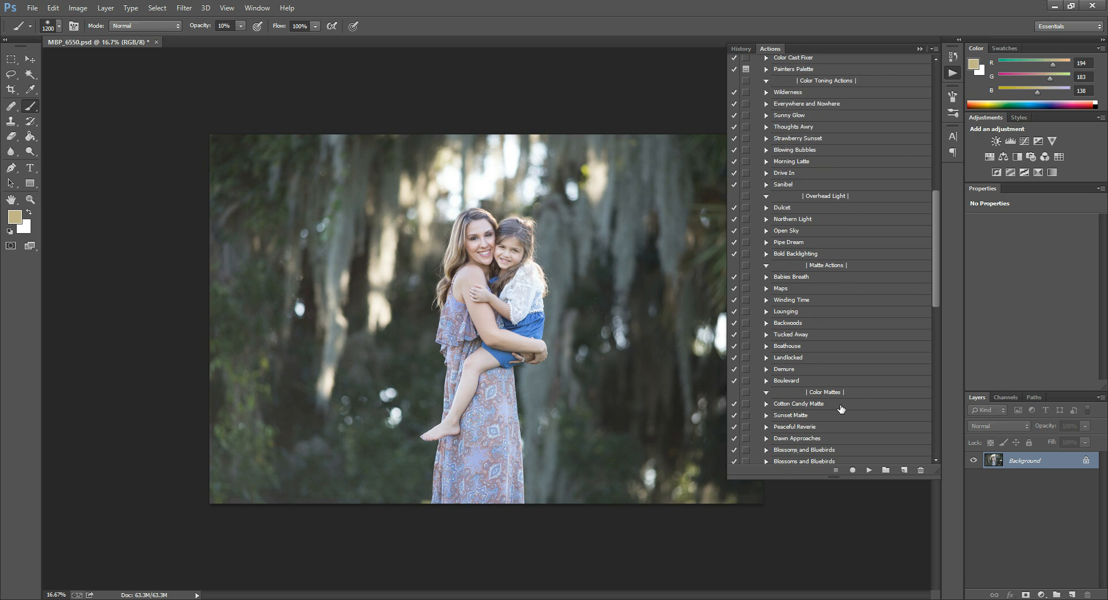
{"action": "scroll", "scroll_direction": "down", "scroll_amount": 3}
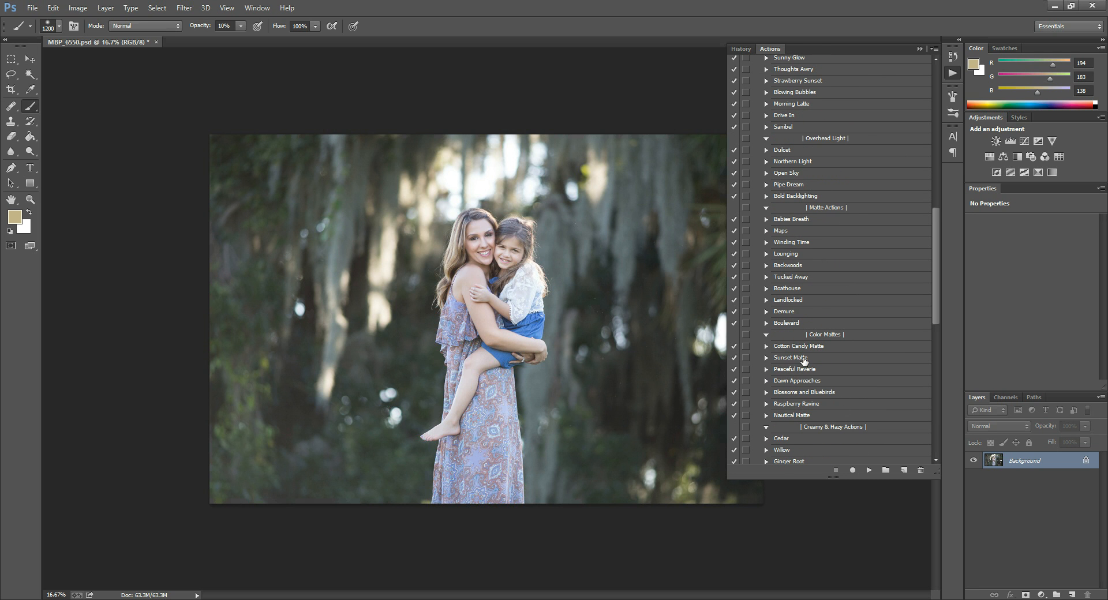
{"action": "mouse_move", "coordinate": [855, 409]}
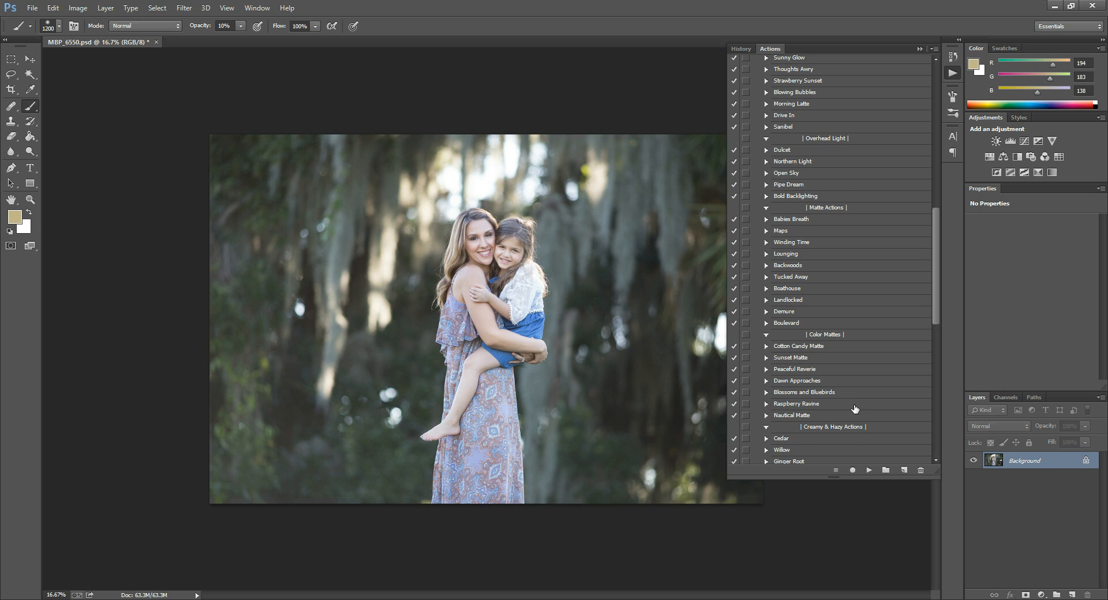
{"action": "scroll", "scroll_direction": "down", "scroll_amount": 3}
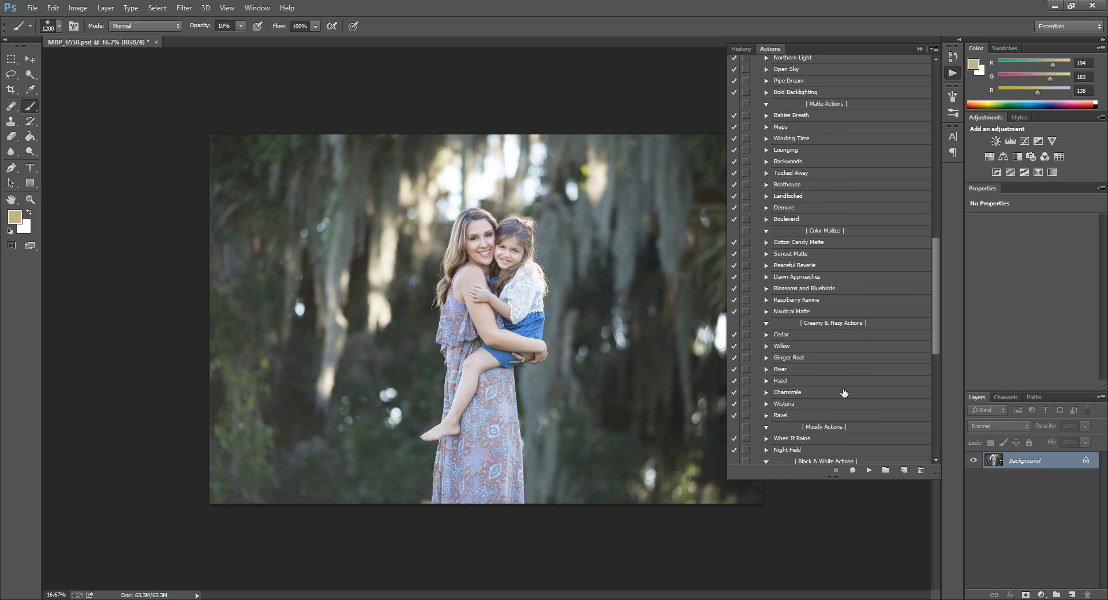
{"action": "scroll", "scroll_direction": "down", "scroll_amount": 3}
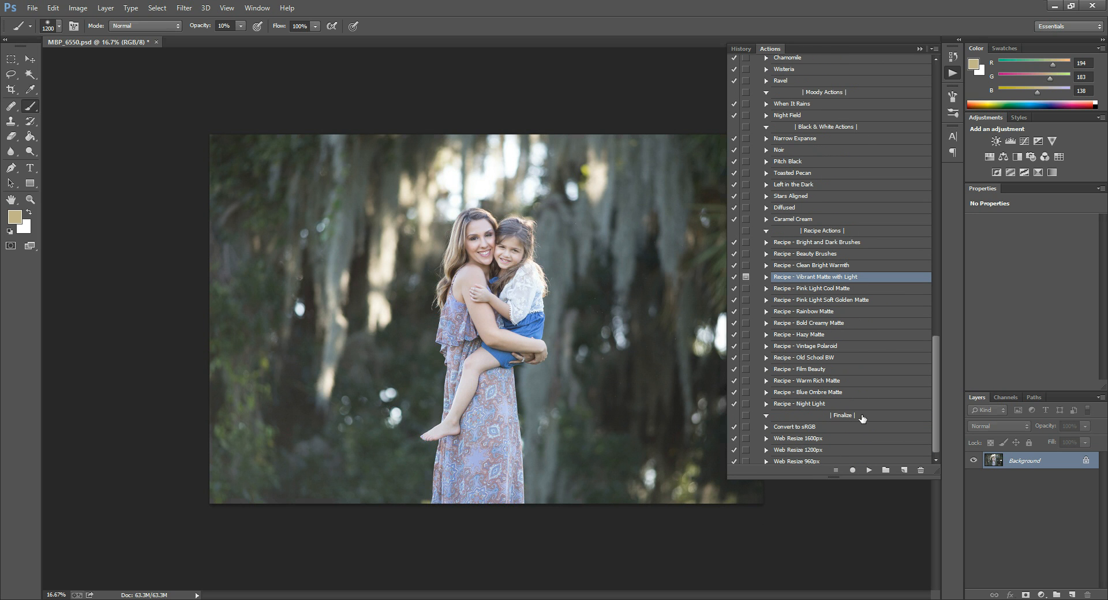
{"action": "mouse_move", "coordinate": [840, 433]}
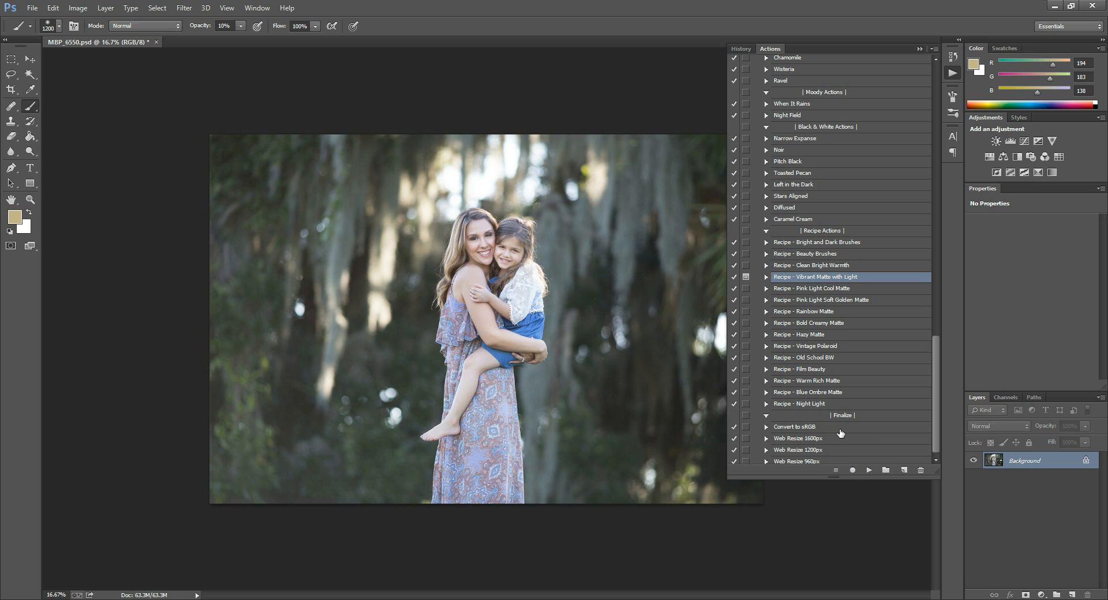
{"action": "mouse_move", "coordinate": [890, 281]}
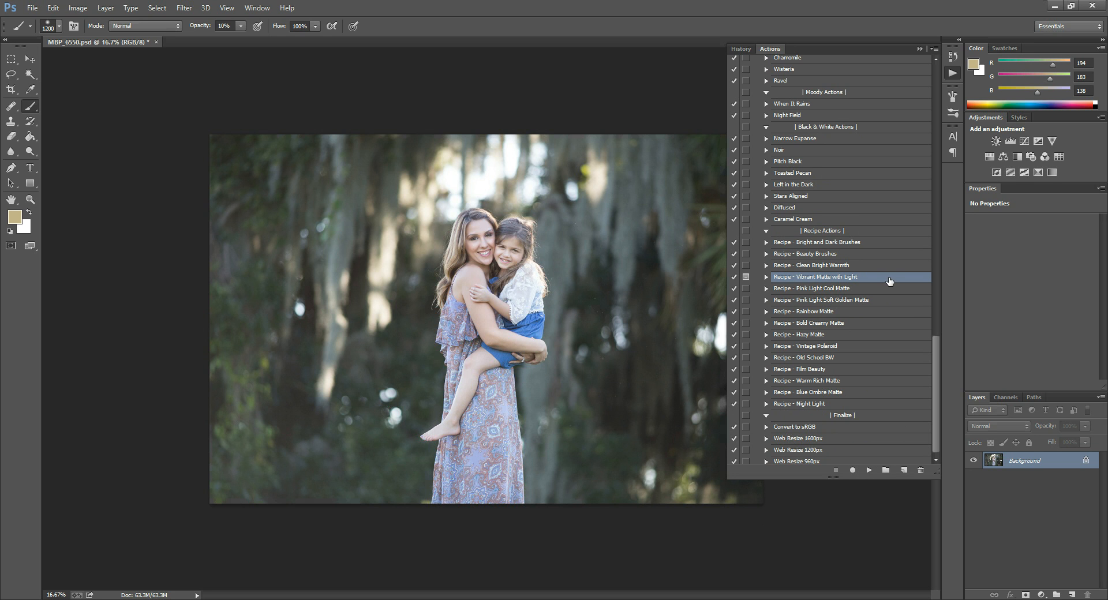
{"action": "mouse_move", "coordinate": [885, 376]}
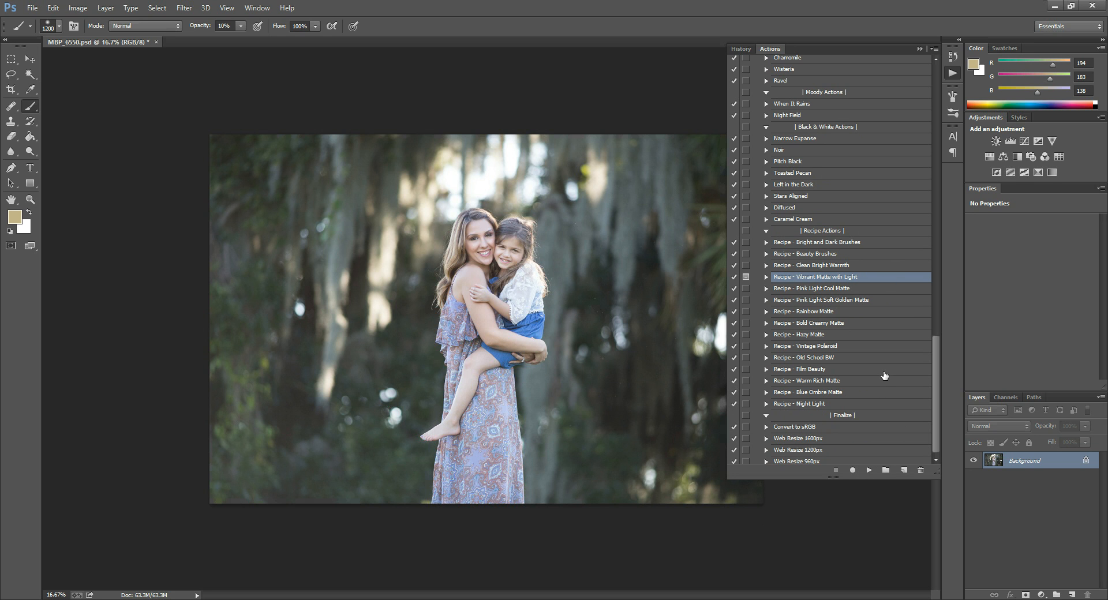
{"action": "mouse_move", "coordinate": [877, 351]}
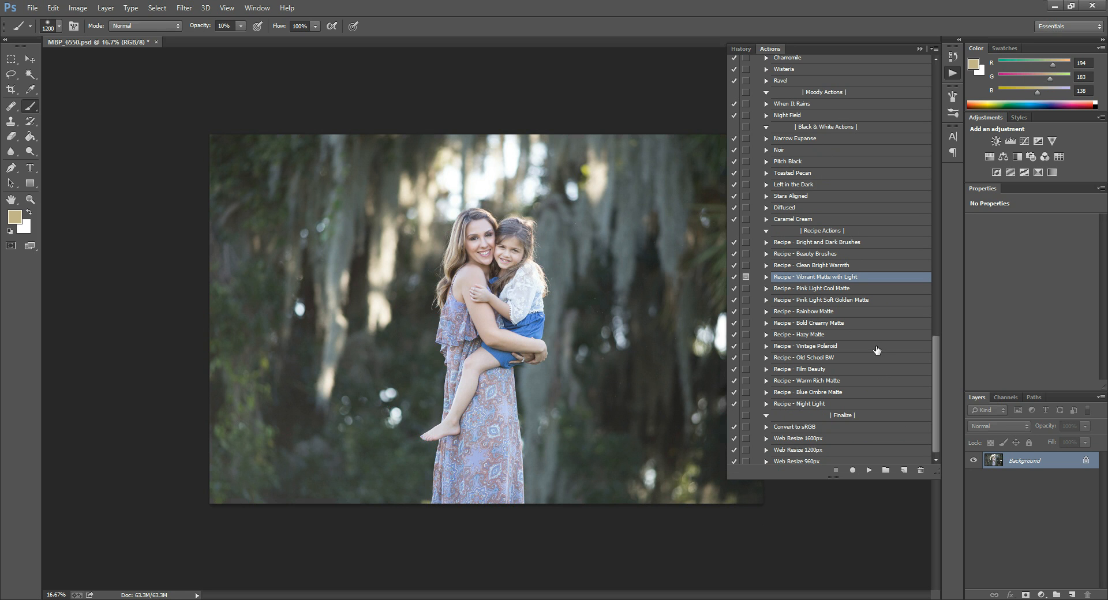
{"action": "mouse_move", "coordinate": [863, 338]}
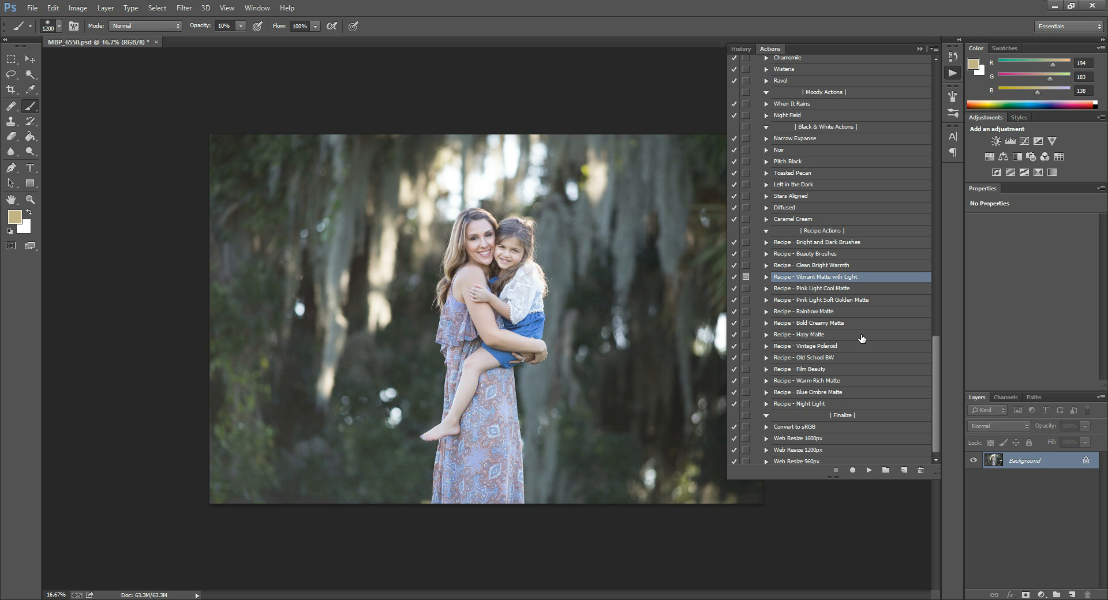
{"action": "mouse_move", "coordinate": [861, 339]}
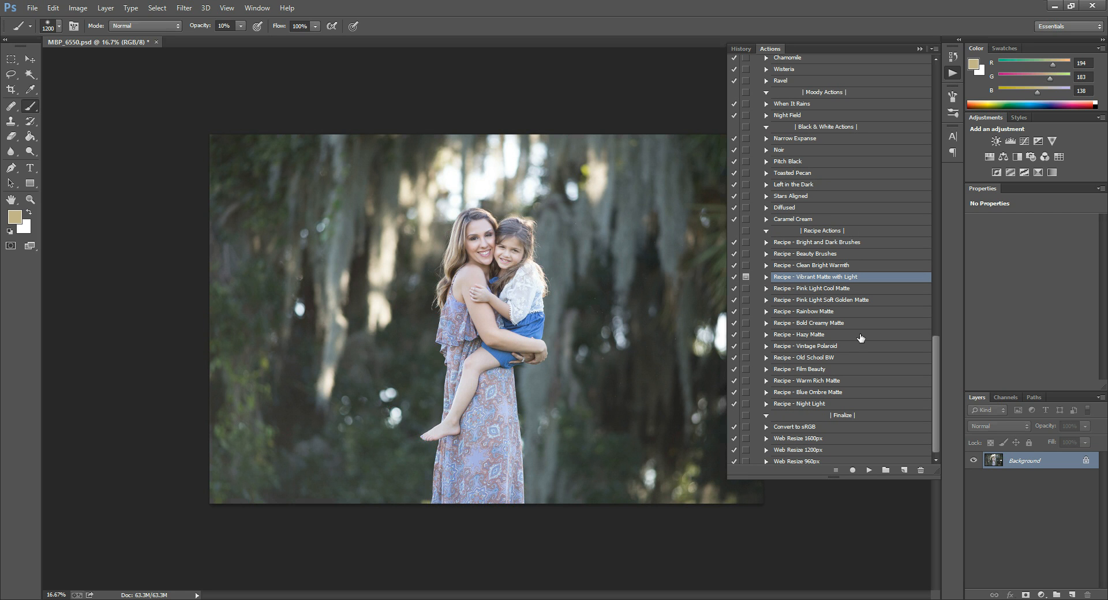
{"action": "mouse_move", "coordinate": [872, 313]}
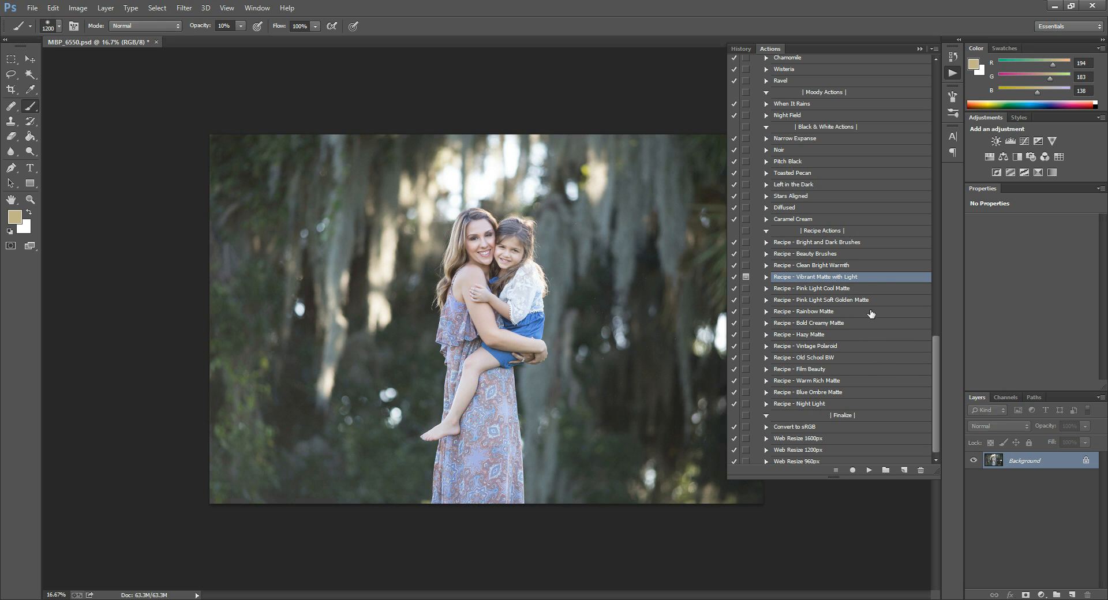
{"action": "mouse_move", "coordinate": [902, 353]}
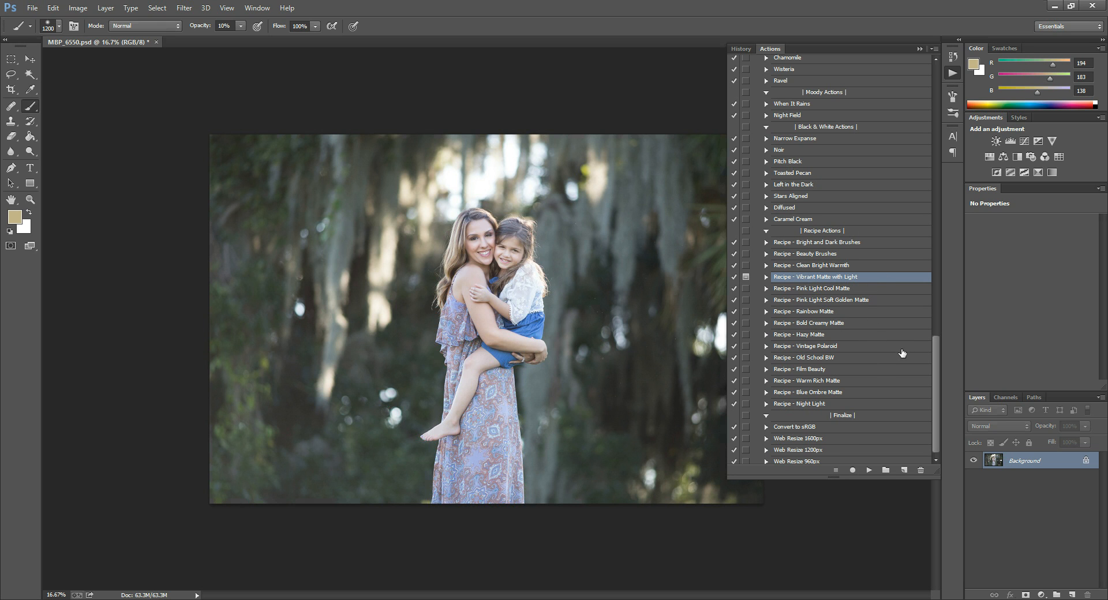
{"action": "mouse_move", "coordinate": [893, 231]}
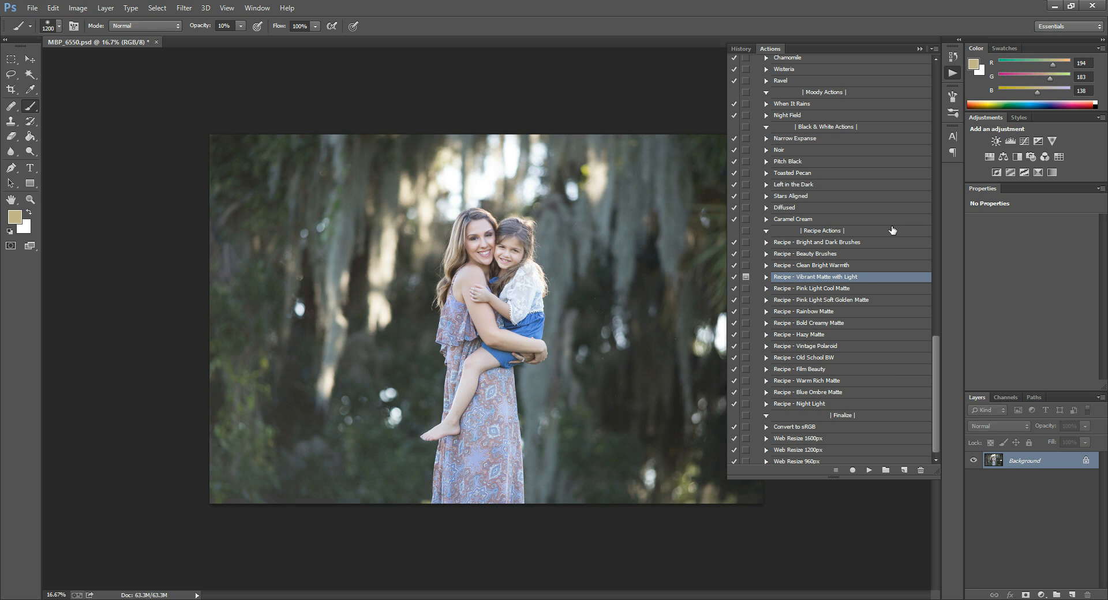
{"action": "mouse_move", "coordinate": [797, 244]}
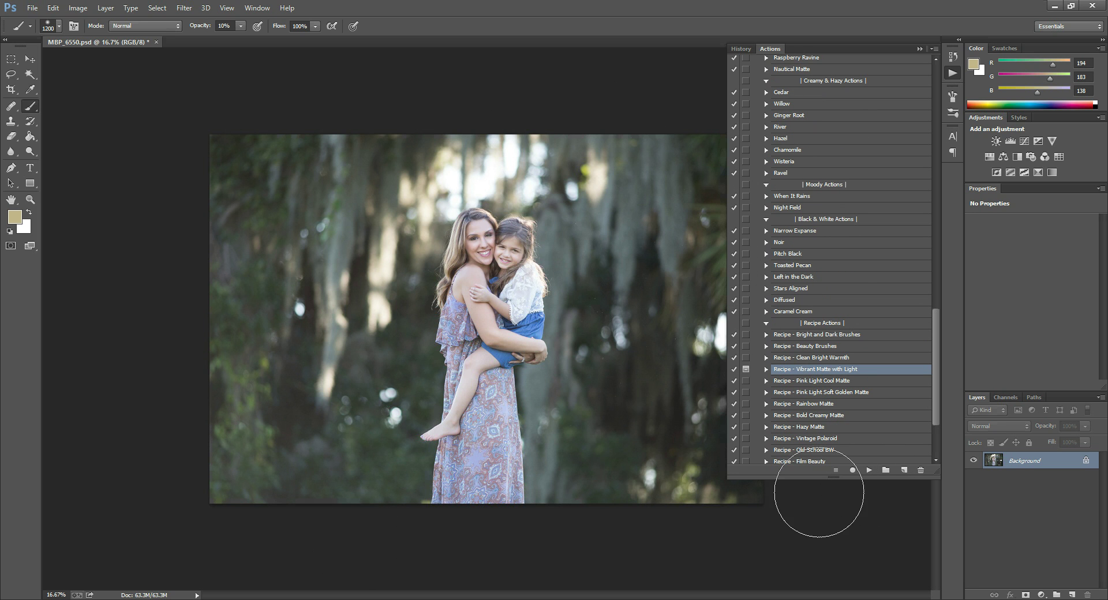
{"action": "mouse_move", "coordinate": [826, 376]}
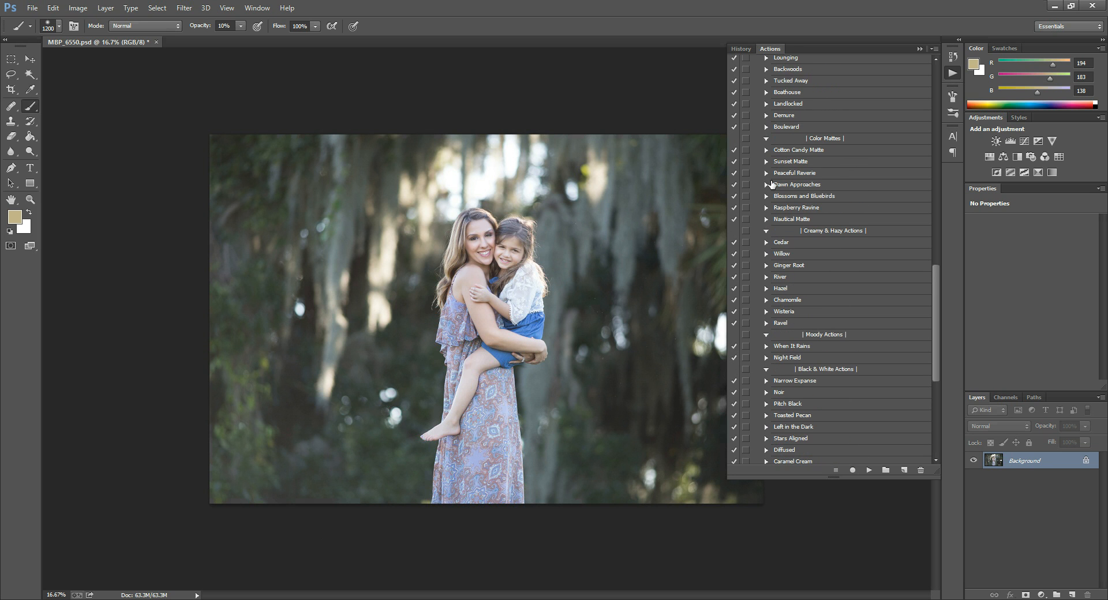
{"action": "mouse_move", "coordinate": [801, 419]}
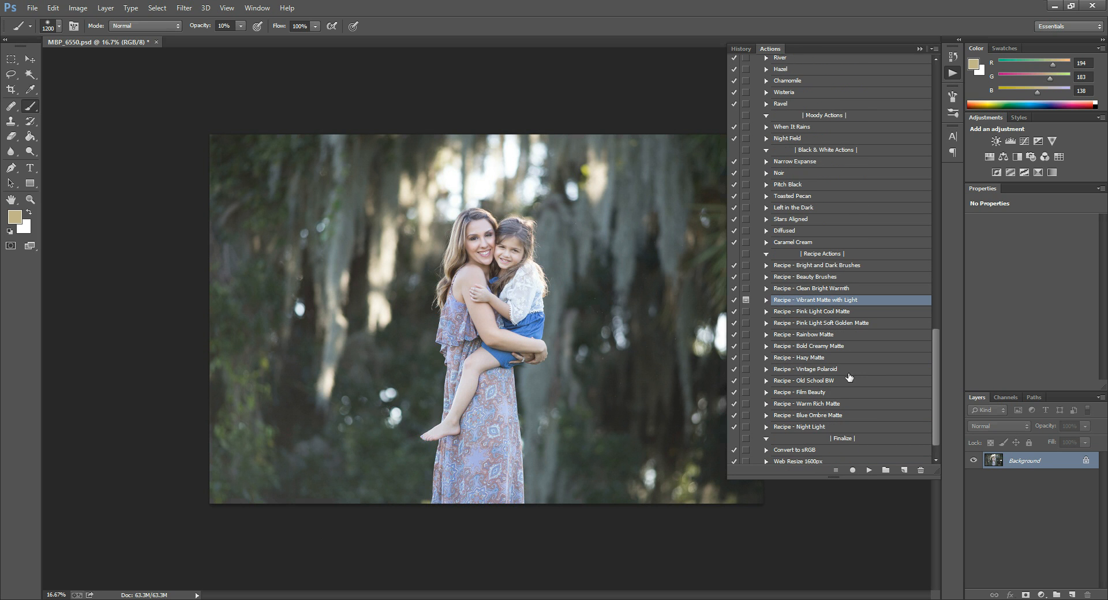
{"action": "mouse_move", "coordinate": [794, 431]}
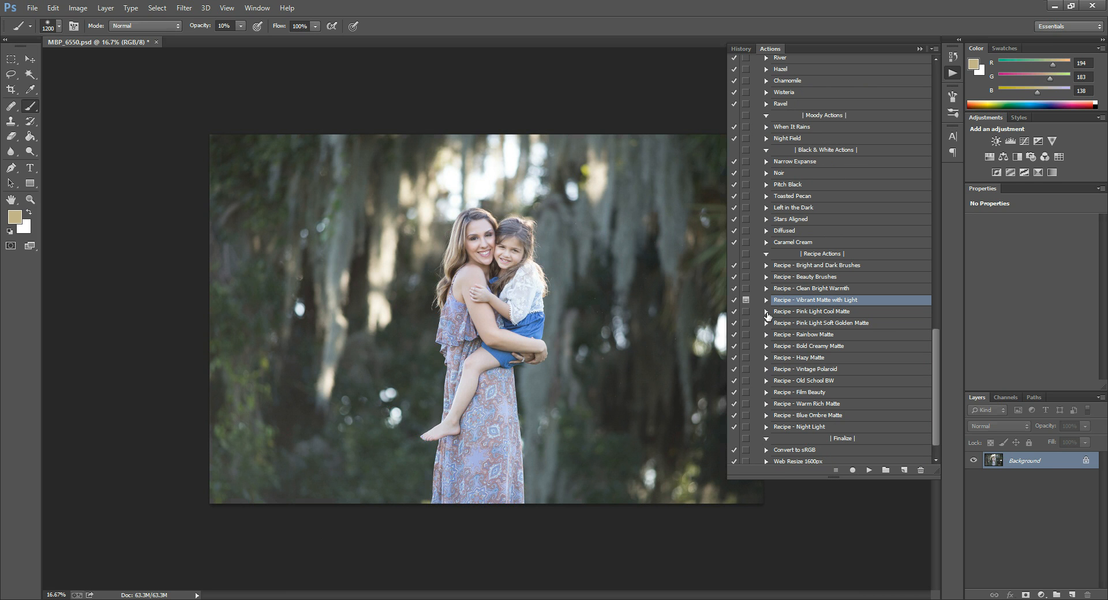
{"action": "mouse_move", "coordinate": [802, 320]}
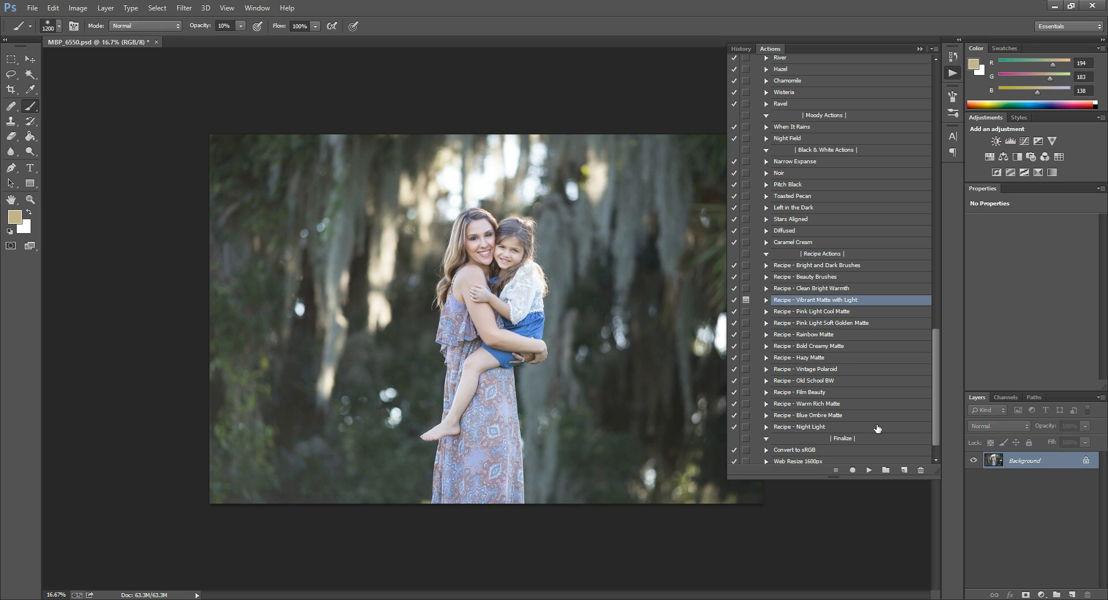
{"action": "mouse_move", "coordinate": [834, 312]}
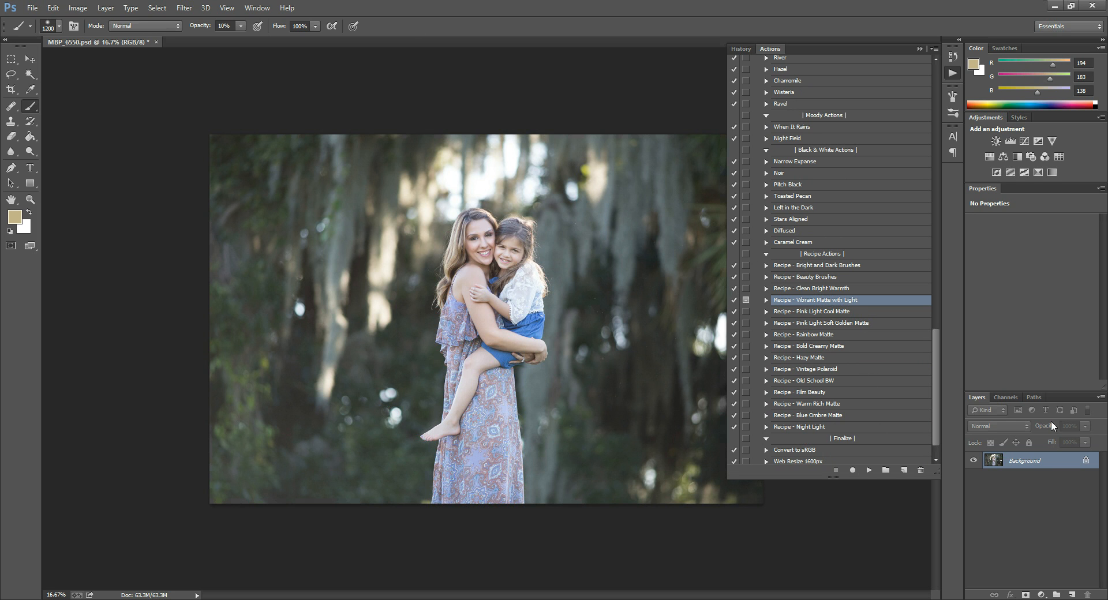
{"action": "mouse_move", "coordinate": [859, 363]}
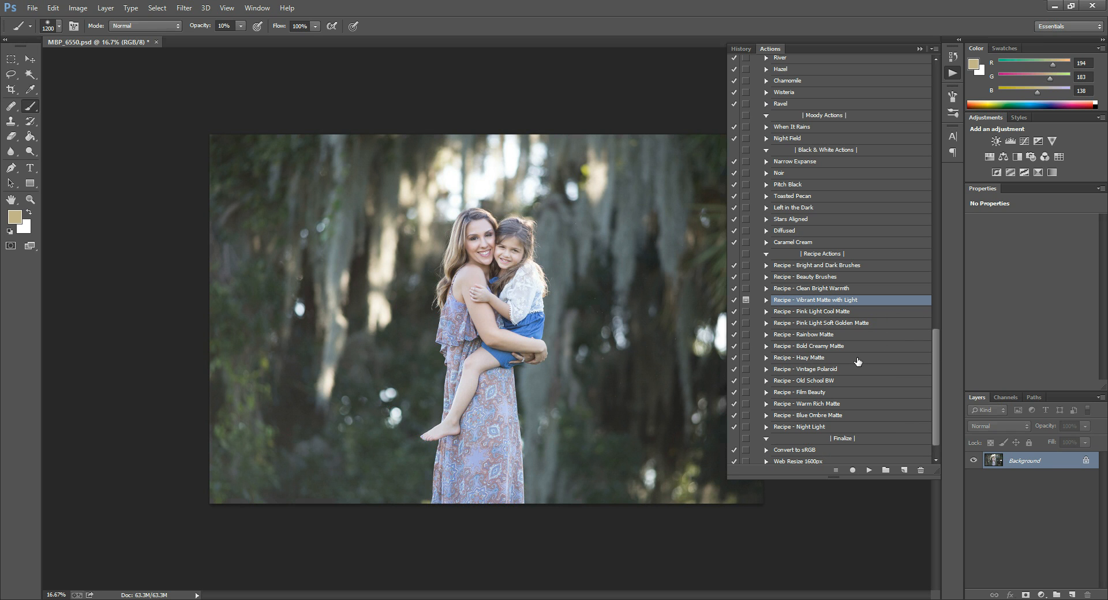
{"action": "mouse_move", "coordinate": [835, 300]}
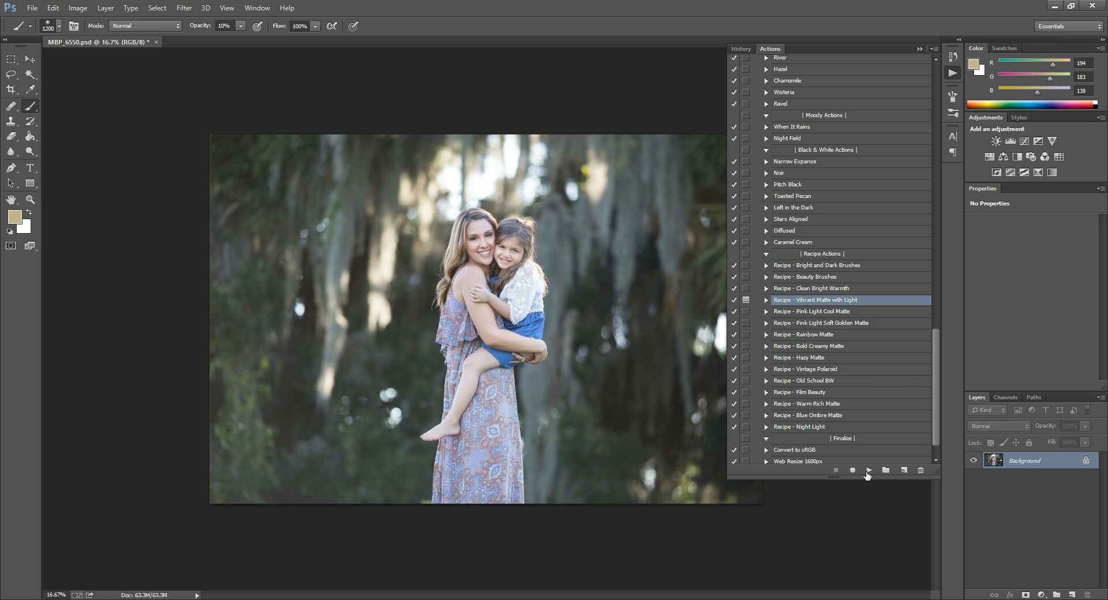
Step: Play the Vibrant Matte with Light recipe and continue past its instruction message so it finishes
{"action": "left_click", "coordinate": [869, 471]}
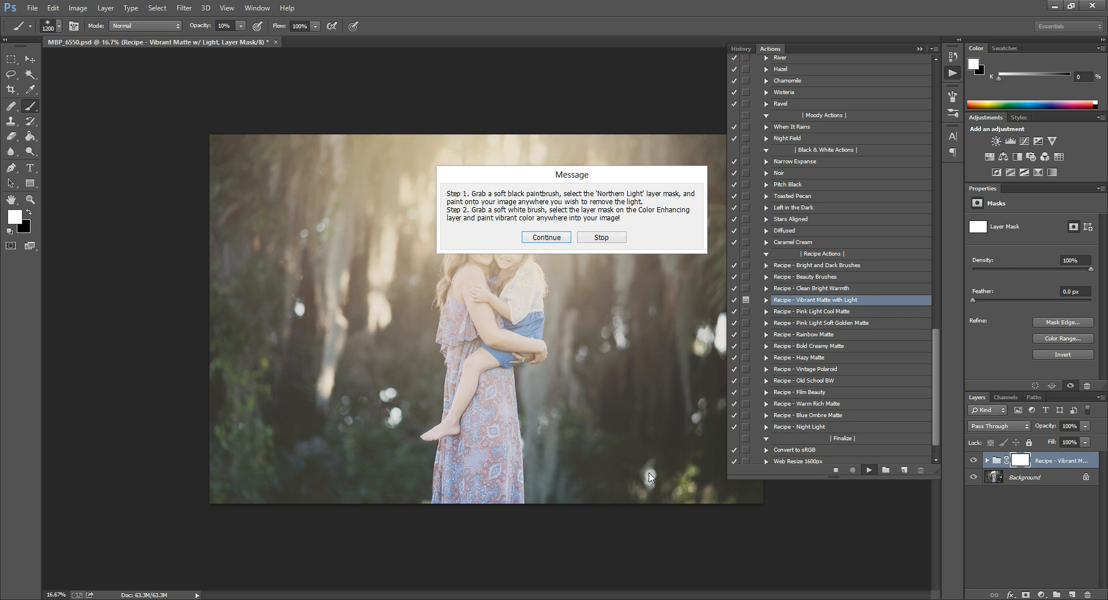
{"action": "mouse_move", "coordinate": [554, 240]}
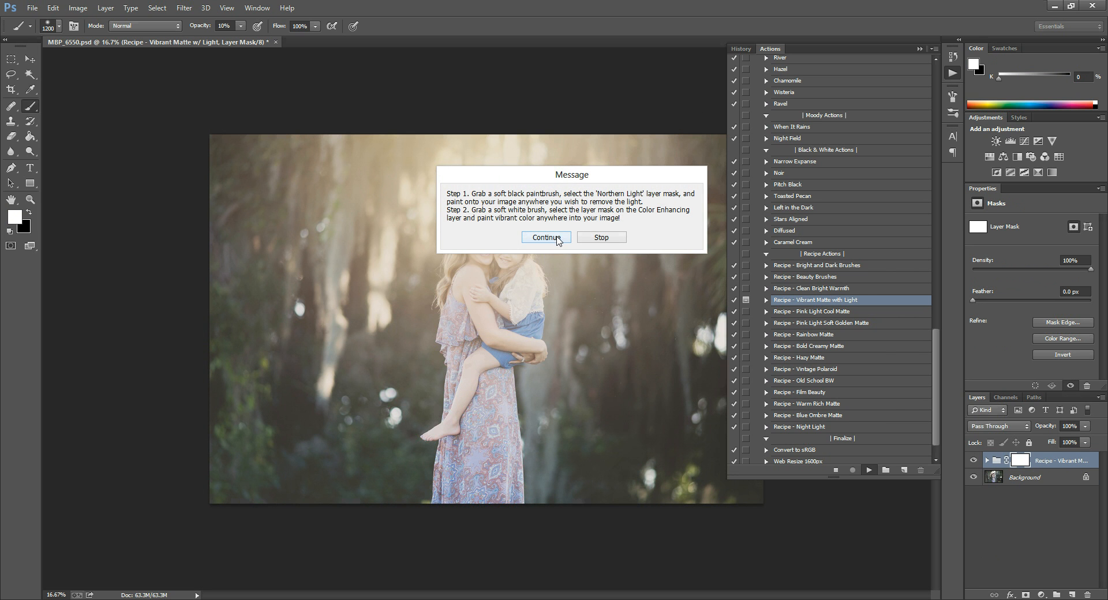
{"action": "left_click", "coordinate": [547, 238]}
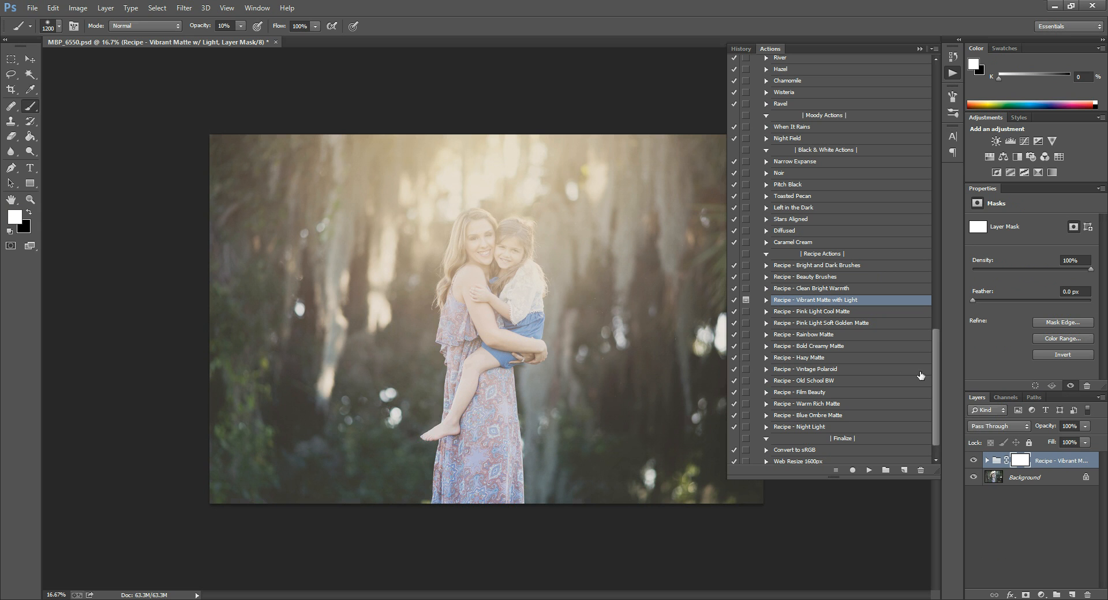
{"action": "mouse_move", "coordinate": [501, 140]}
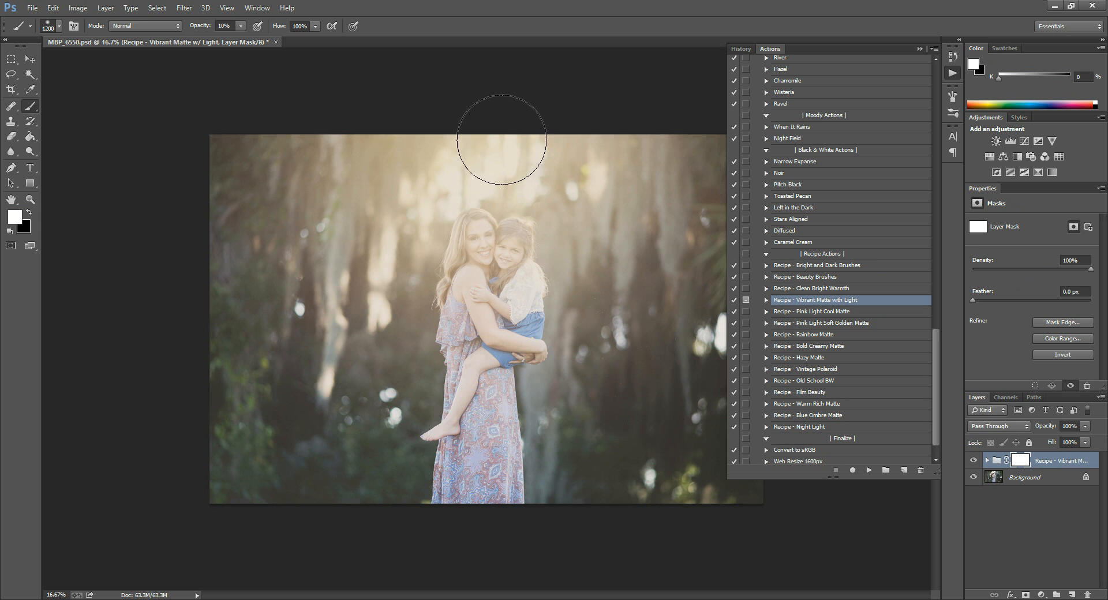
{"action": "mouse_move", "coordinate": [578, 337]}
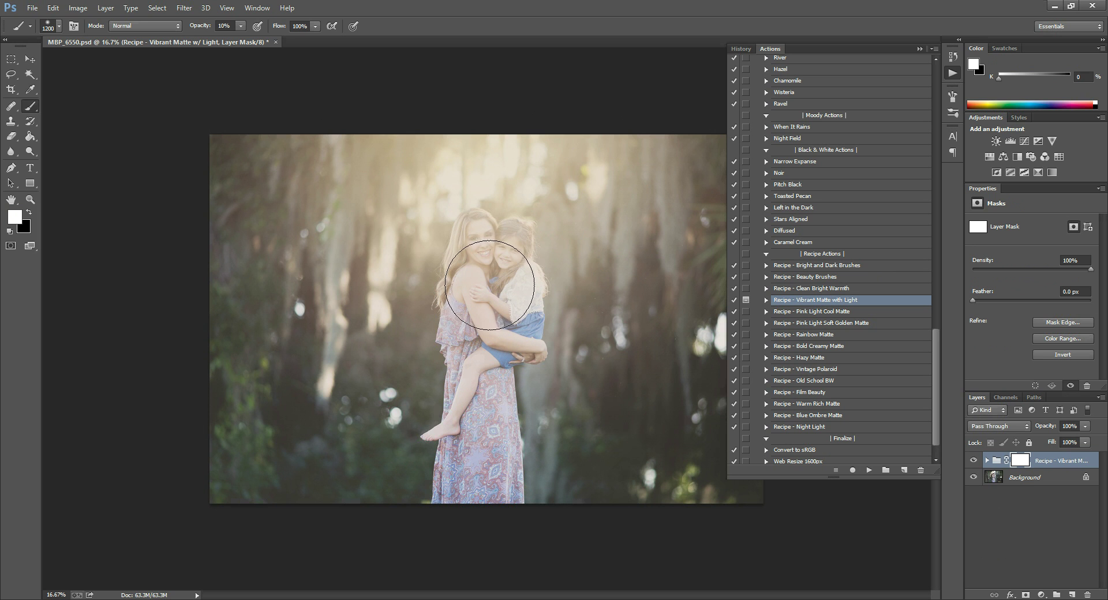
{"action": "mouse_move", "coordinate": [386, 171]}
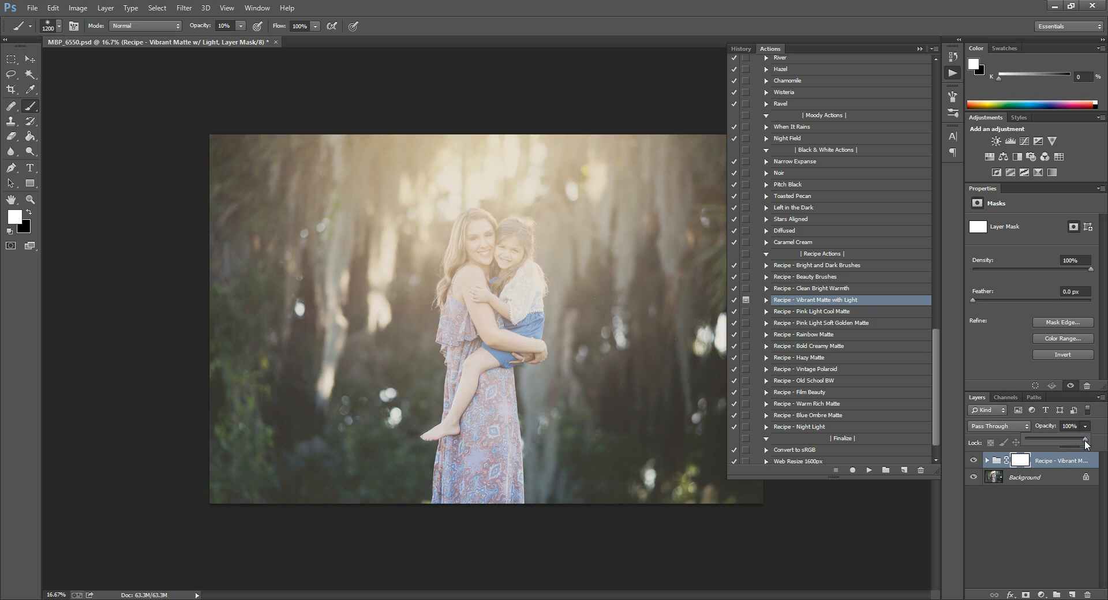
{"action": "left_click_drag", "start_coordinate": [1081, 442], "coordinate": [1053, 442]}
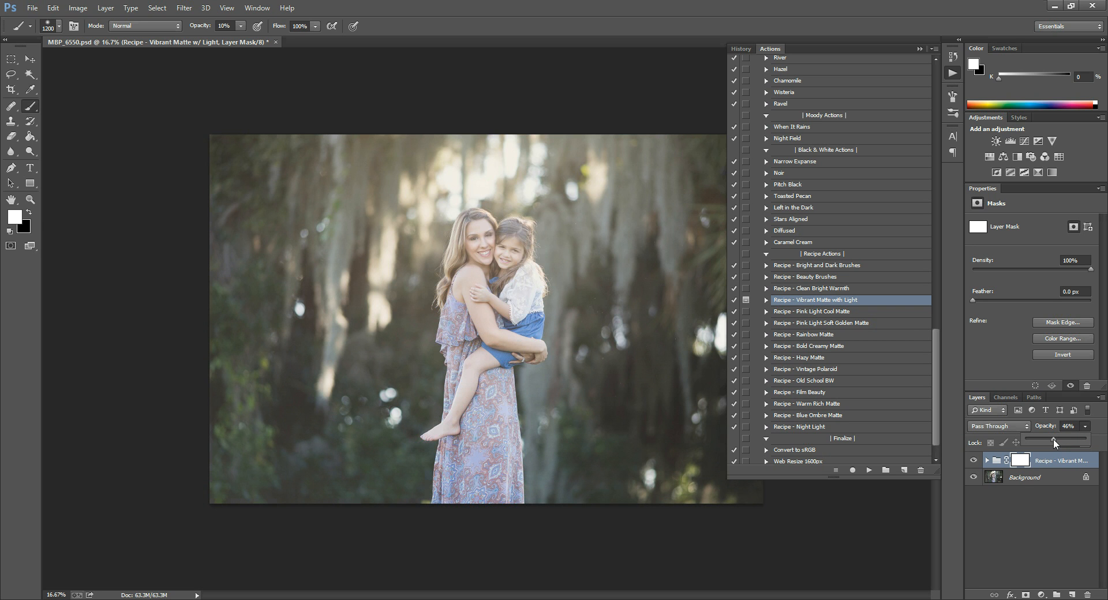
{"action": "left_click_drag", "start_coordinate": [1054, 440], "coordinate": [1088, 439]}
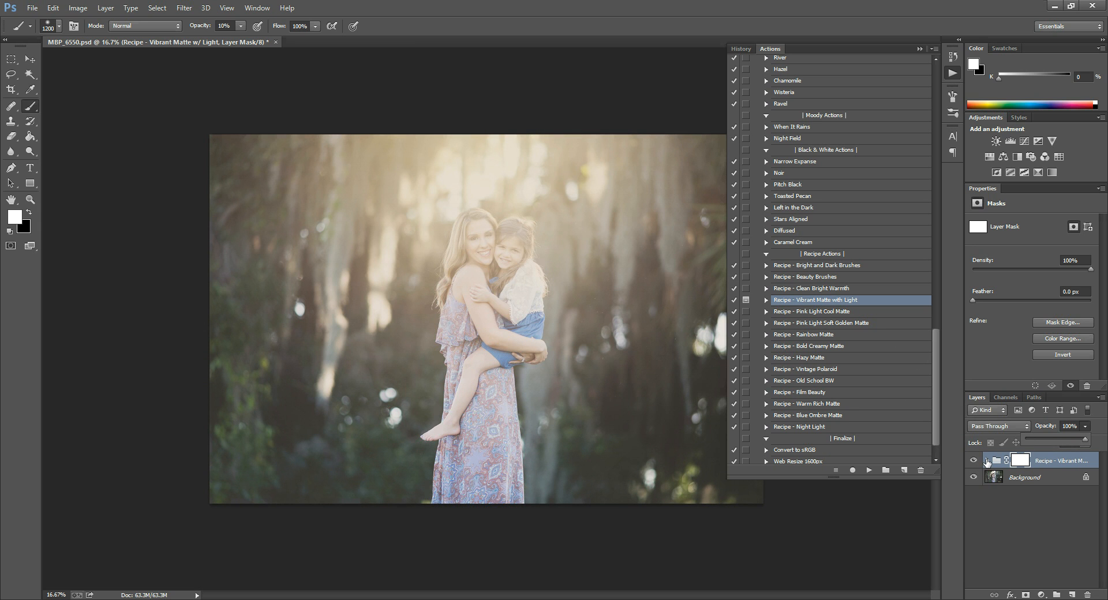
Step: Expand the recipe group, target the Northern Light mask, and toggle a layer's visibility to compare
{"action": "left_click", "coordinate": [987, 460]}
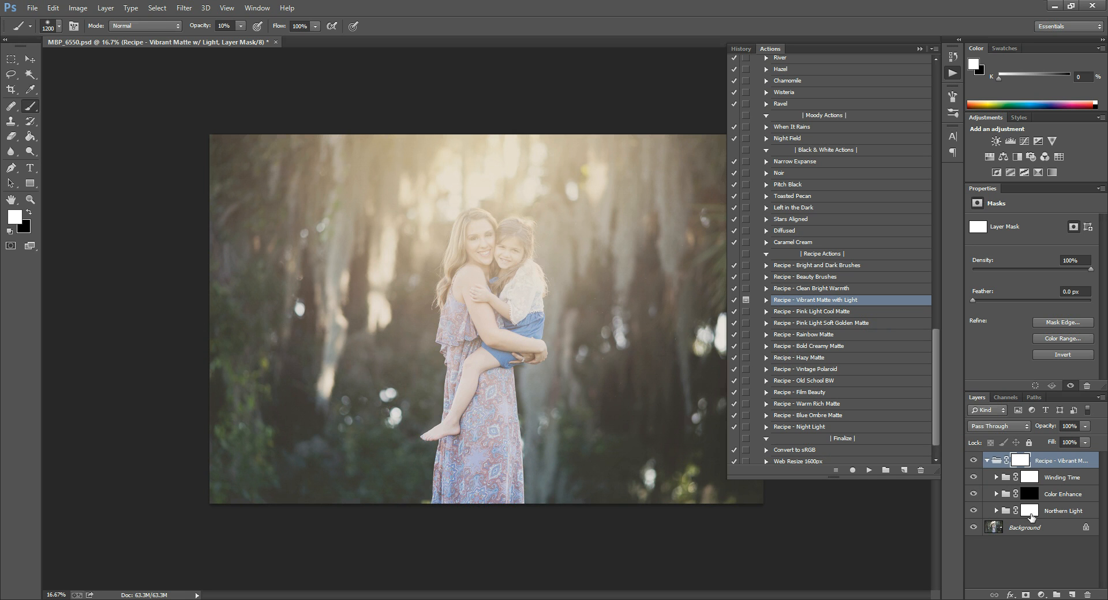
{"action": "left_click", "coordinate": [1057, 512]}
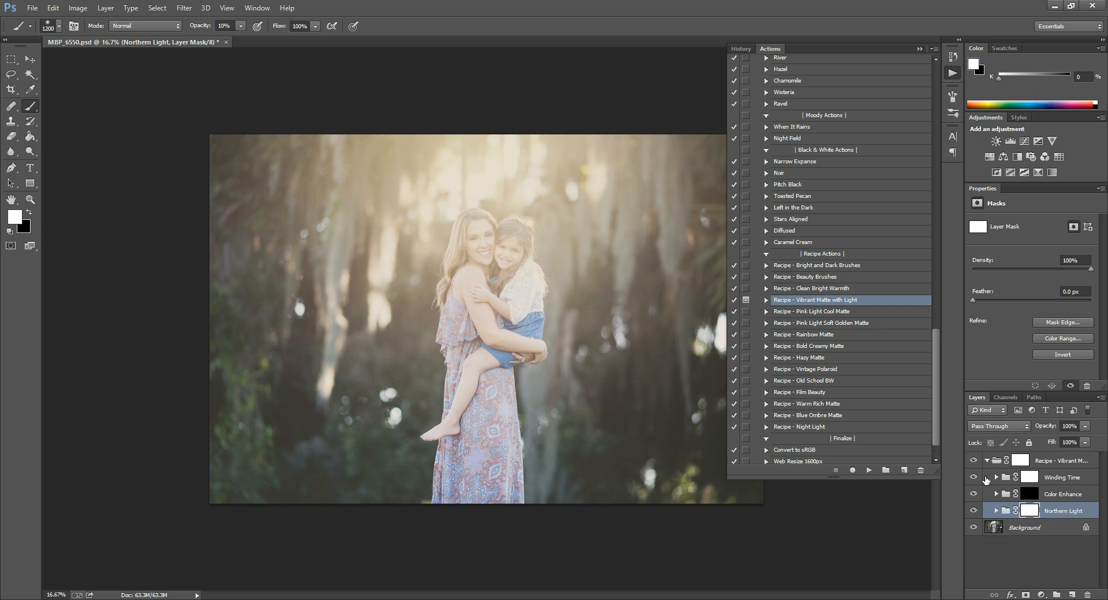
{"action": "left_click", "coordinate": [973, 477]}
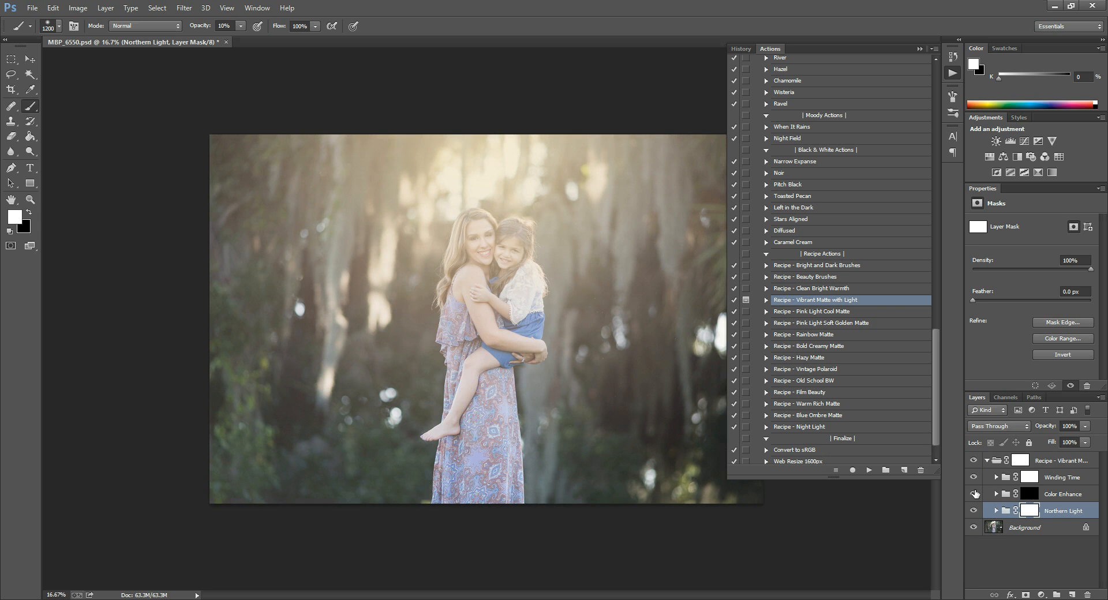
{"action": "left_click", "coordinate": [974, 494]}
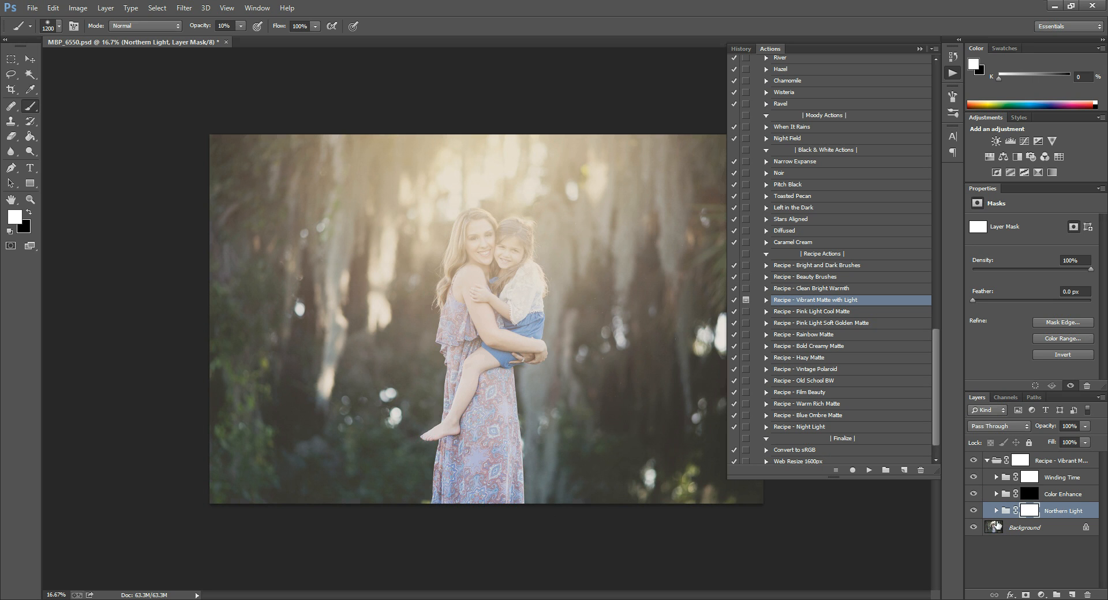
{"action": "mouse_move", "coordinate": [358, 299]}
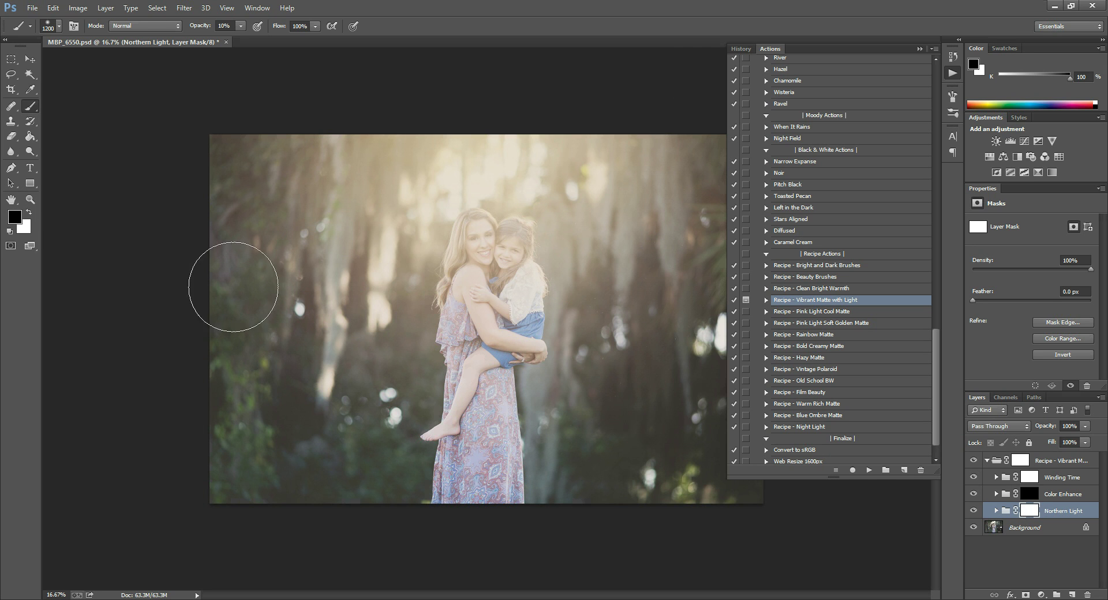
{"action": "mouse_move", "coordinate": [487, 273]}
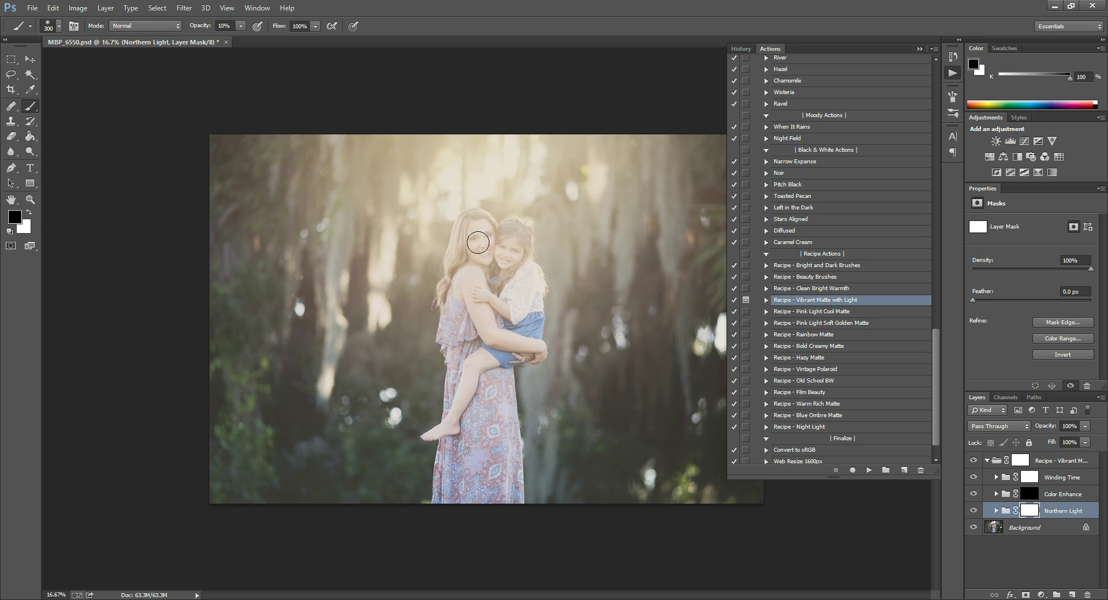
Step: Paint the Northern Light mask to clear the haze from the mother's face, chin and the daughter's face
{"action": "left_click_drag", "start_coordinate": [476, 241], "coordinate": [487, 256]}
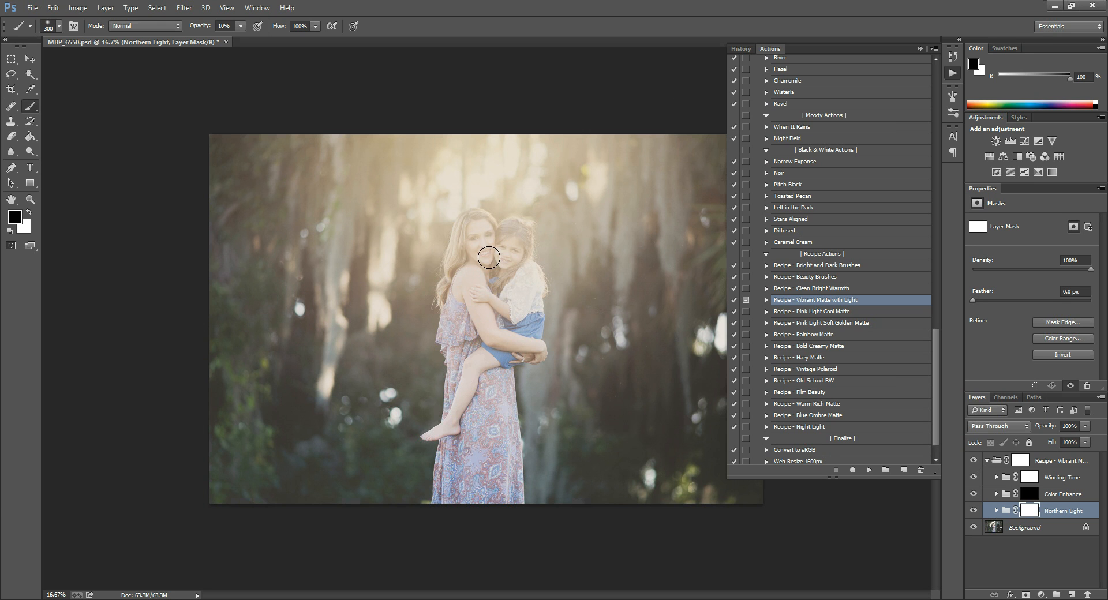
{"action": "mouse_move", "coordinate": [315, 76]}
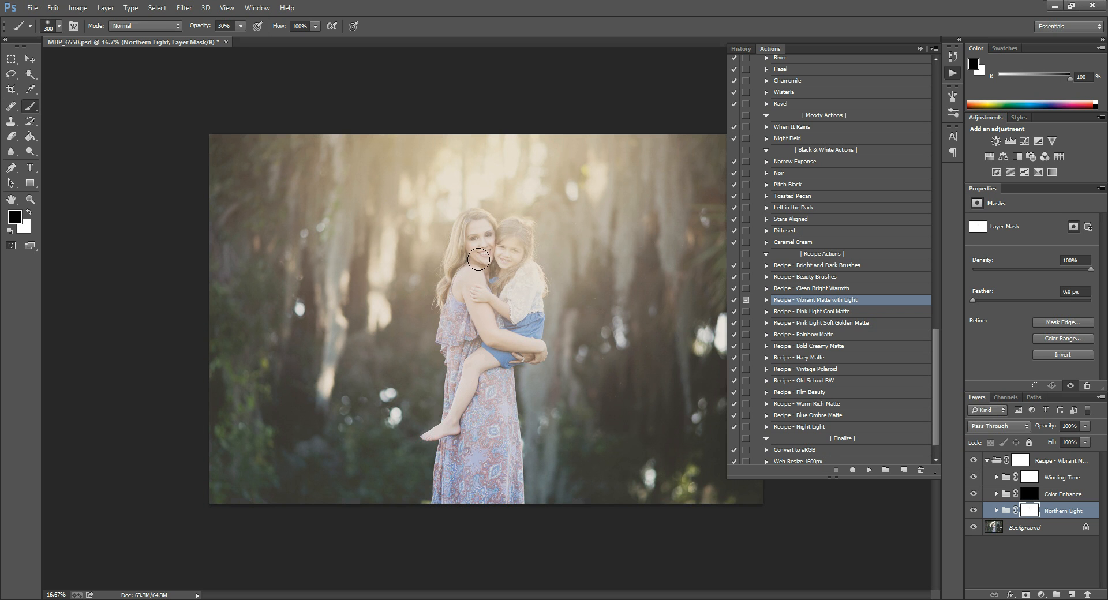
{"action": "left_click_drag", "start_coordinate": [477, 259], "coordinate": [509, 243]}
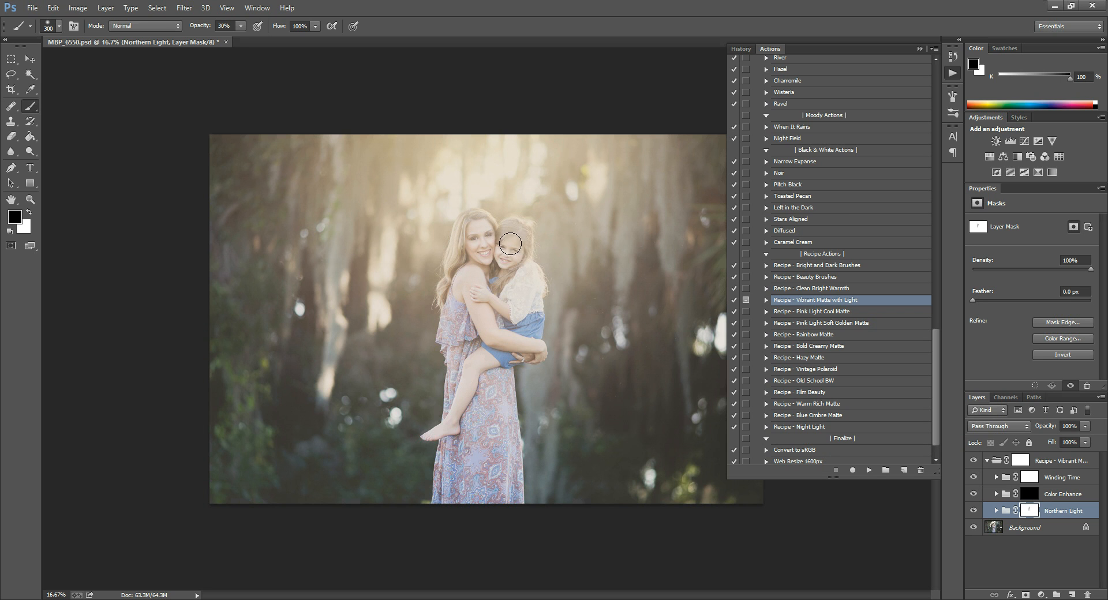
{"action": "left_click_drag", "start_coordinate": [509, 243], "coordinate": [516, 308]}
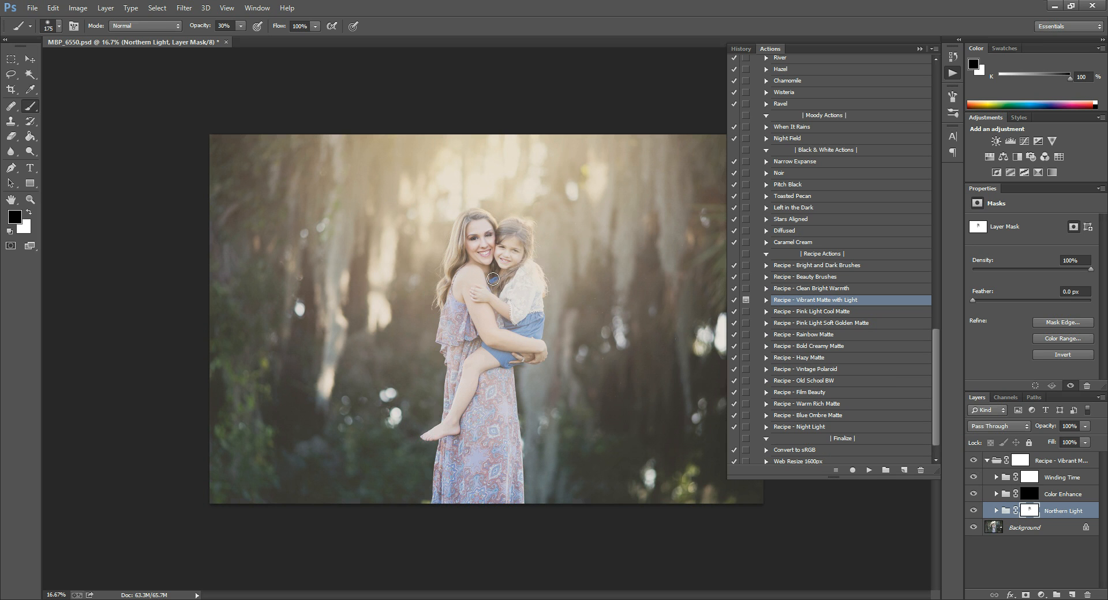
{"action": "mouse_move", "coordinate": [480, 222]}
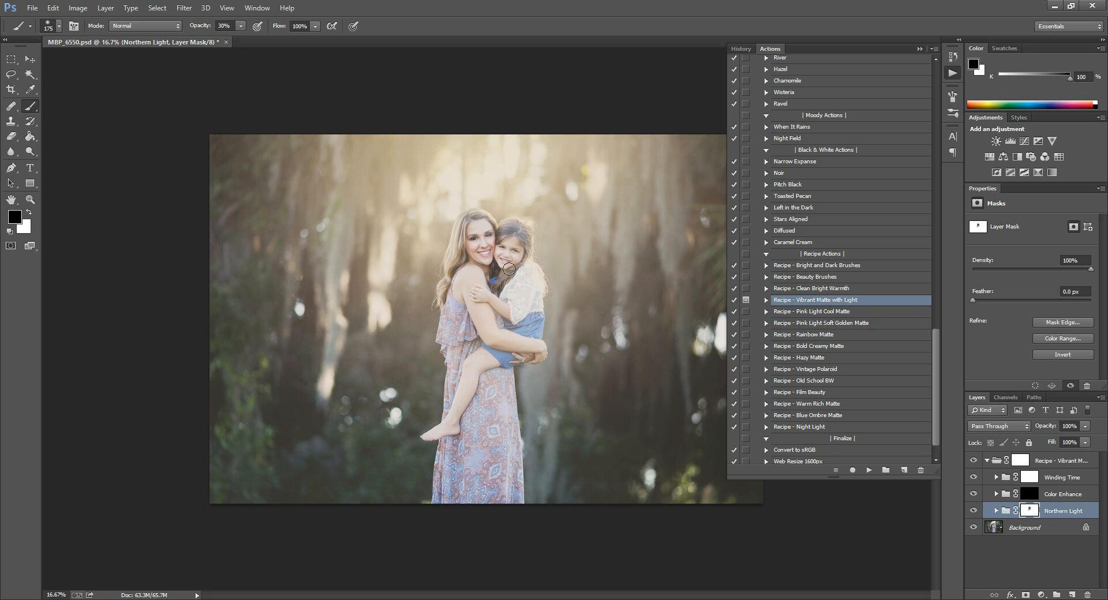
{"action": "mouse_move", "coordinate": [485, 231]}
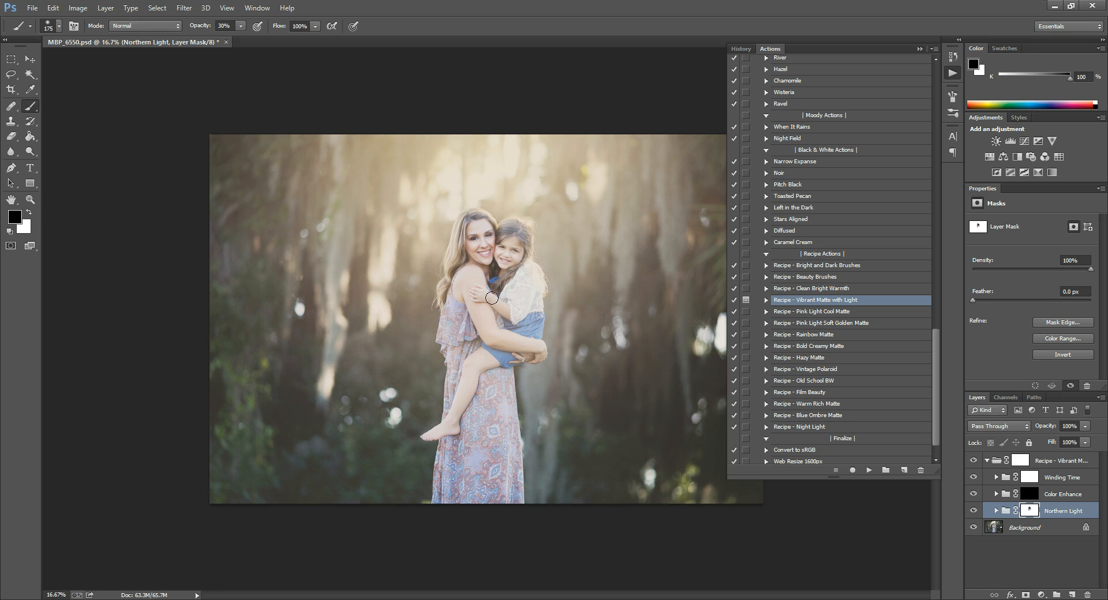
{"action": "mouse_move", "coordinate": [522, 267]}
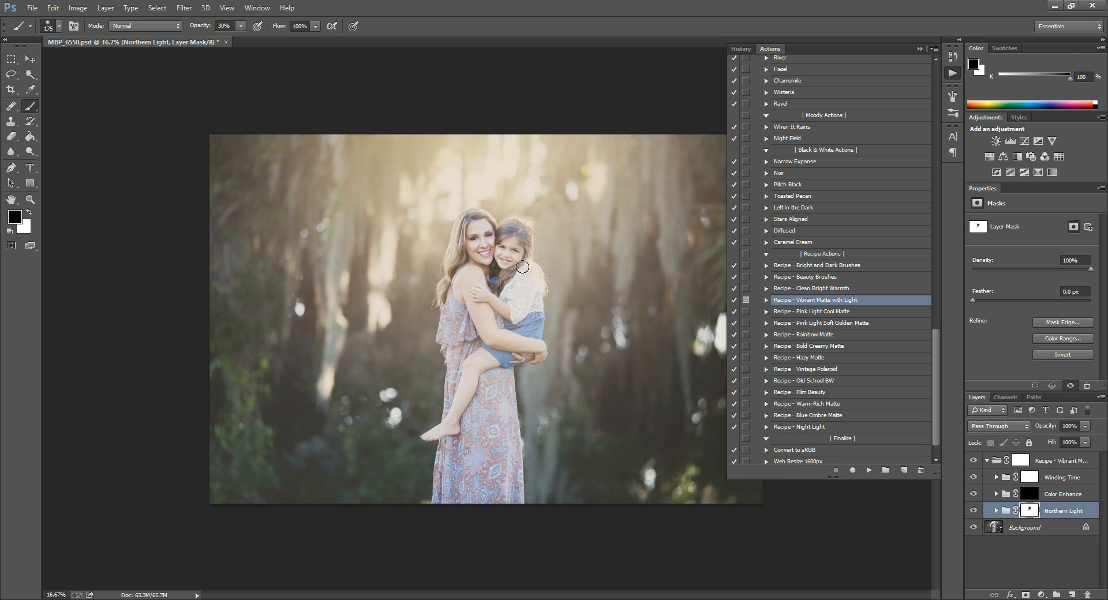
{"action": "mouse_move", "coordinate": [517, 247]}
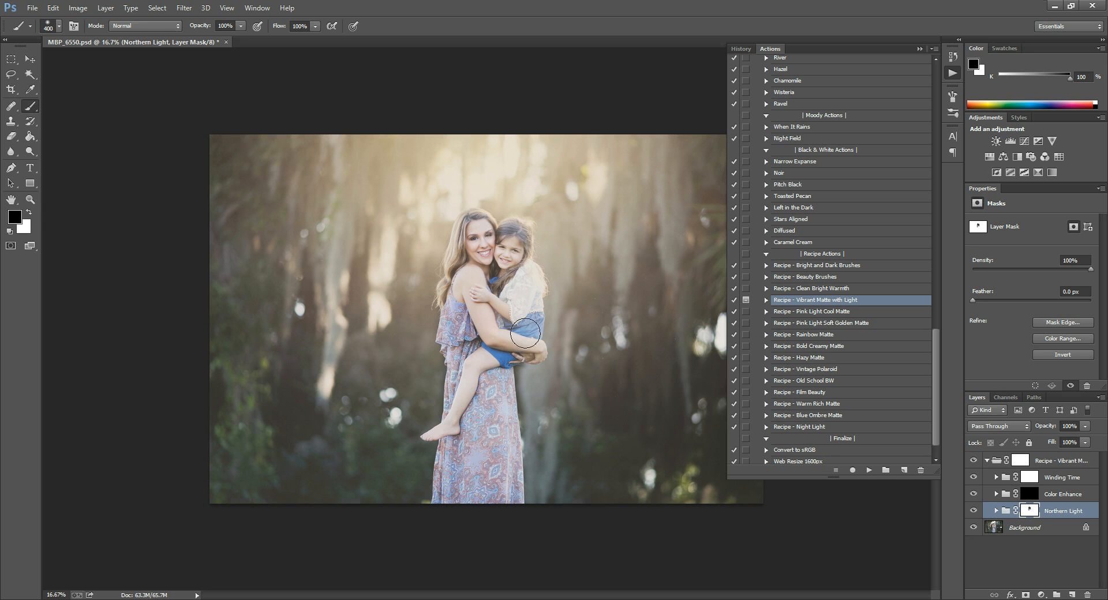
Step: Mask the glow off the arms and daughter's body, then lower Northern Light's opacity to 83%
{"action": "left_click_drag", "start_coordinate": [526, 333], "coordinate": [493, 290]}
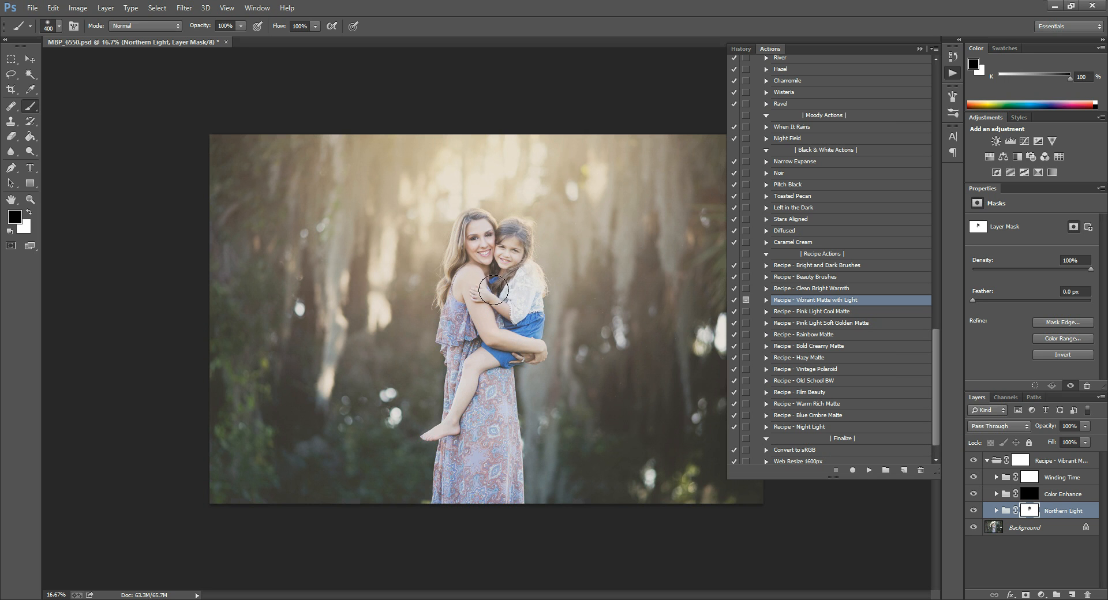
{"action": "mouse_move", "coordinate": [509, 192]}
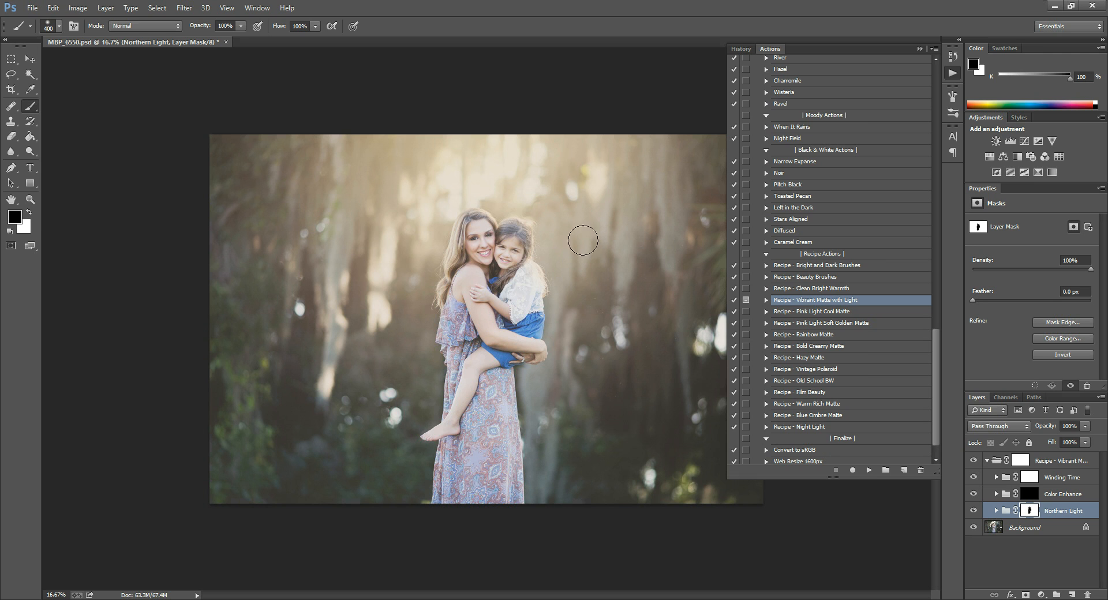
{"action": "mouse_move", "coordinate": [462, 387]}
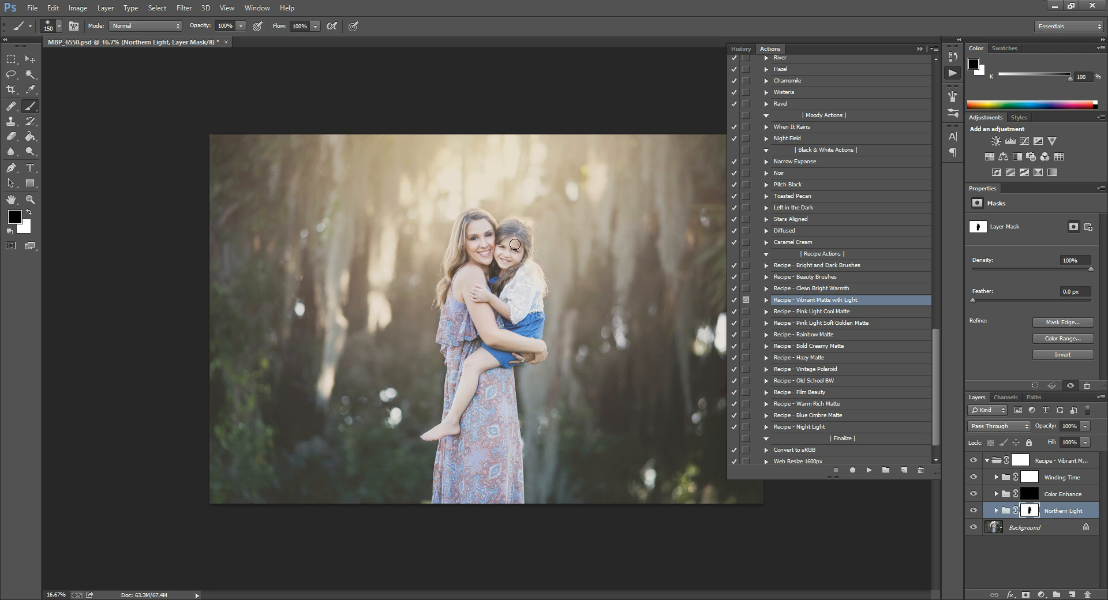
{"action": "mouse_move", "coordinate": [479, 260]}
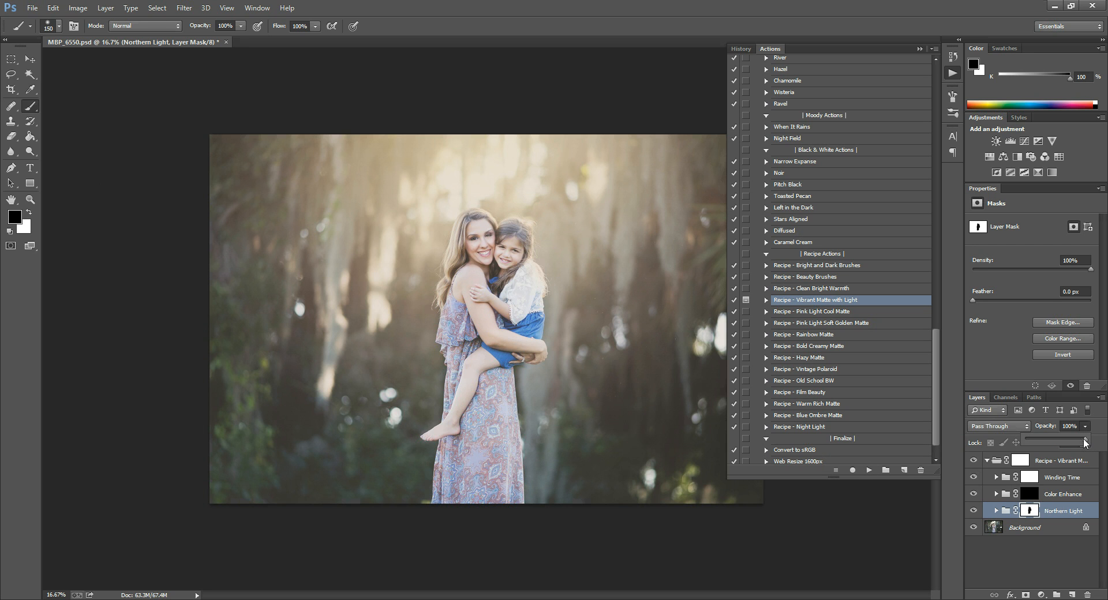
{"action": "left_click_drag", "start_coordinate": [1085, 442], "coordinate": [1078, 442]}
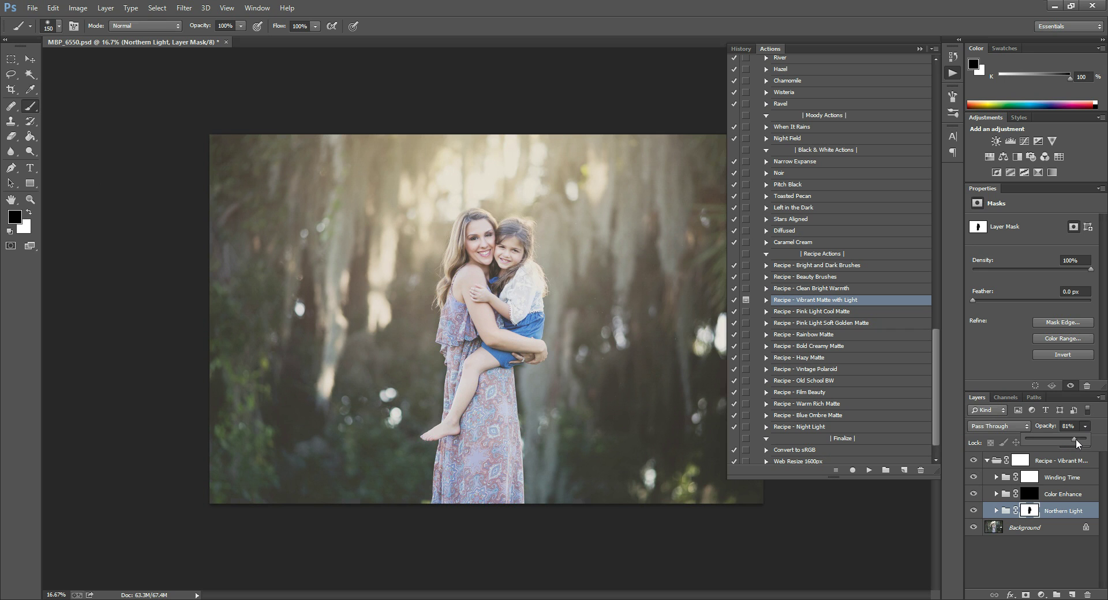
{"action": "left_click_drag", "start_coordinate": [1060, 442], "coordinate": [1077, 442]}
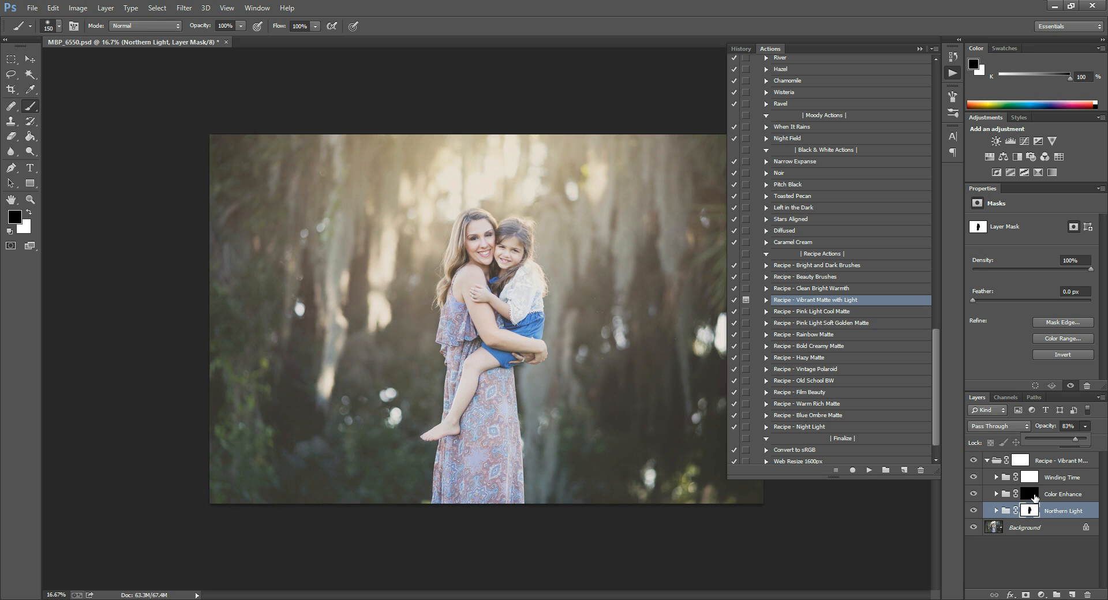
Step: Target the Color Enhance layer's mask so its colour boost can be painted in with white
{"action": "left_click", "coordinate": [1064, 494]}
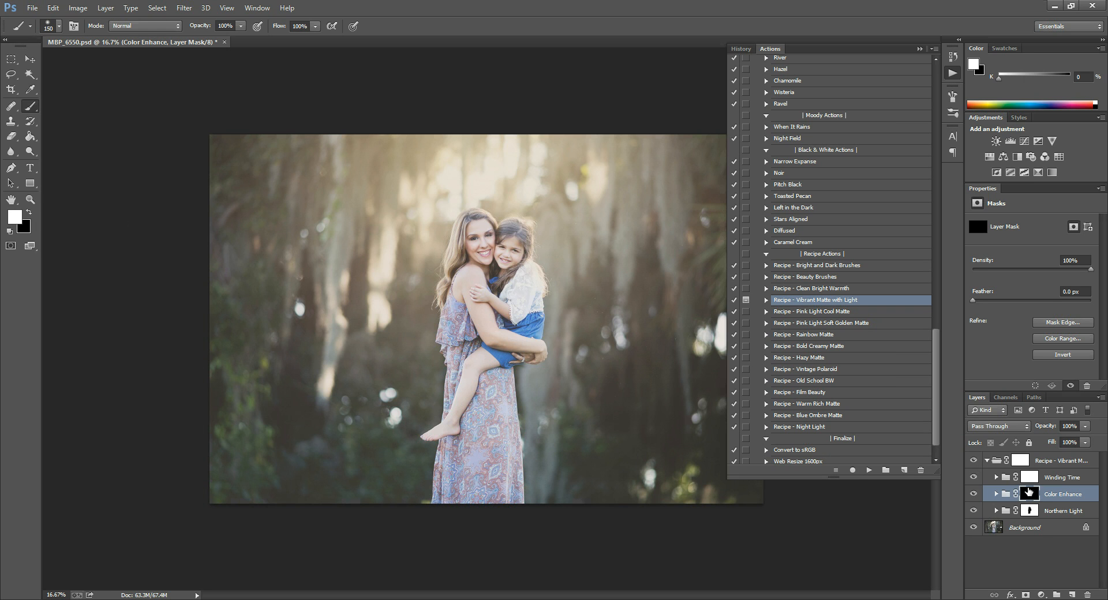
{"action": "mouse_move", "coordinate": [584, 197]}
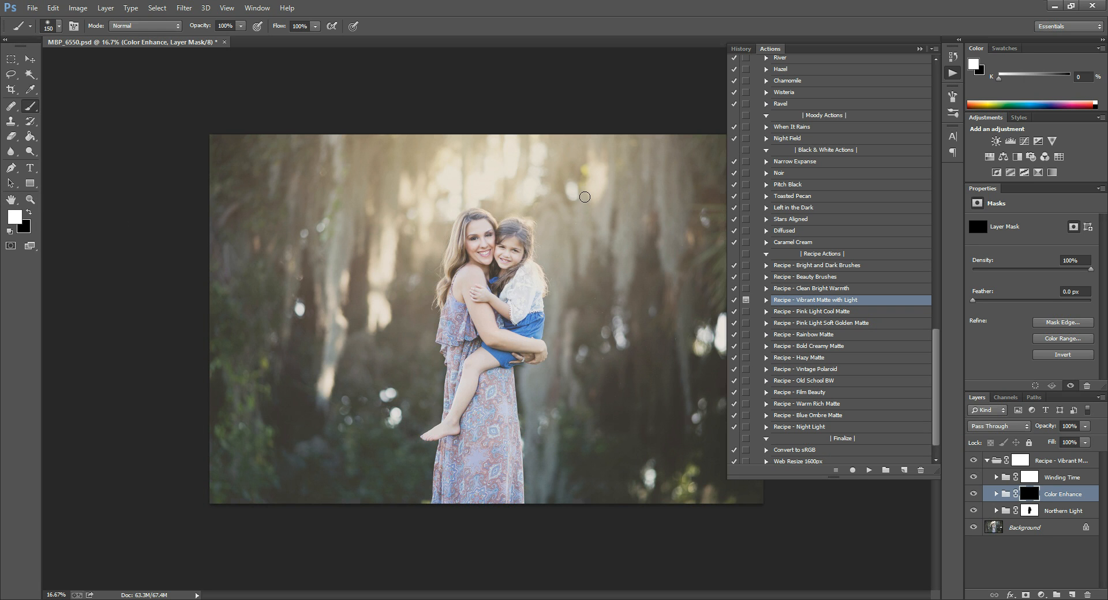
{"action": "mouse_move", "coordinate": [36, 172]}
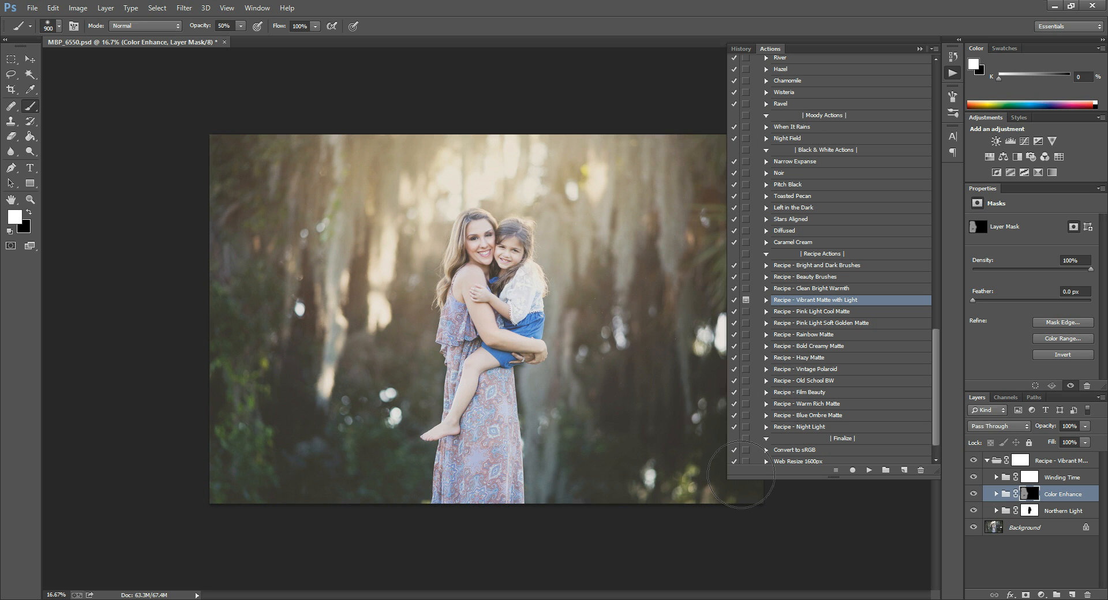
{"action": "mouse_move", "coordinate": [910, 15]}
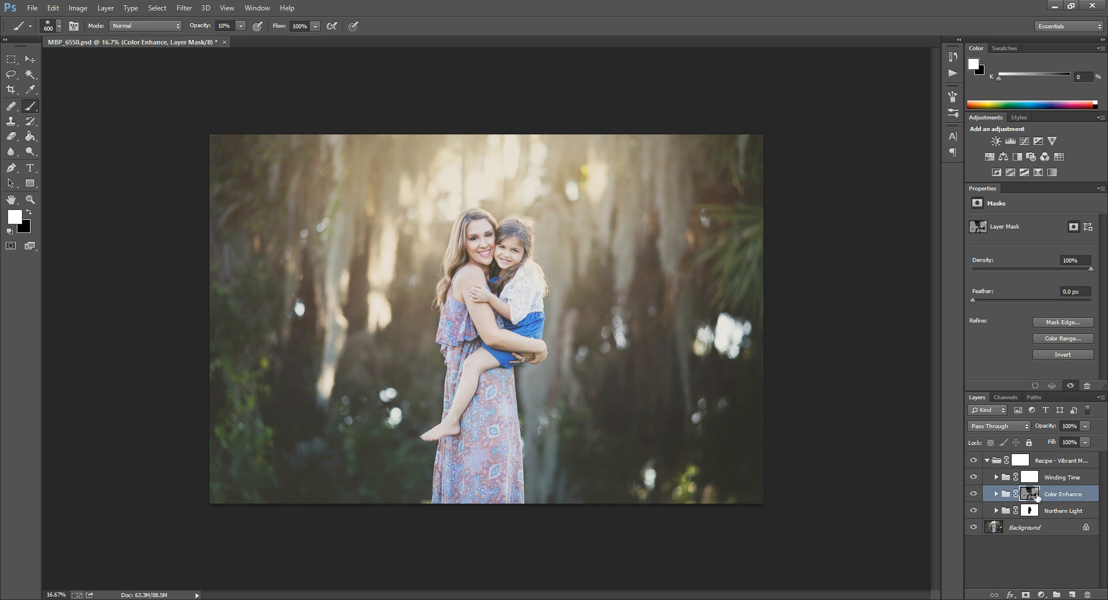
{"action": "mouse_move", "coordinate": [1027, 514]}
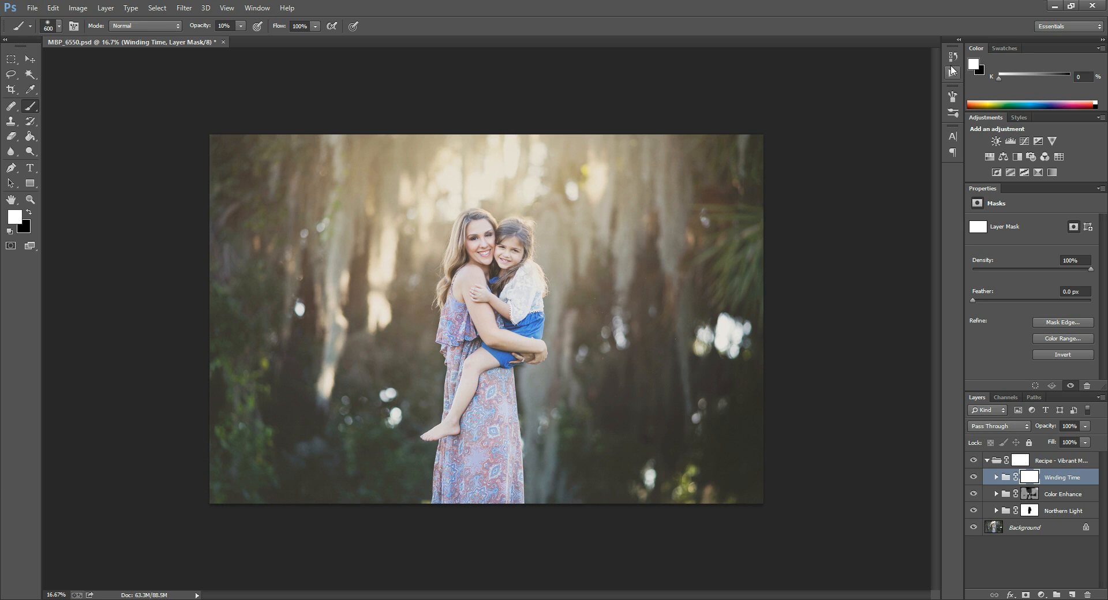
{"action": "mouse_move", "coordinate": [717, 150]}
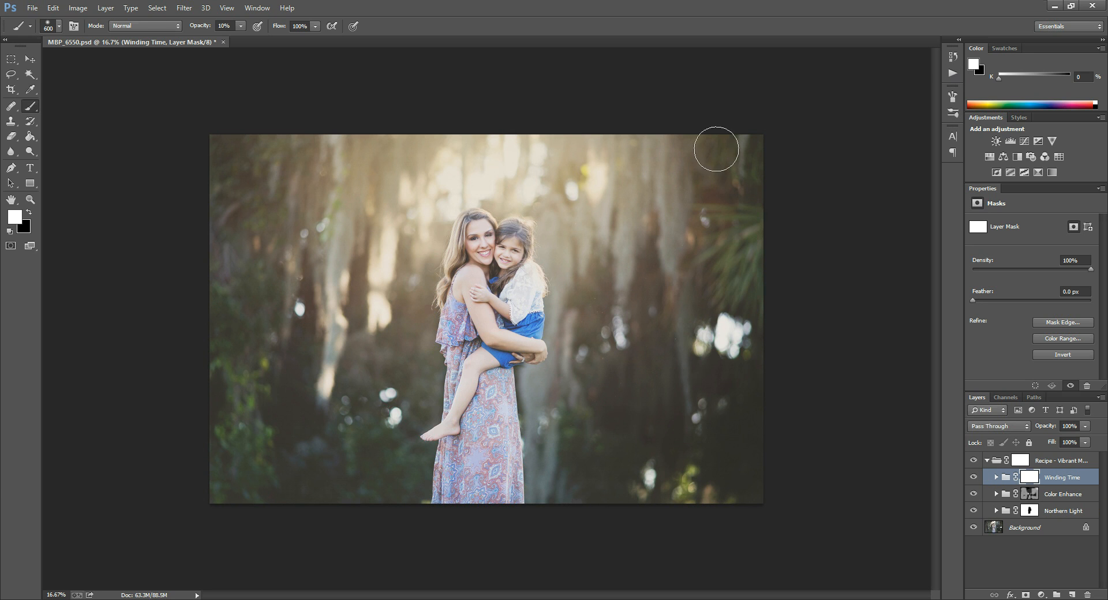
{"action": "mouse_move", "coordinate": [903, 440]}
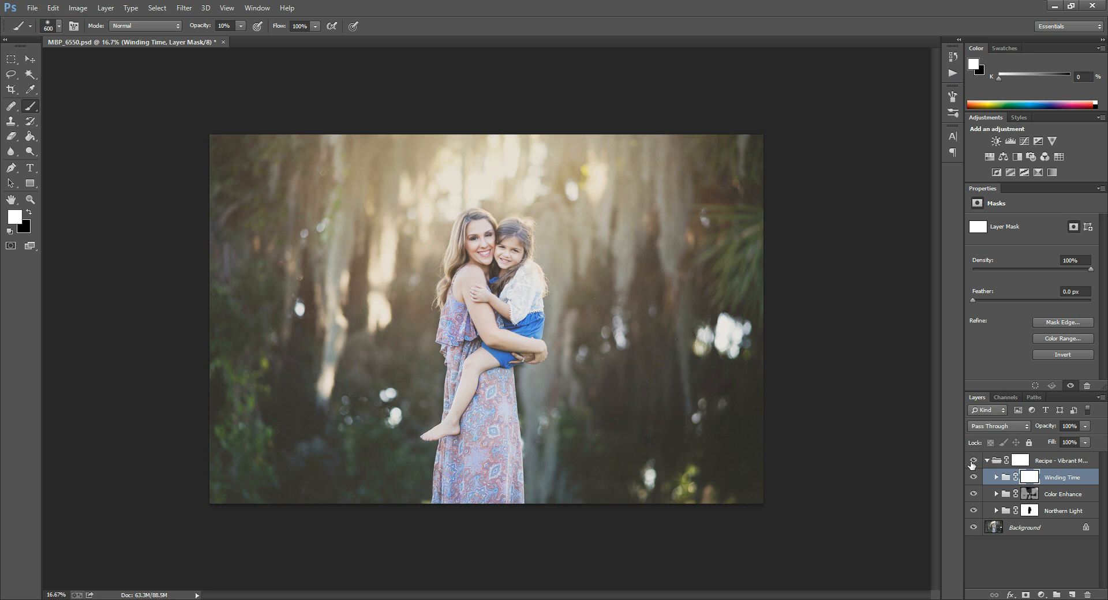
{"action": "mouse_move", "coordinate": [990, 489]}
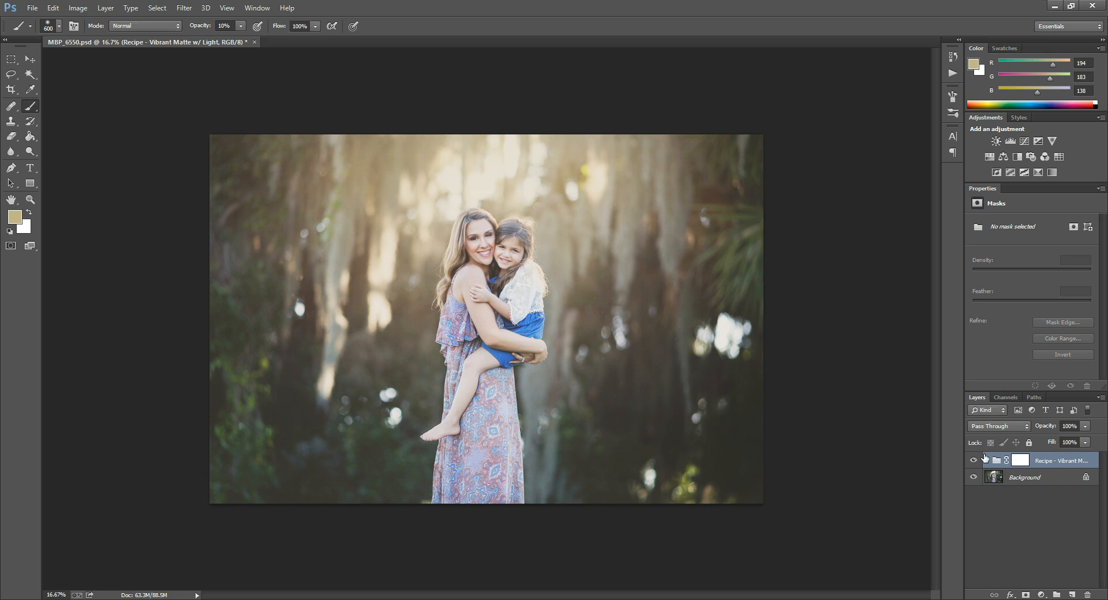
Step: Run the Sunny Glow colour-toning action, adding a warm golden Sunny Glow group
{"action": "left_click", "coordinate": [974, 460]}
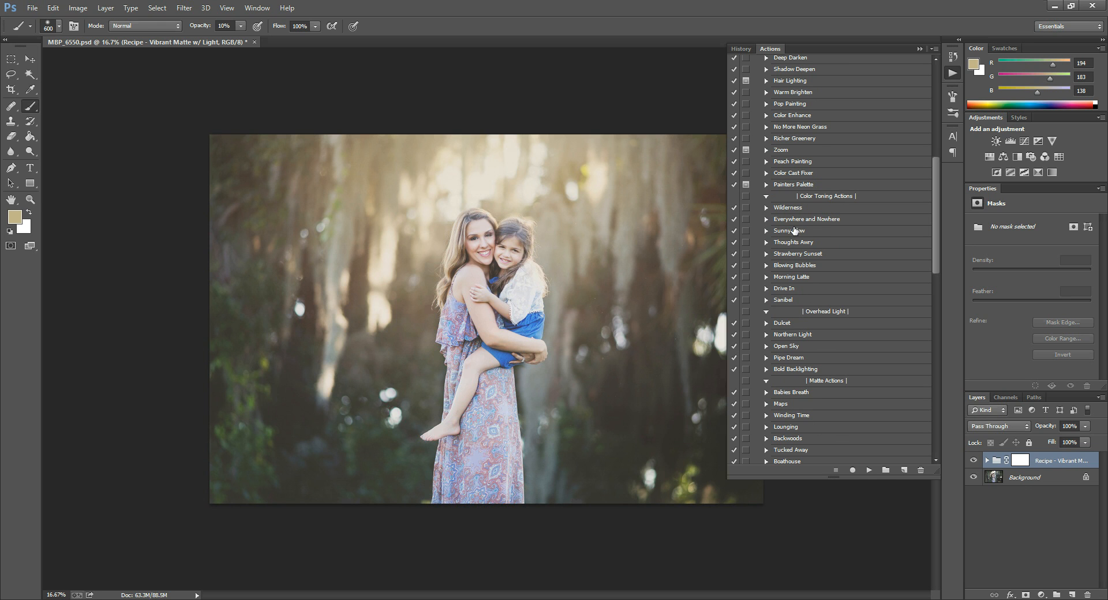
{"action": "left_click", "coordinate": [789, 231]}
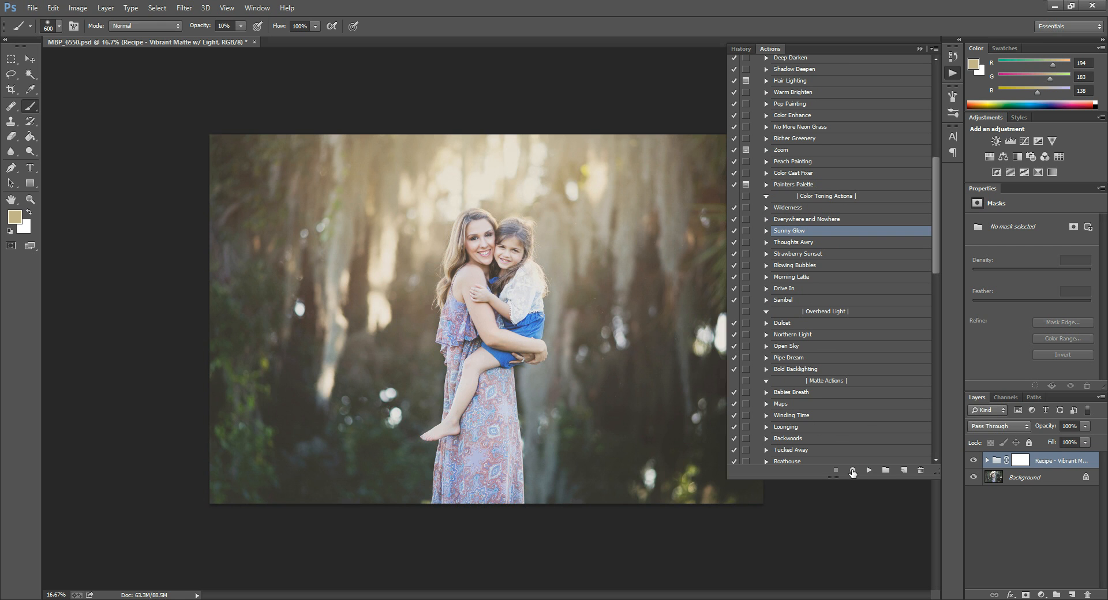
{"action": "left_click", "coordinate": [868, 469]}
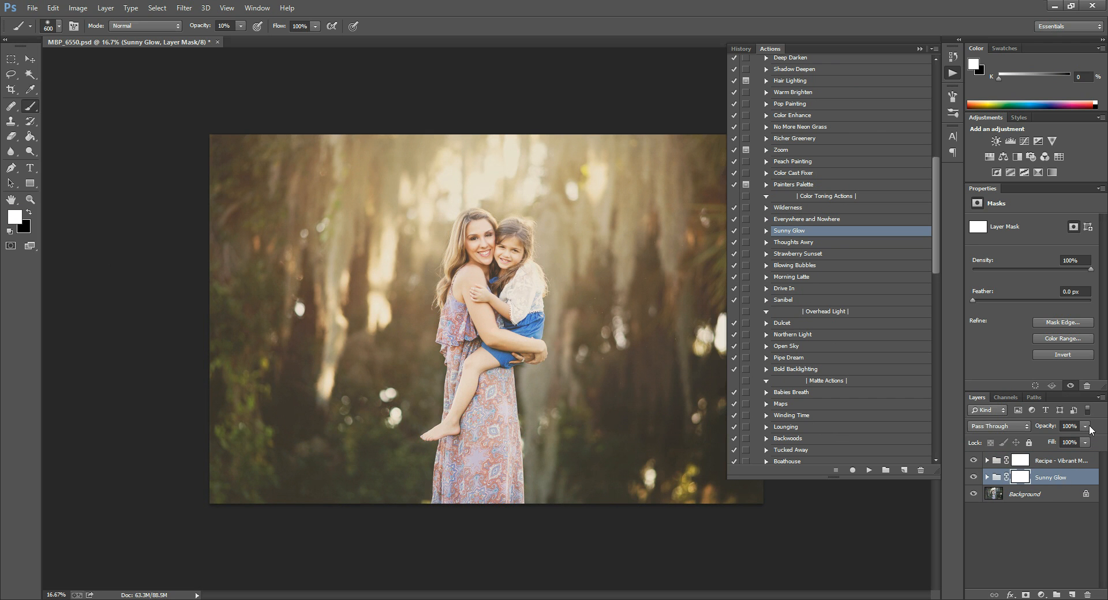
Step: Delete the Sunny Glow group and run the Blowing Bubbles toning action instead
{"action": "left_click_drag", "start_coordinate": [1083, 426], "coordinate": [1053, 440]}
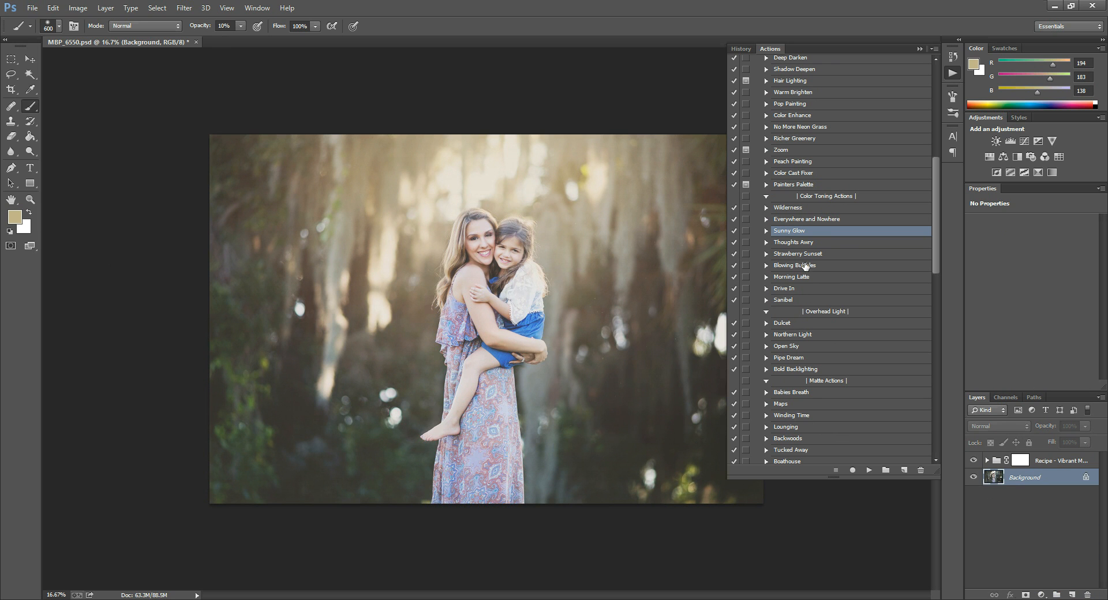
{"action": "left_click", "coordinate": [794, 265]}
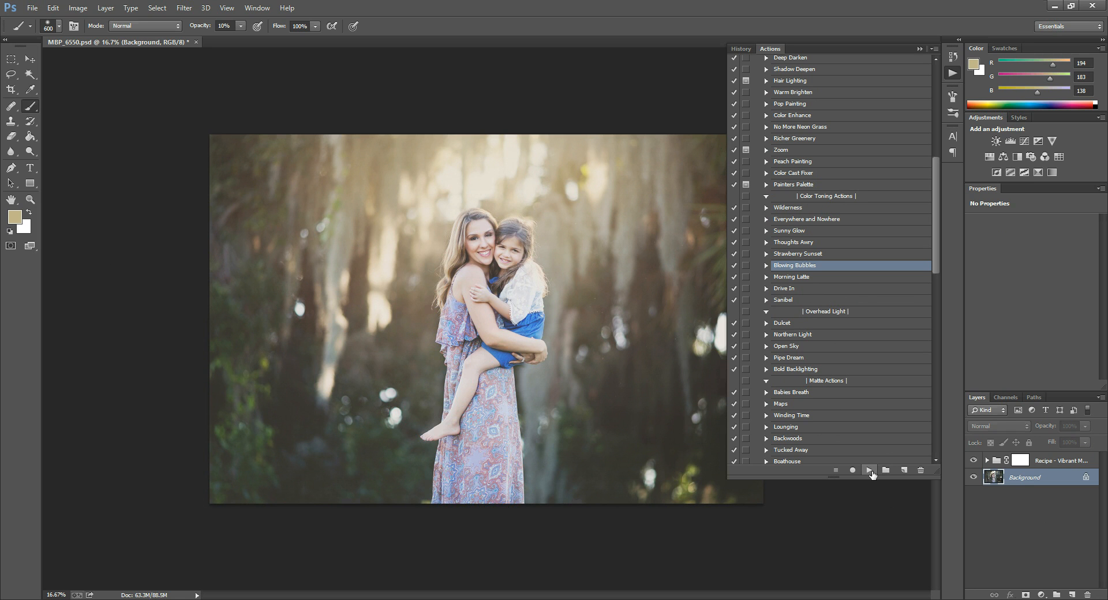
{"action": "mouse_move", "coordinate": [869, 470]}
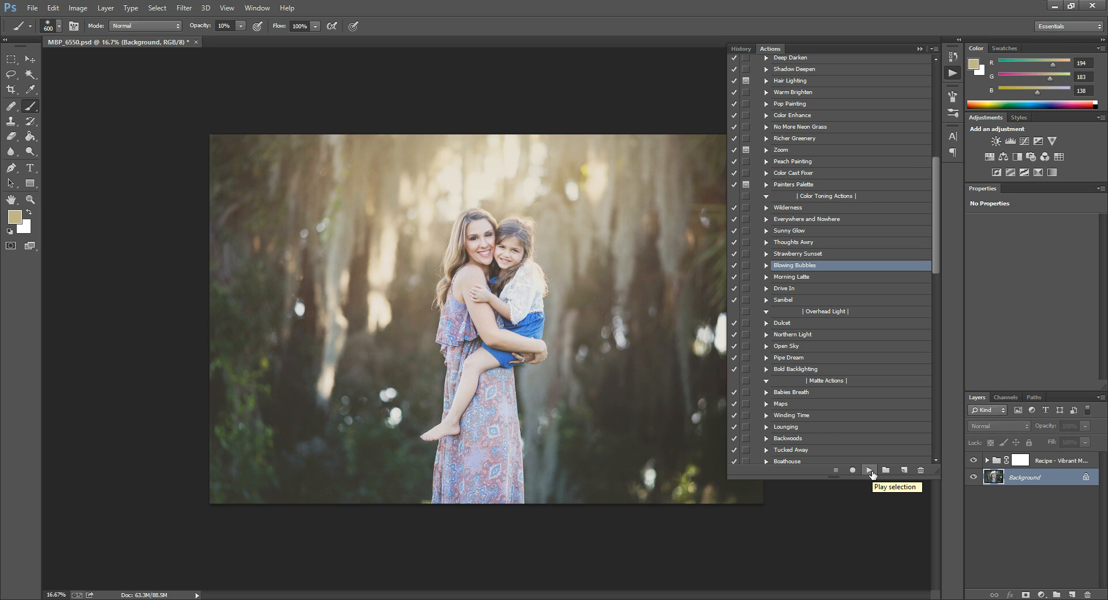
{"action": "left_click", "coordinate": [869, 470]}
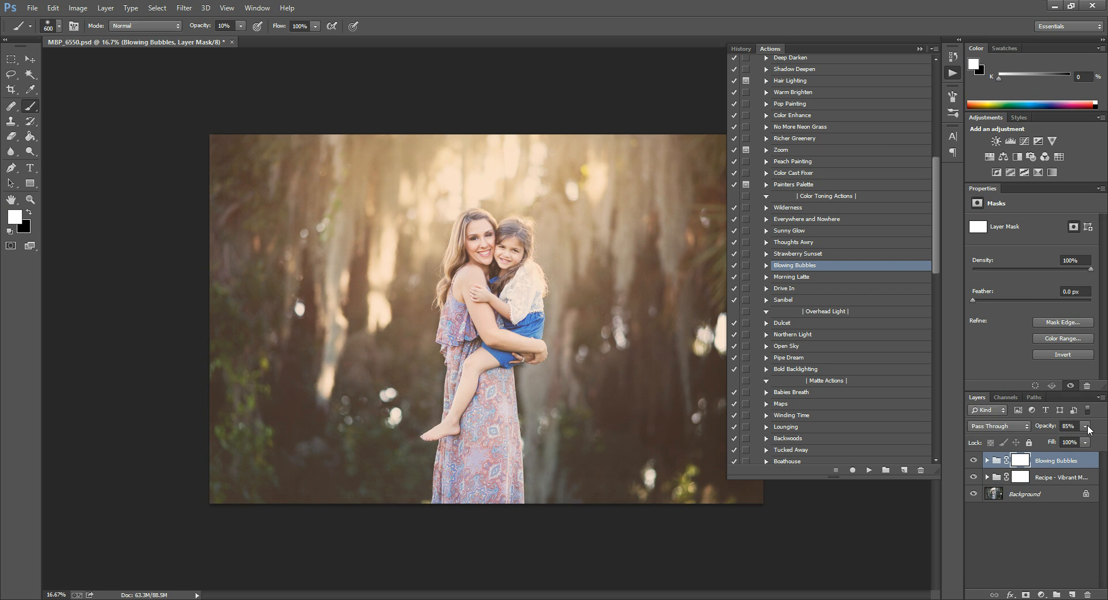
Step: Move Blowing Bubbles below the recipe group and dial its opacity down through 75% and 67% to 44%
{"action": "left_click_drag", "start_coordinate": [1068, 426], "coordinate": [1046, 426]}
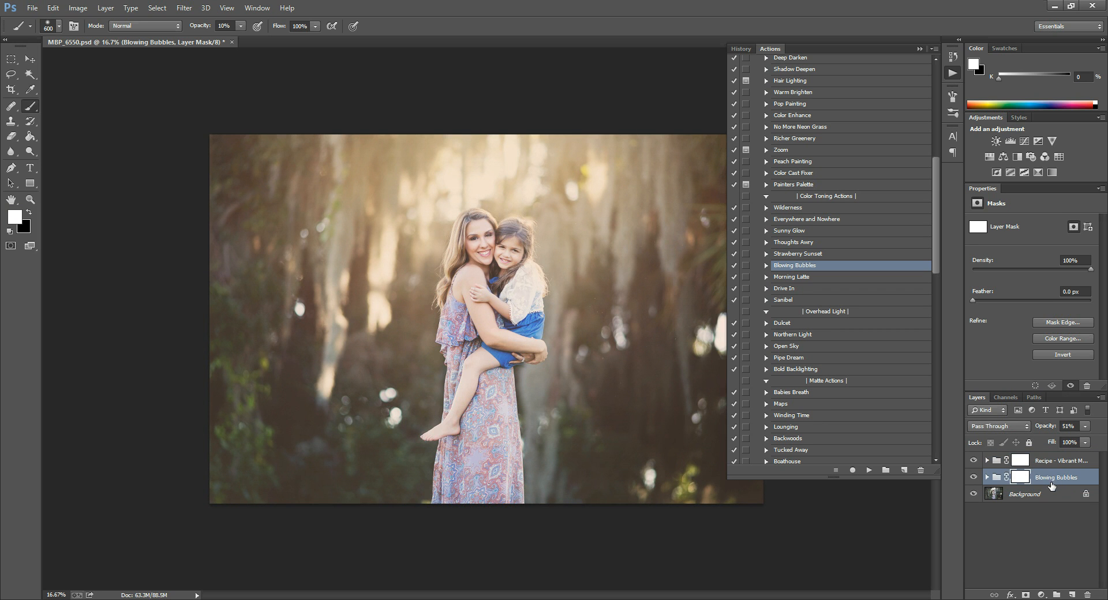
{"action": "mouse_move", "coordinate": [824, 203]}
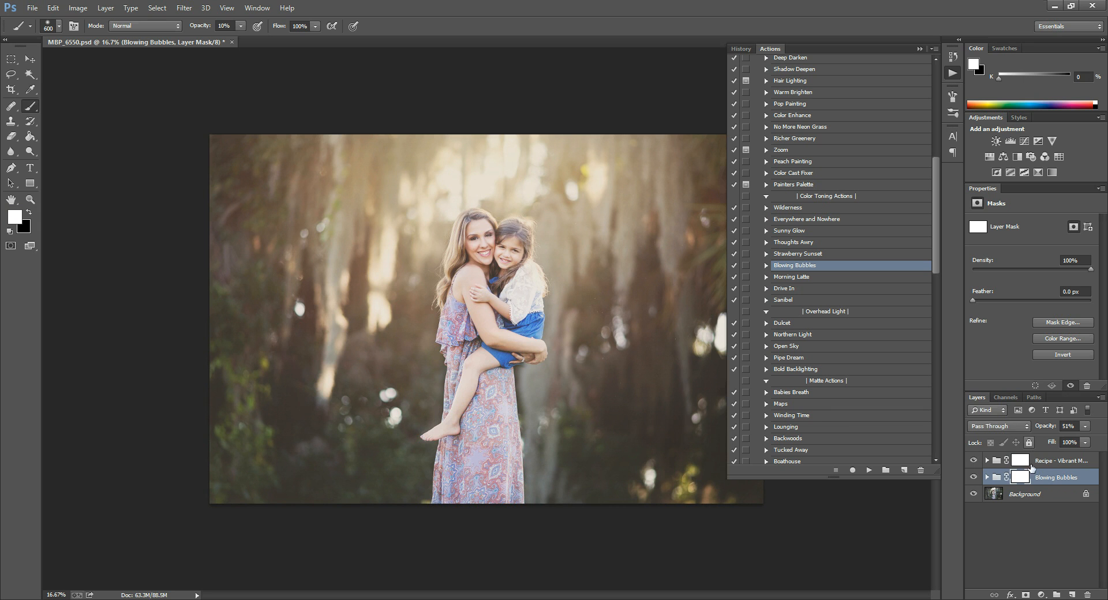
{"action": "left_click", "coordinate": [973, 477]}
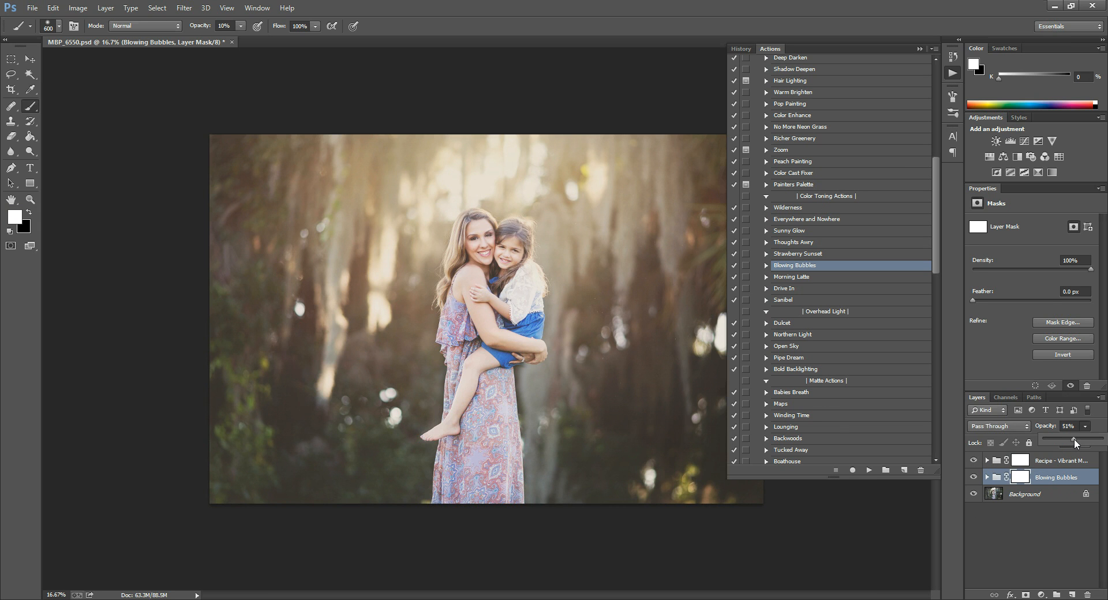
{"action": "left_click_drag", "start_coordinate": [1074, 442], "coordinate": [1088, 443]}
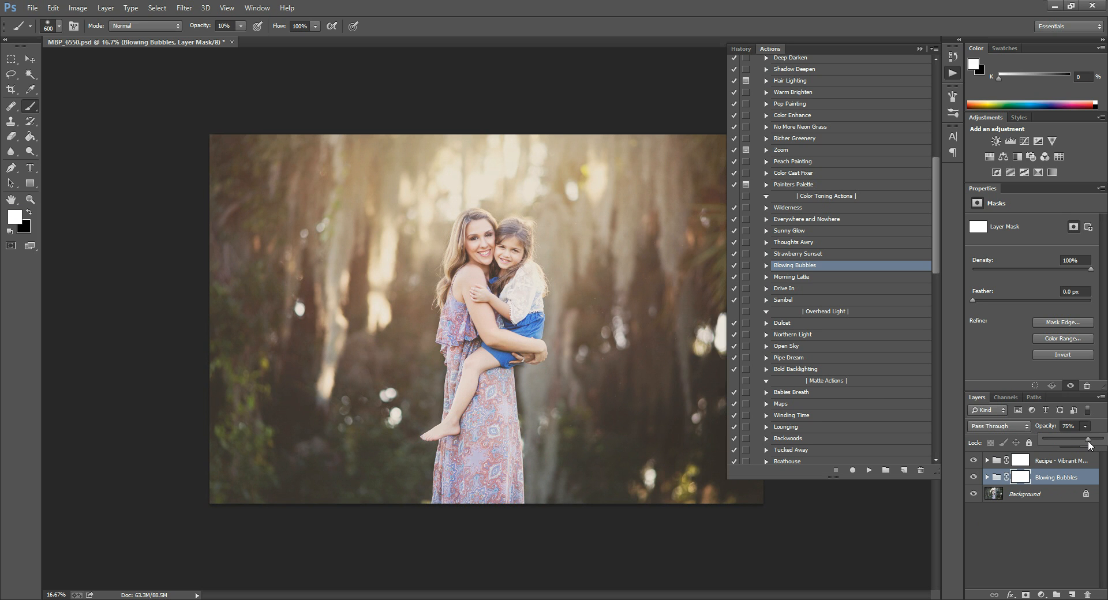
{"action": "left_click_drag", "start_coordinate": [1088, 439], "coordinate": [1071, 439]}
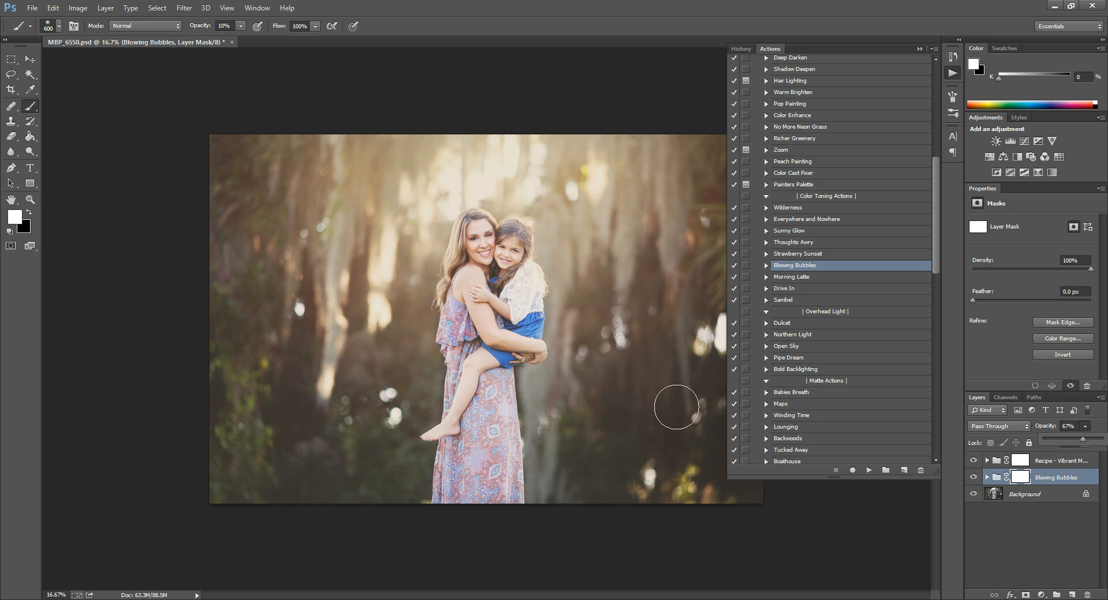
{"action": "left_click_drag", "start_coordinate": [1085, 436], "coordinate": [1071, 437]}
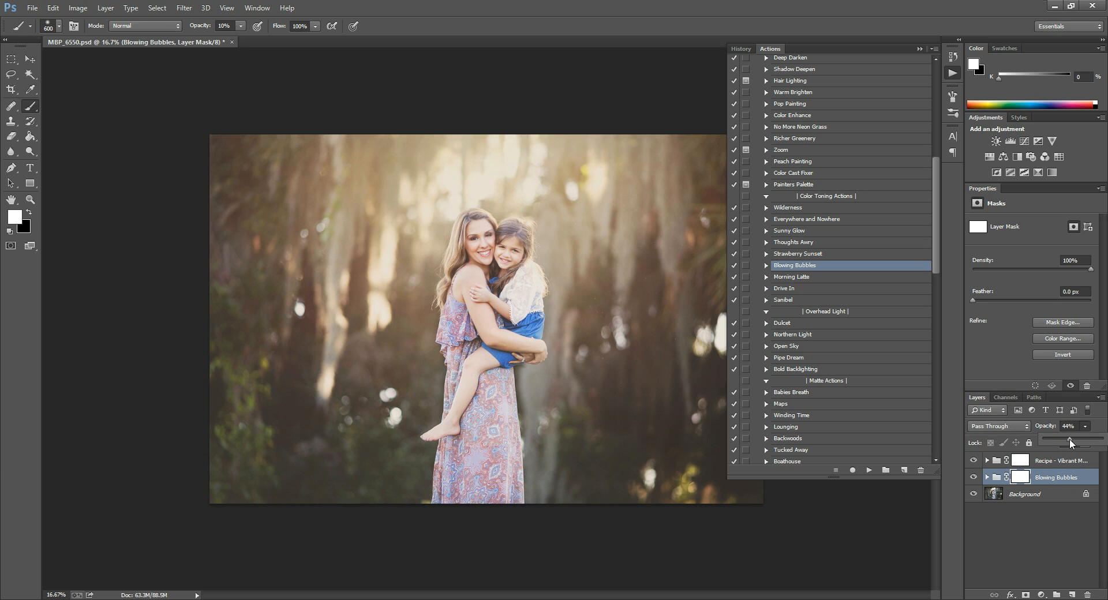
{"action": "mouse_move", "coordinate": [961, 452]}
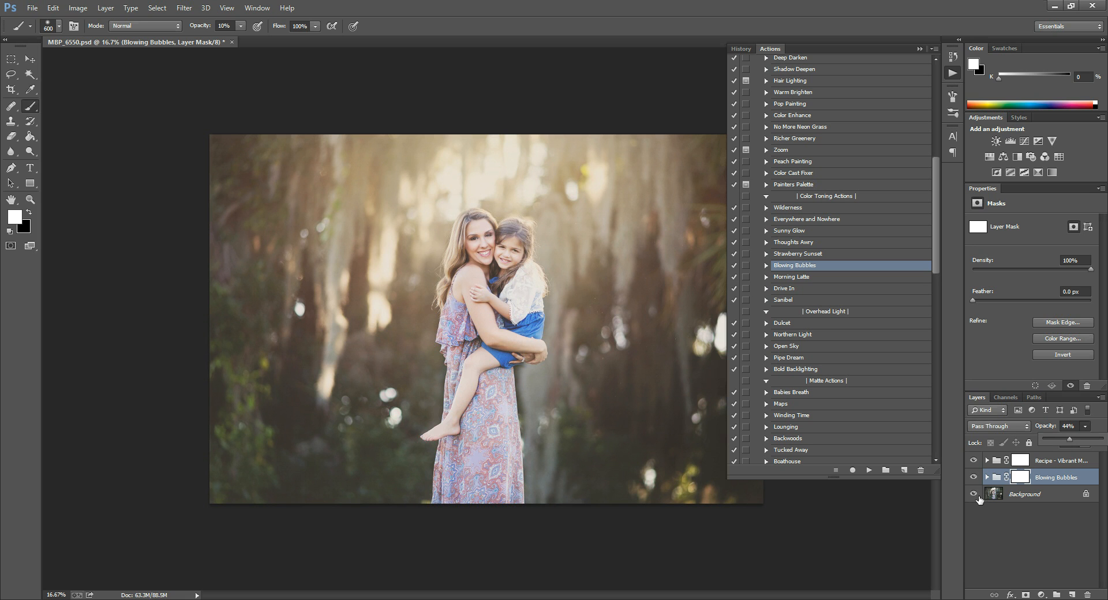
{"action": "left_click", "coordinate": [971, 494]}
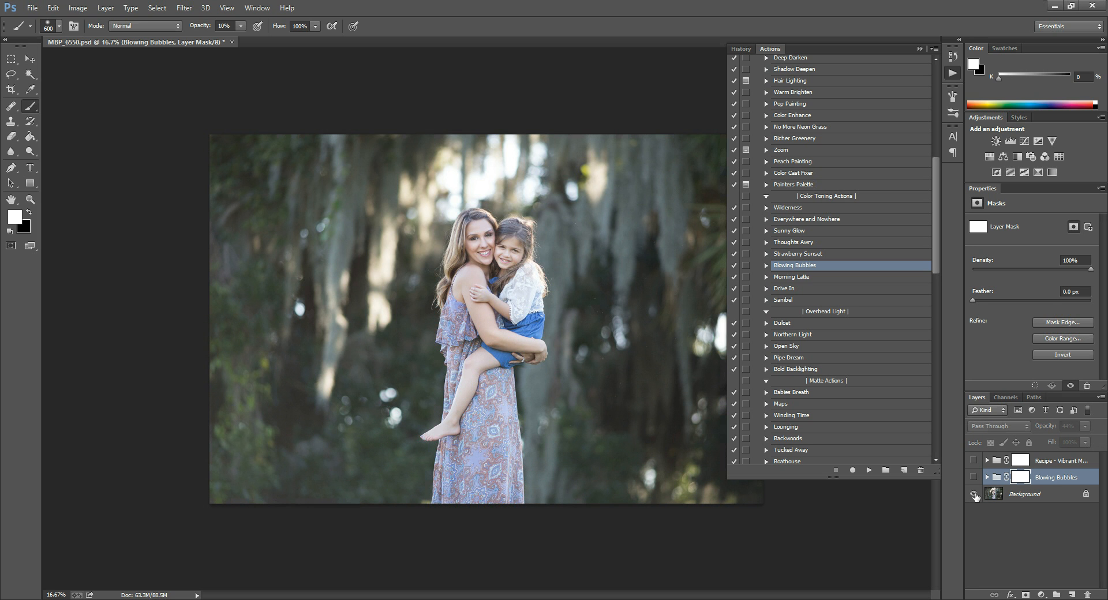
{"action": "left_click", "coordinate": [974, 494]}
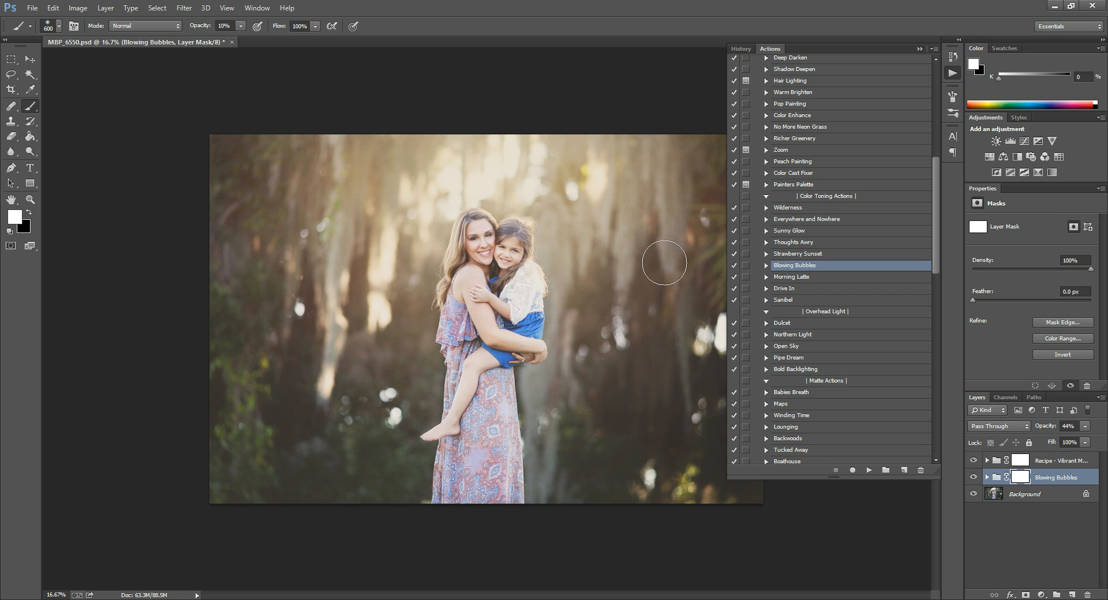
{"action": "left_click", "coordinate": [973, 460]}
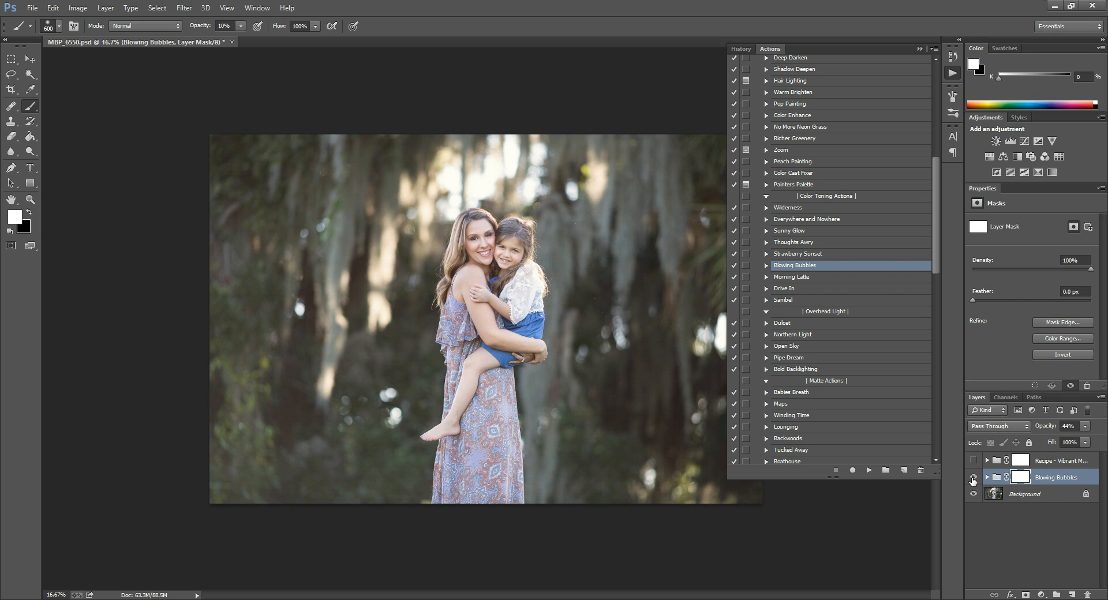
{"action": "left_click", "coordinate": [973, 460]}
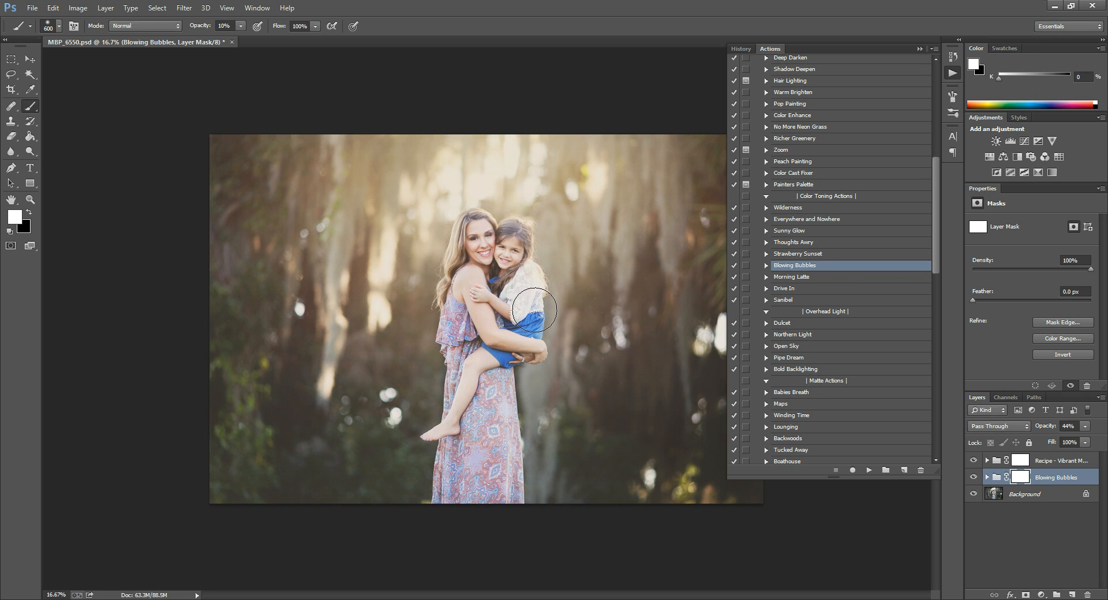
{"action": "mouse_move", "coordinate": [628, 320]}
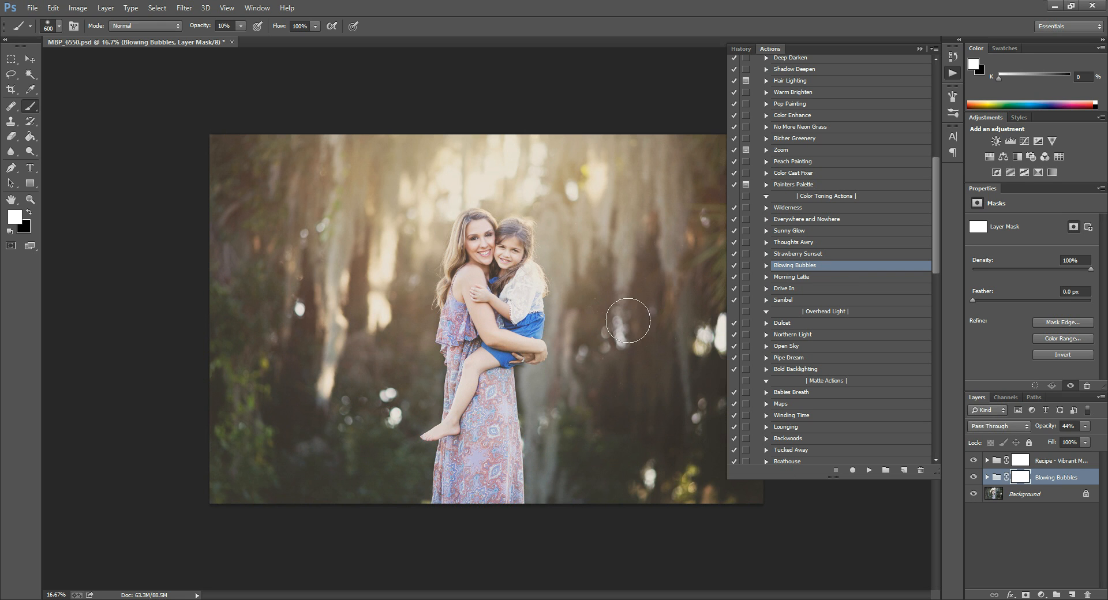
{"action": "mouse_move", "coordinate": [340, 310]}
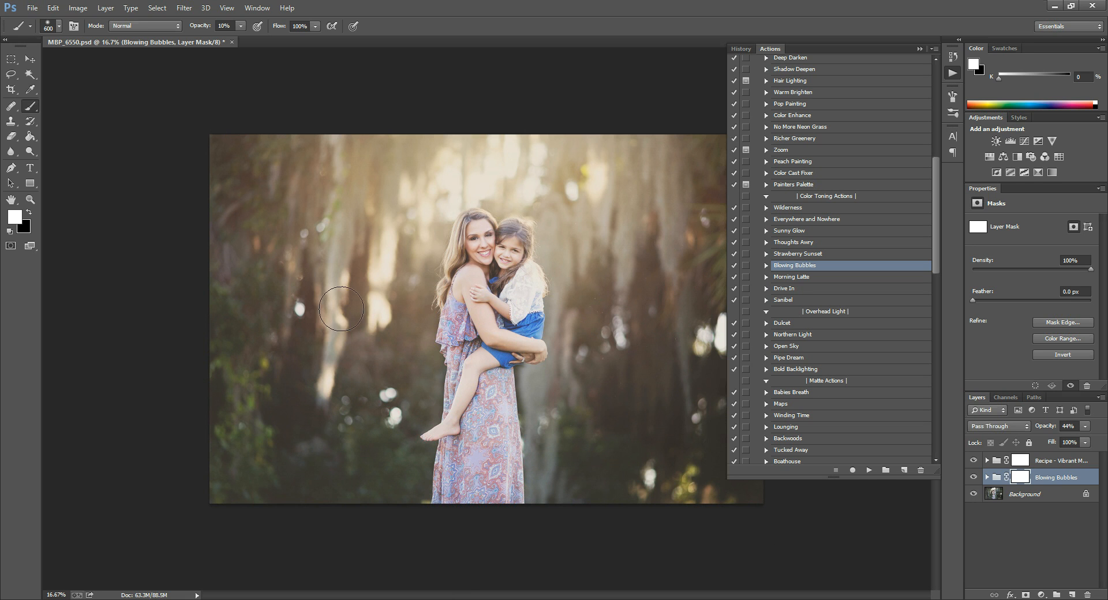
{"action": "mouse_move", "coordinate": [825, 347]}
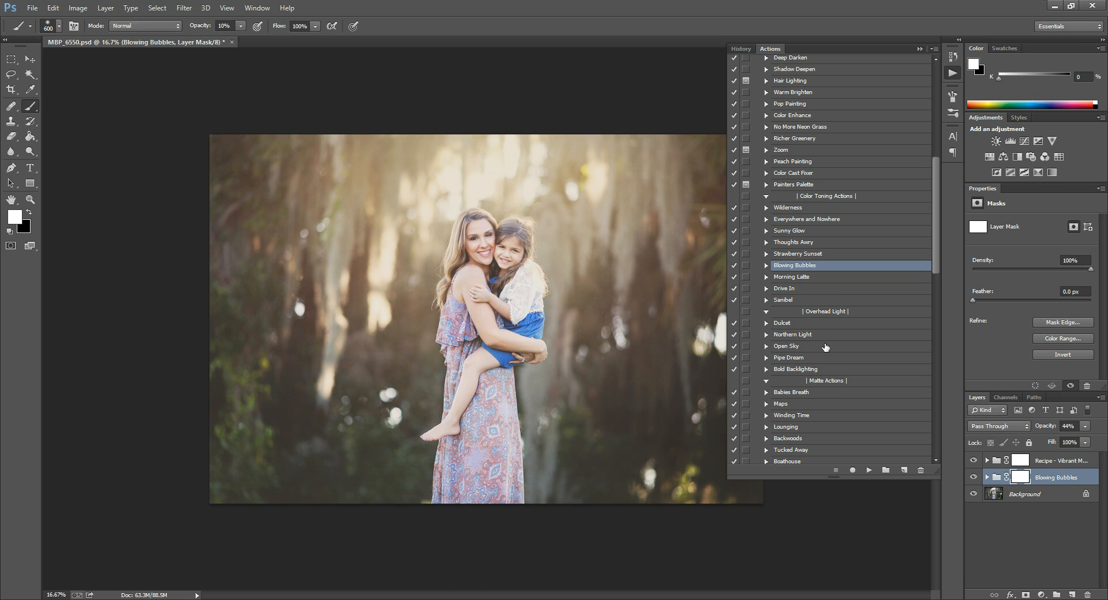
{"action": "mouse_move", "coordinate": [905, 446]}
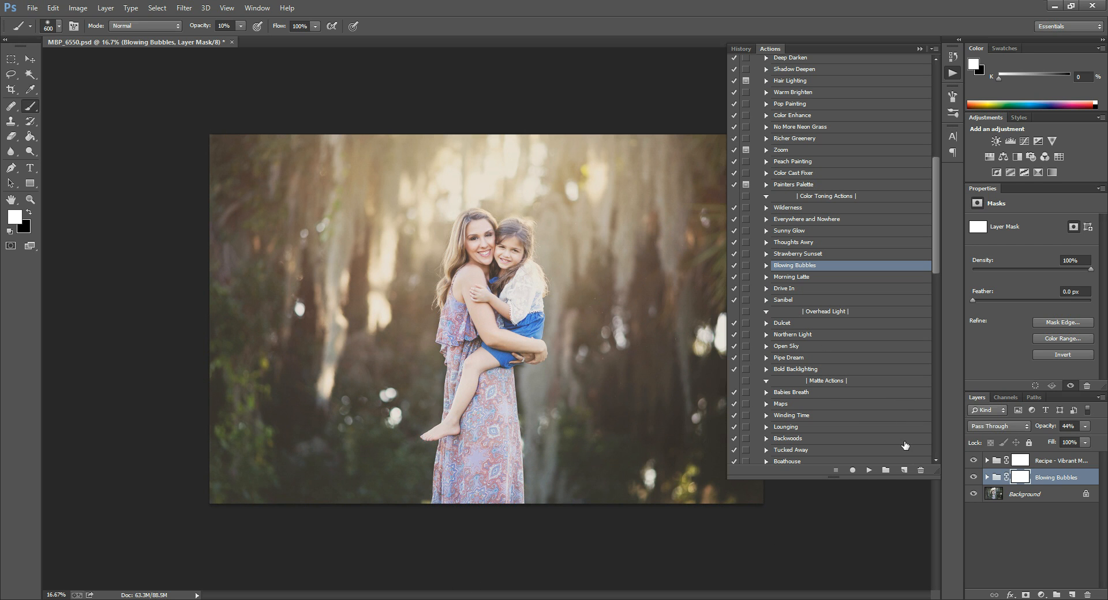